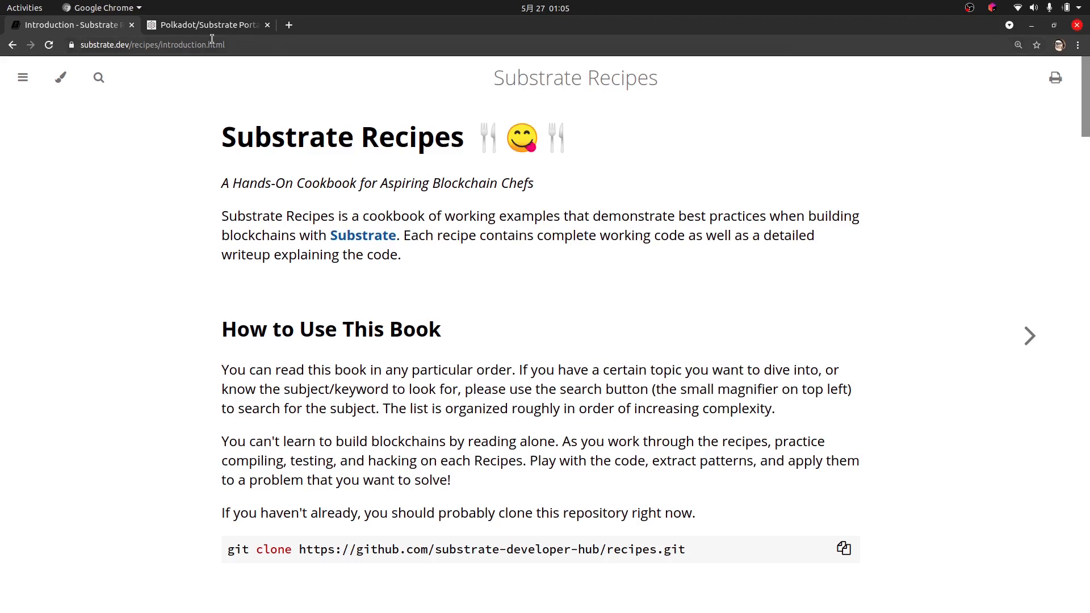
Switch to the Polkadot/Substrate Portal tab showing Network > Explorer with recent blocks.
left_click(204, 25)
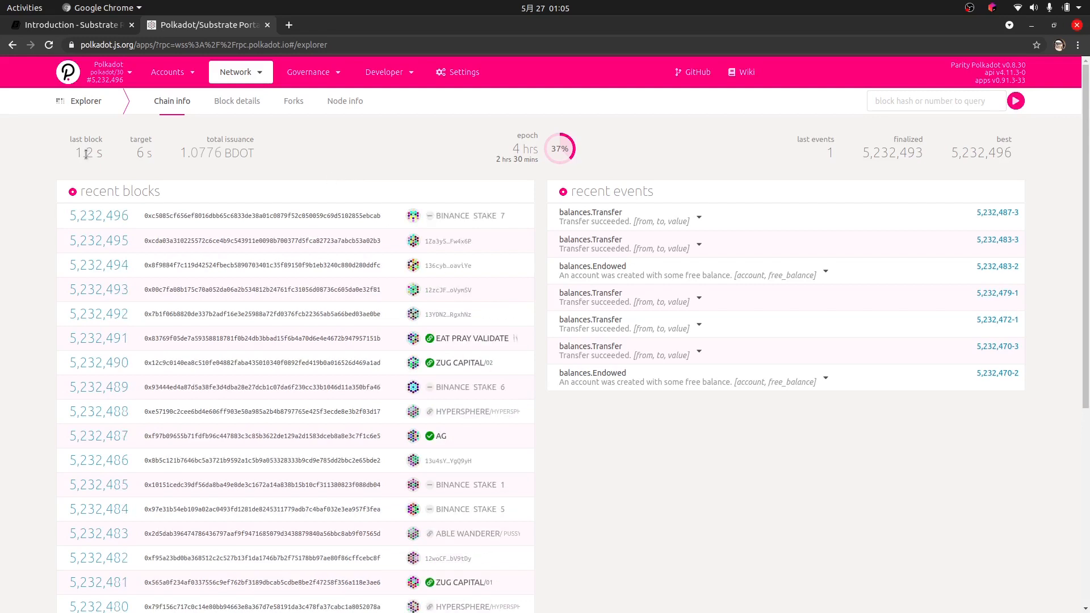
Start the node in Terminal with cargo run --bin kitchen-node -- --dev --tmp.
left_click(20, 307)
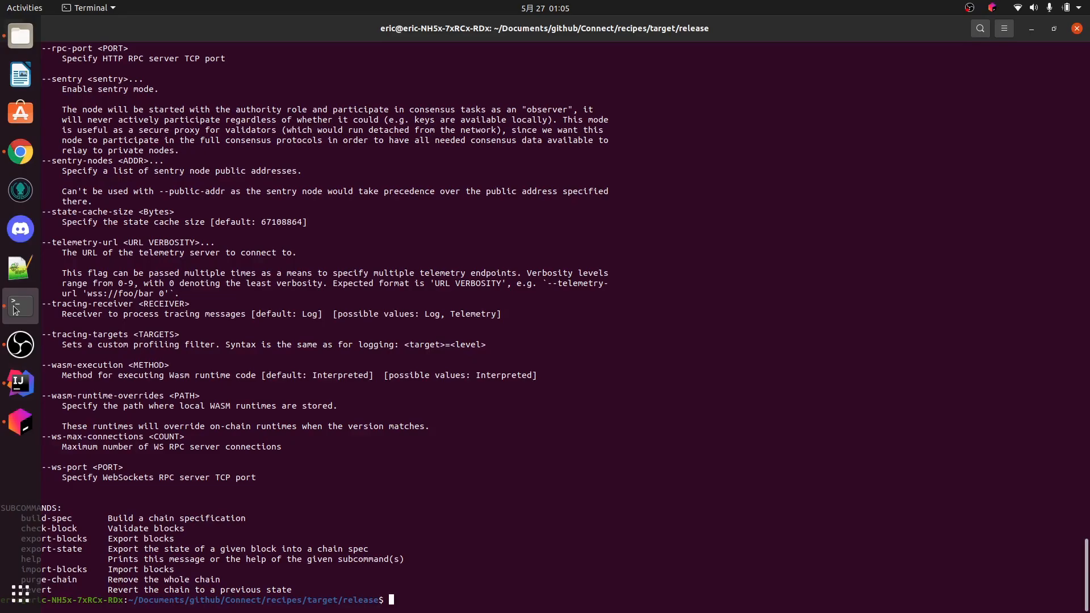
type("cargo run --bin kitchen-node -- --help")
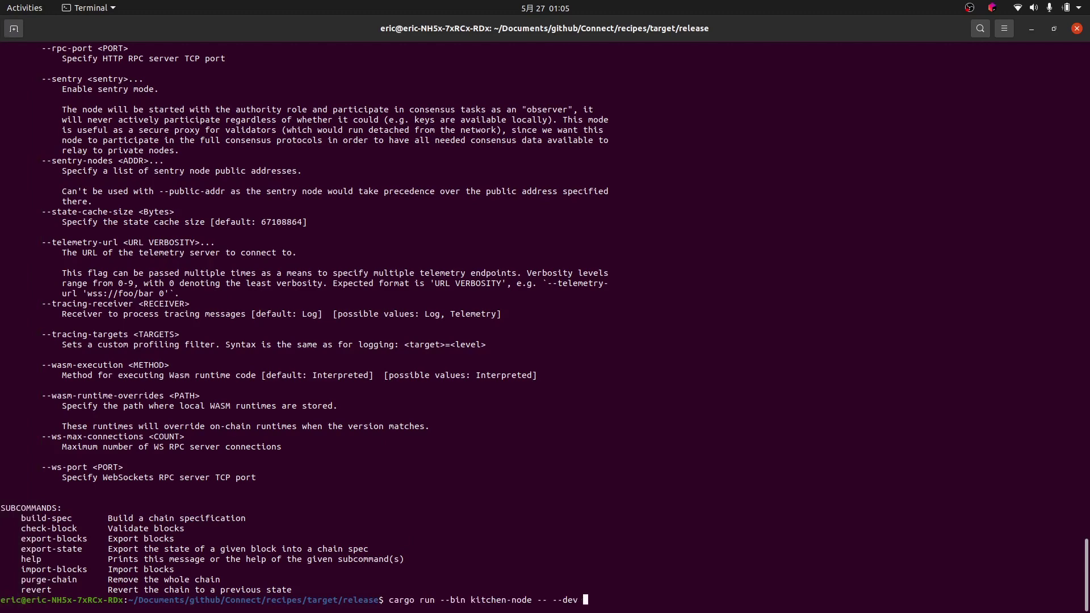
type("--")
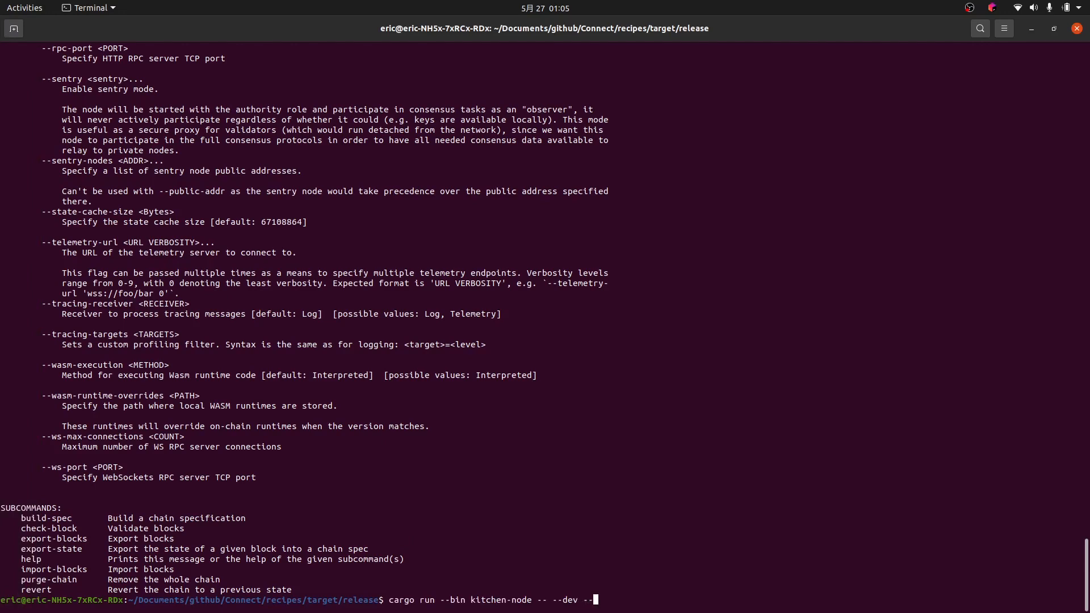
type("tmp")
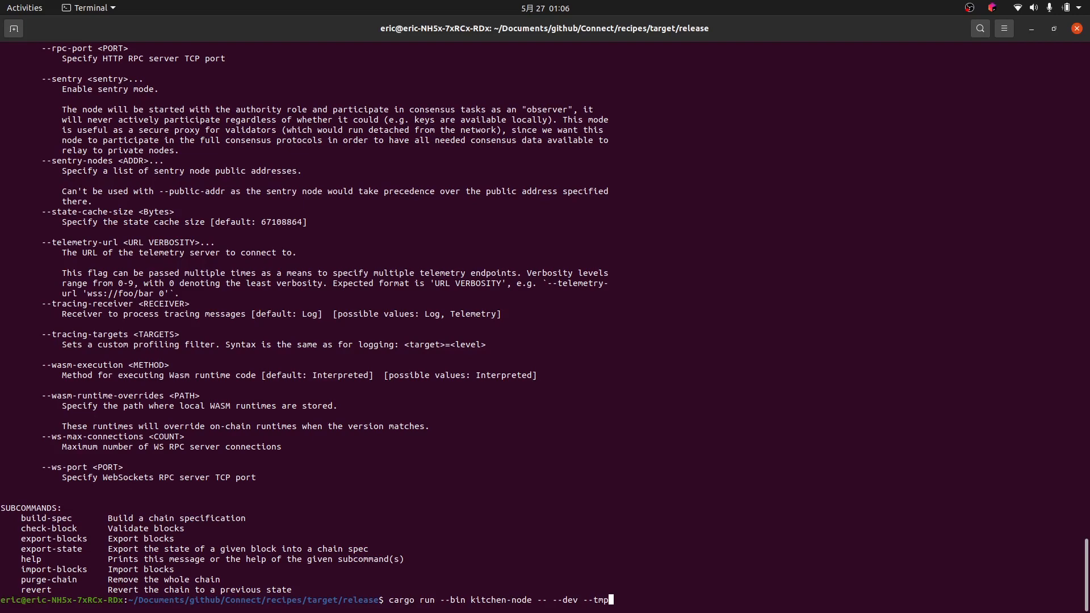
key("Return")
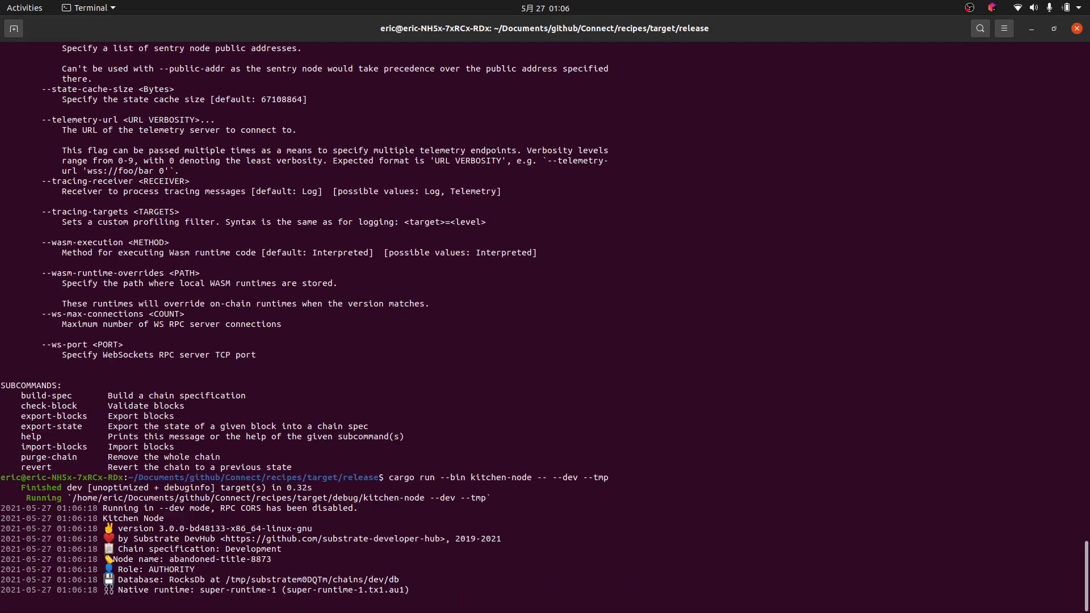
scroll("down", 3)
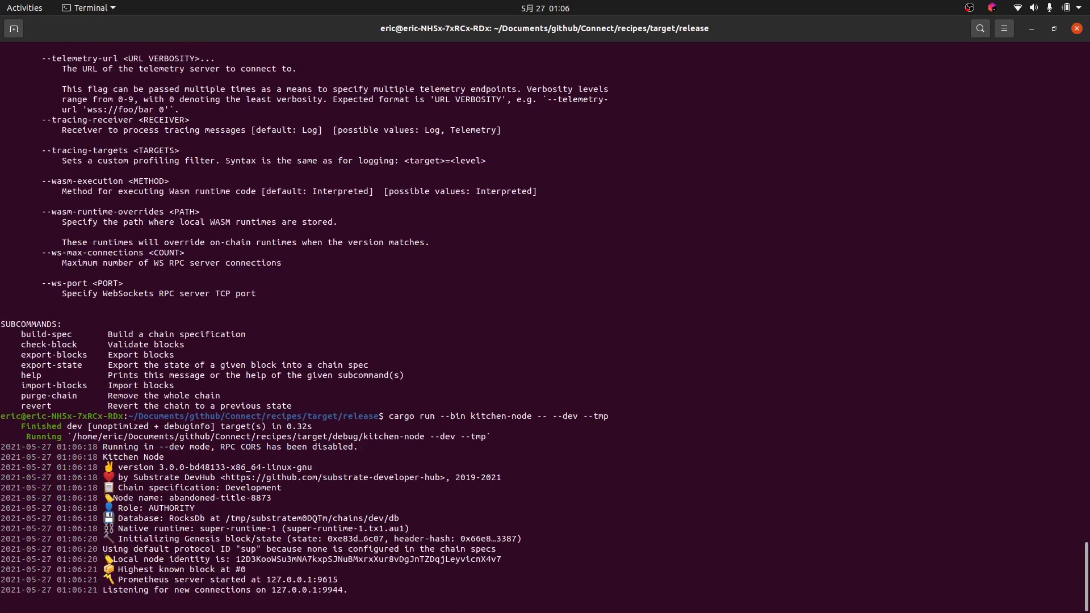
mouse_move(367, 511)
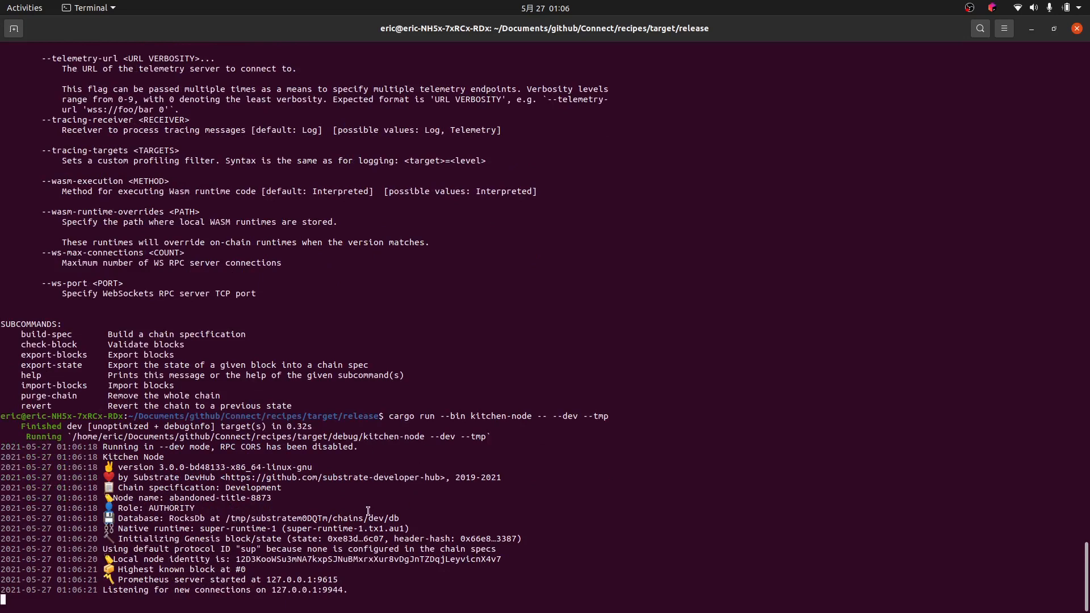
mouse_move(421, 520)
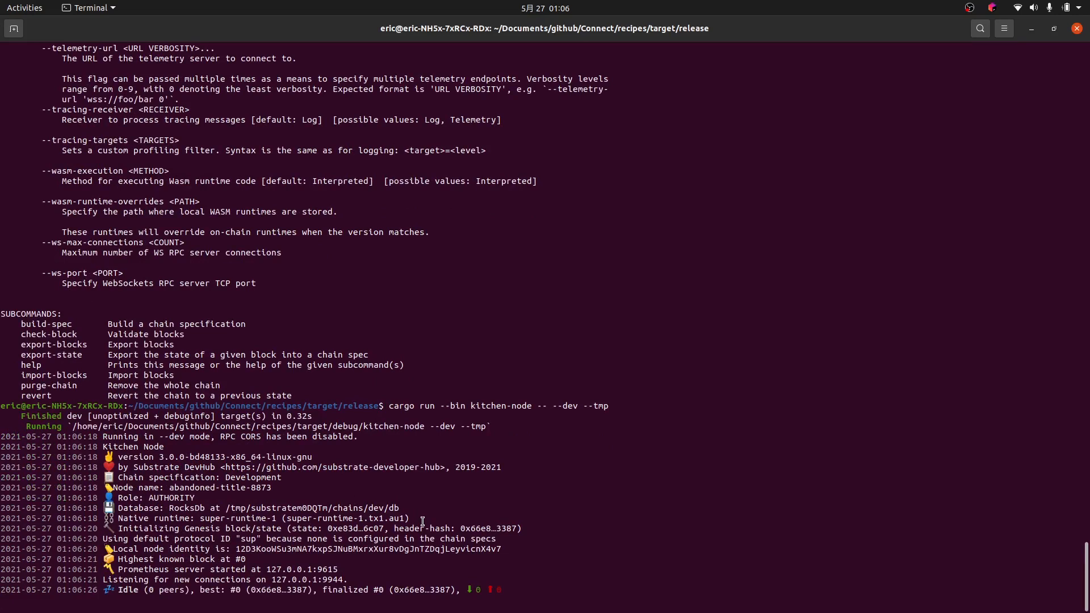
mouse_move(161, 590)
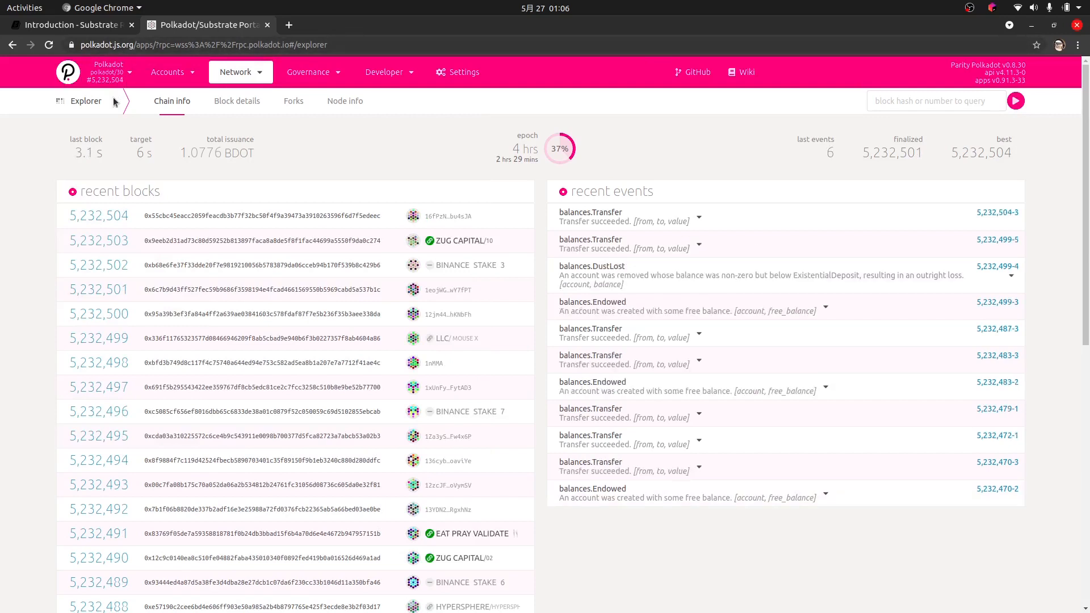
Choose Development > Local Node in the network selector and switch to it.
left_click(108, 72)
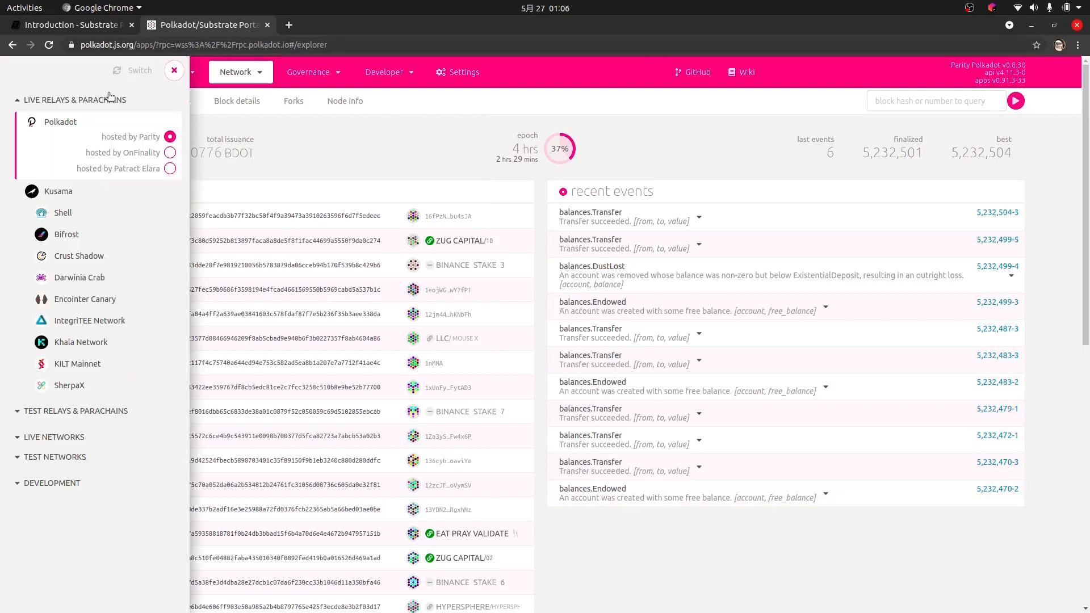
left_click(74, 99)
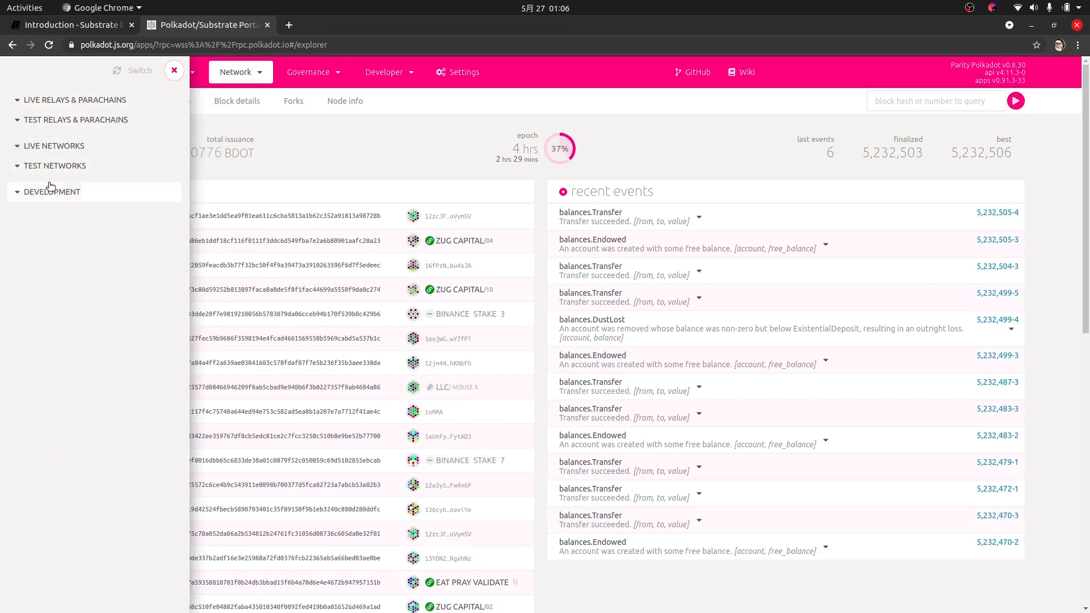
left_click(52, 191)
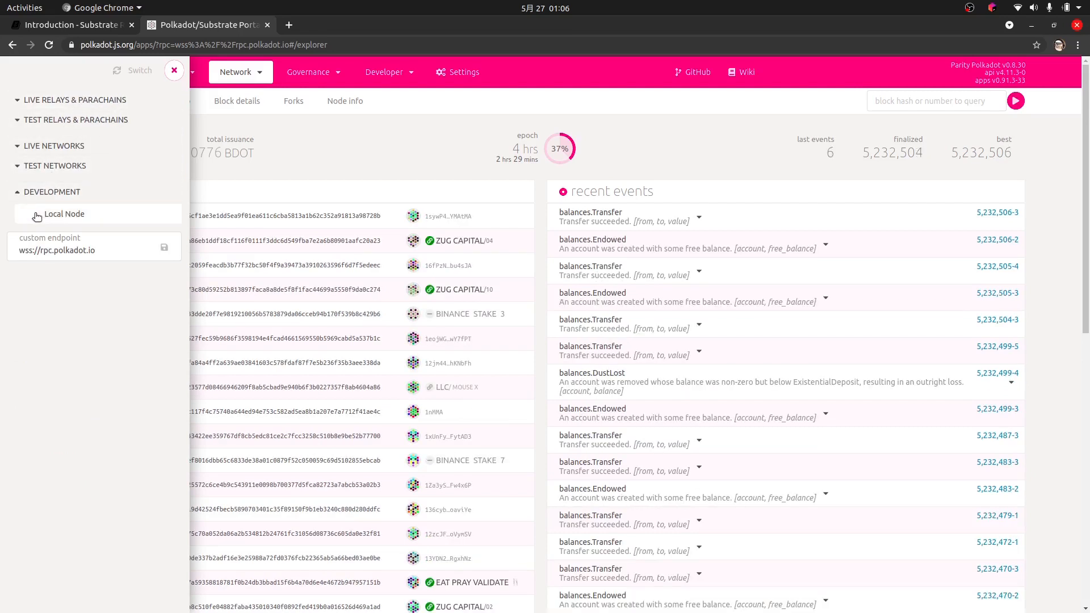
left_click(64, 214)
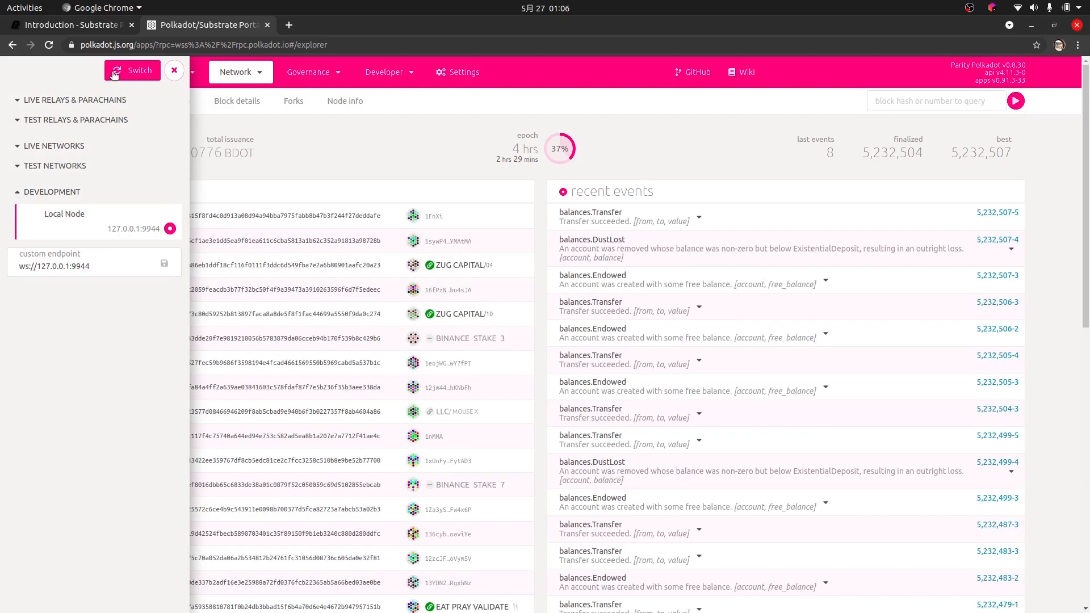
left_click(133, 70)
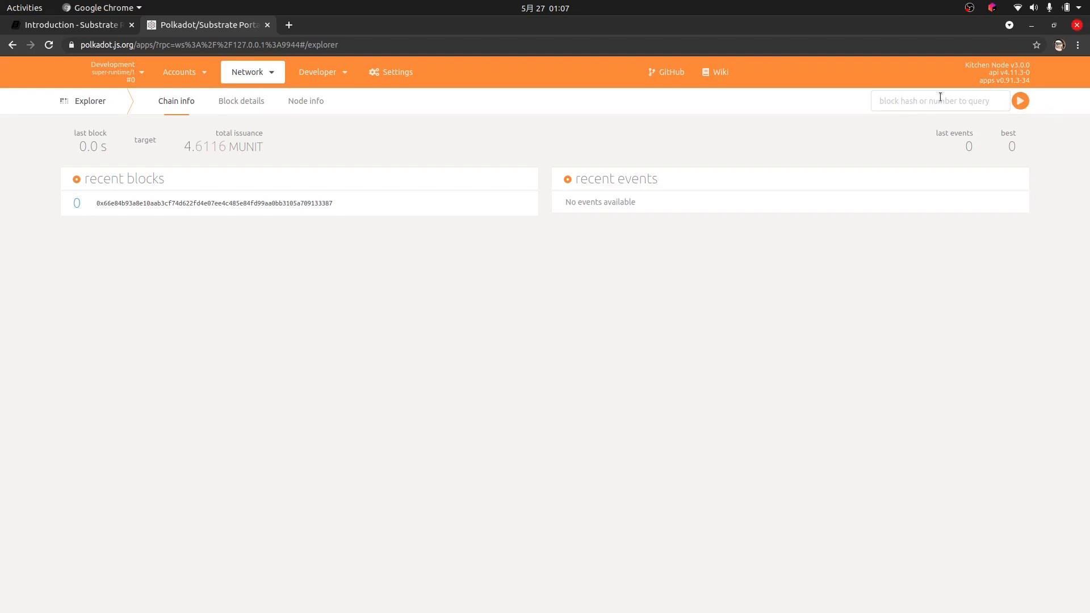
Reset the Settings > Developer custom types to {} and save them.
left_click(318, 71)
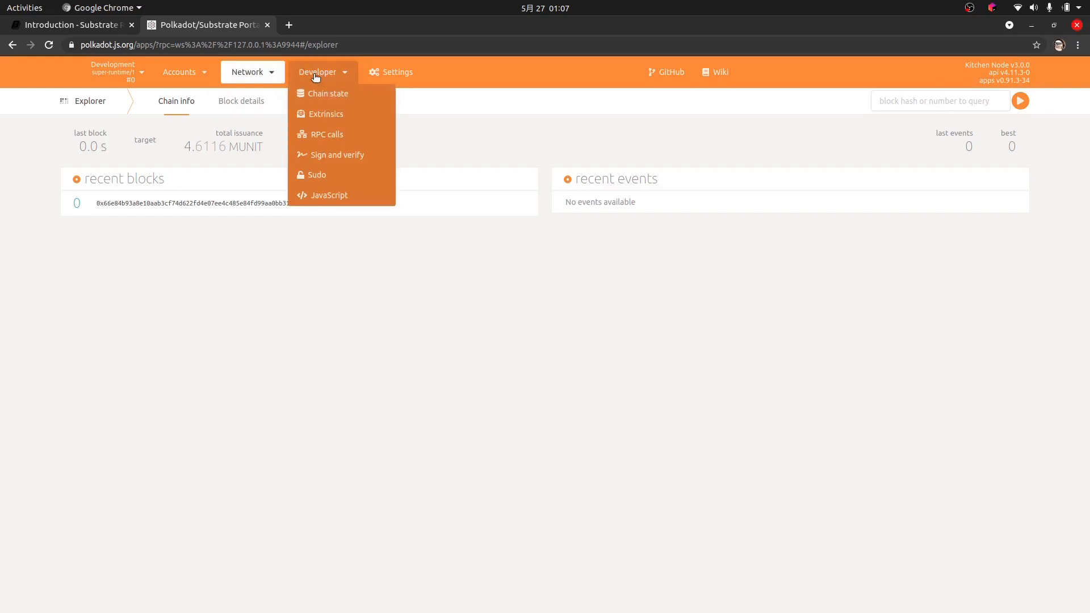
left_click(394, 72)
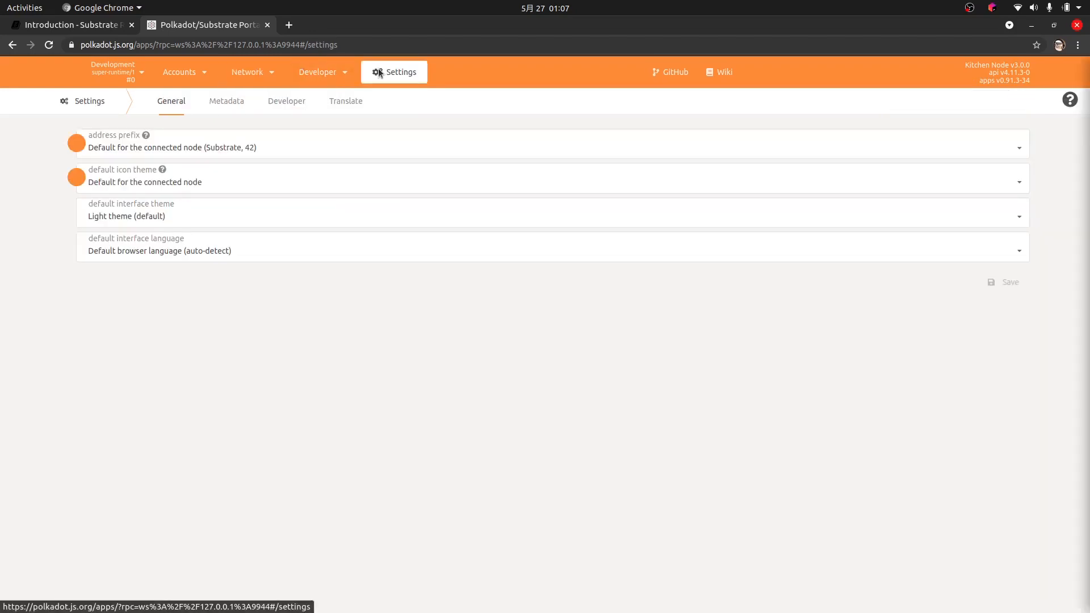
mouse_move(286, 101)
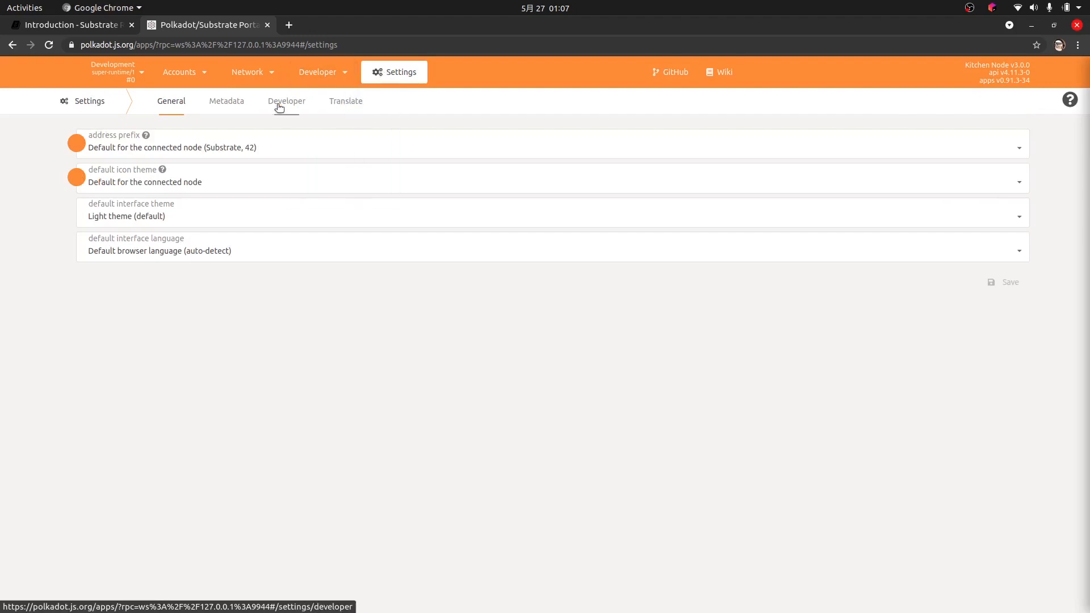
left_click(286, 101)
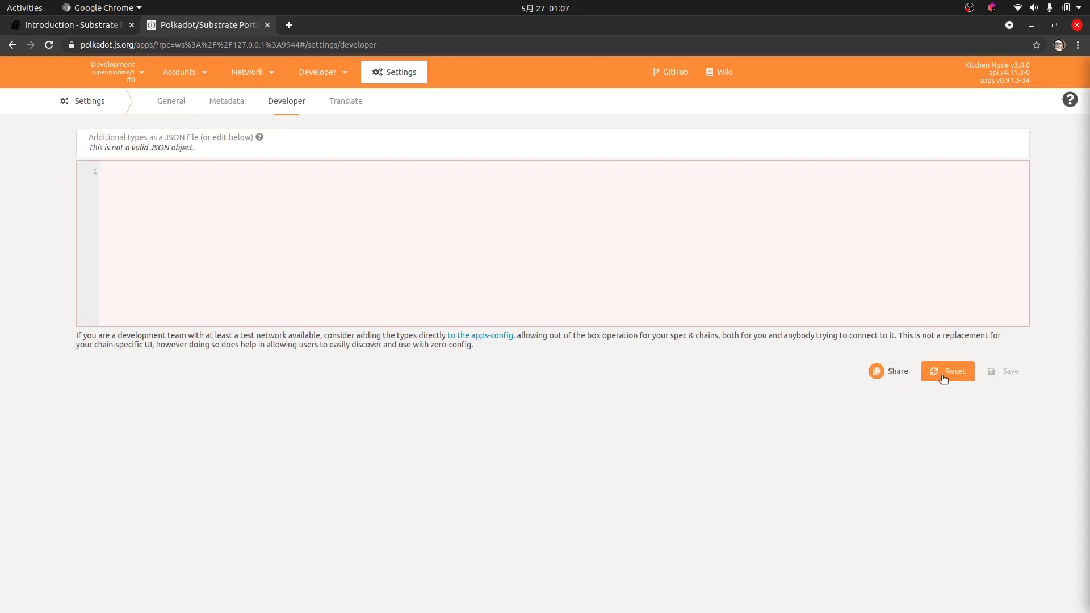
left_click(947, 370)
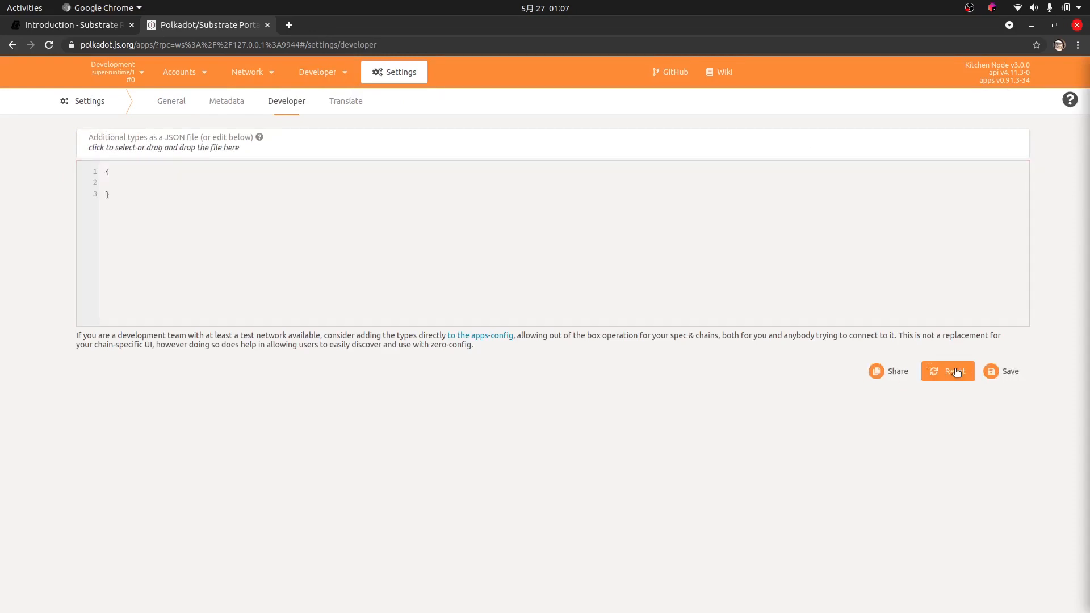
left_click(1001, 371)
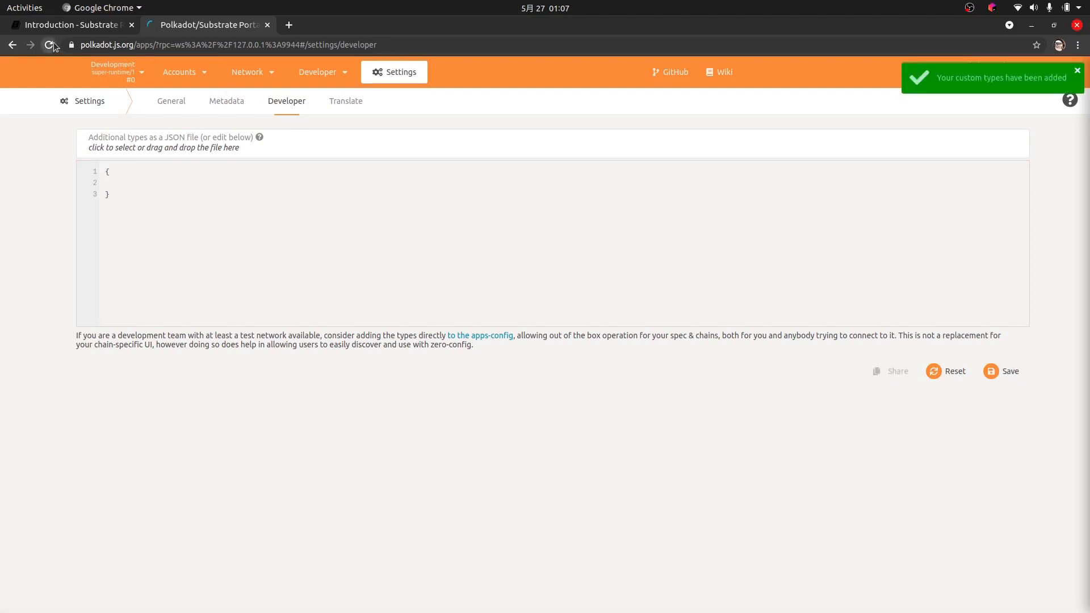
Reload the app and dismiss the unknown BufferIndex API initialization error.
left_click(49, 44)
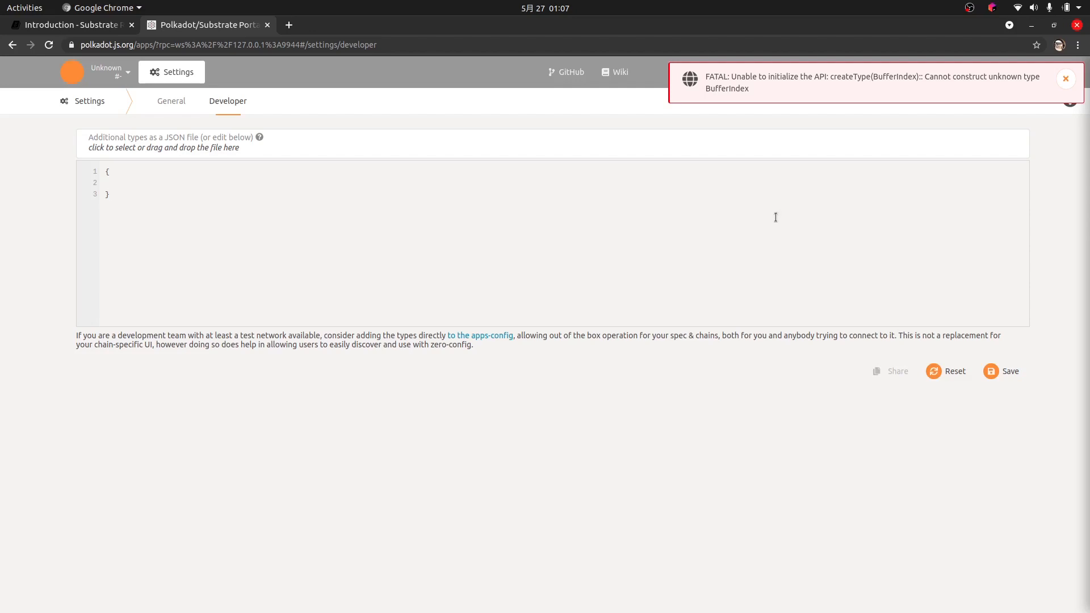
left_click(109, 194)
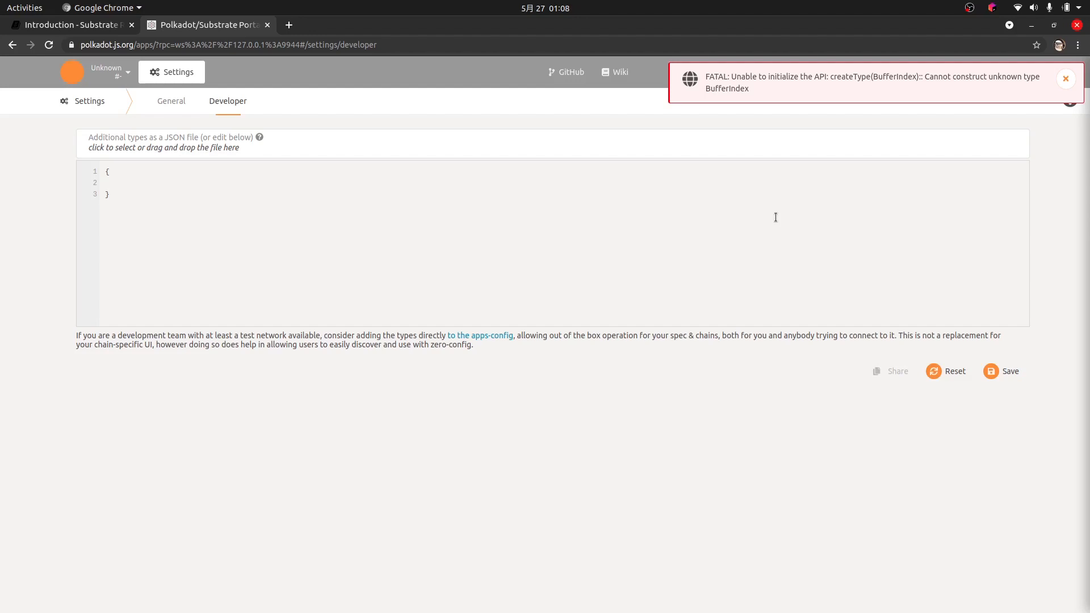
left_click(110, 194)
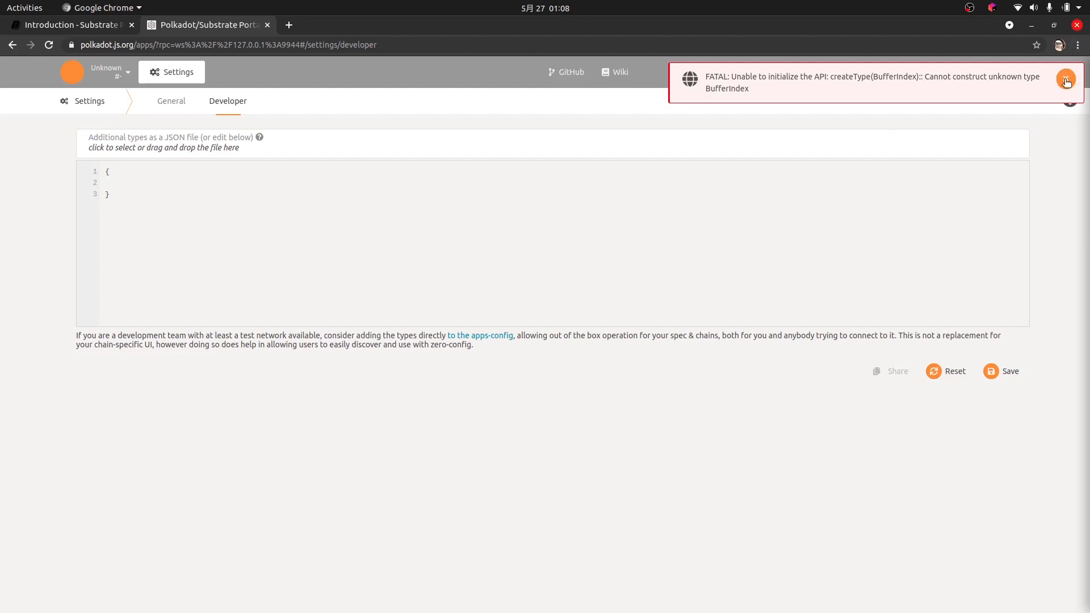
left_click(1066, 80)
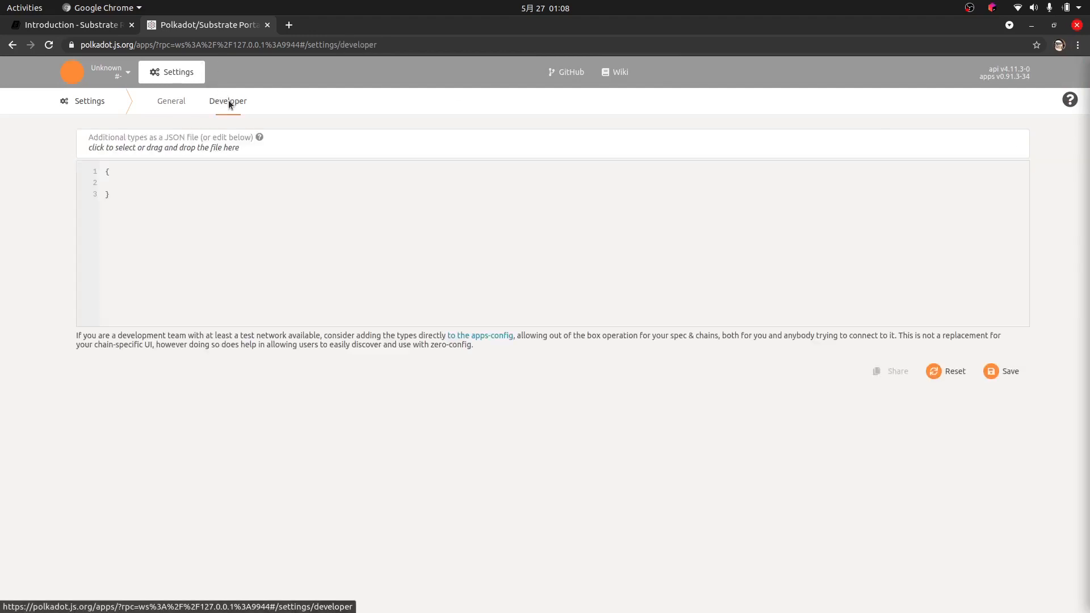
mouse_move(125, 141)
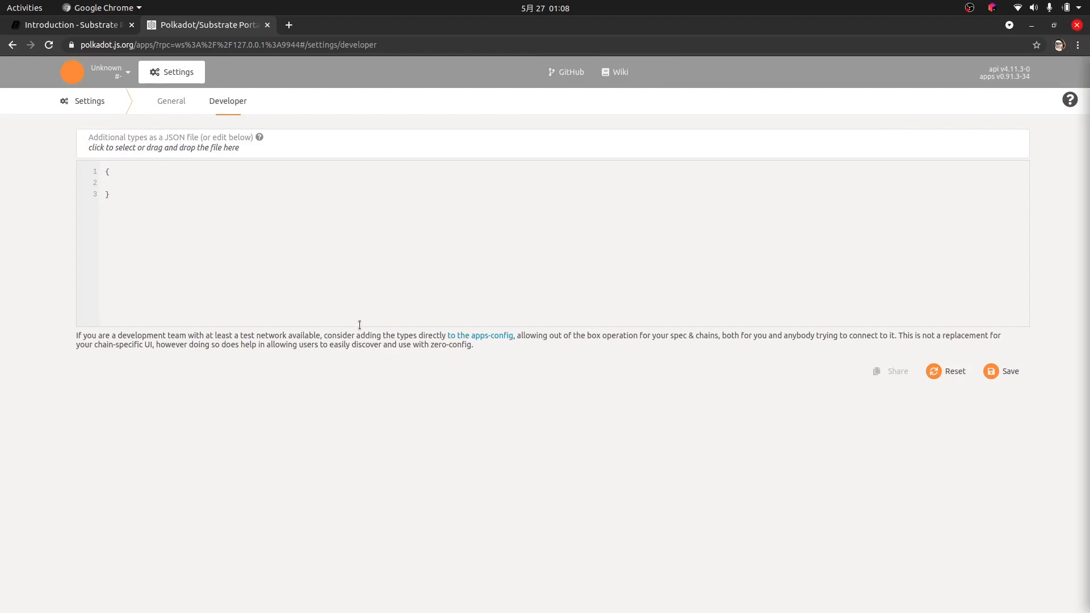
mouse_move(207, 117)
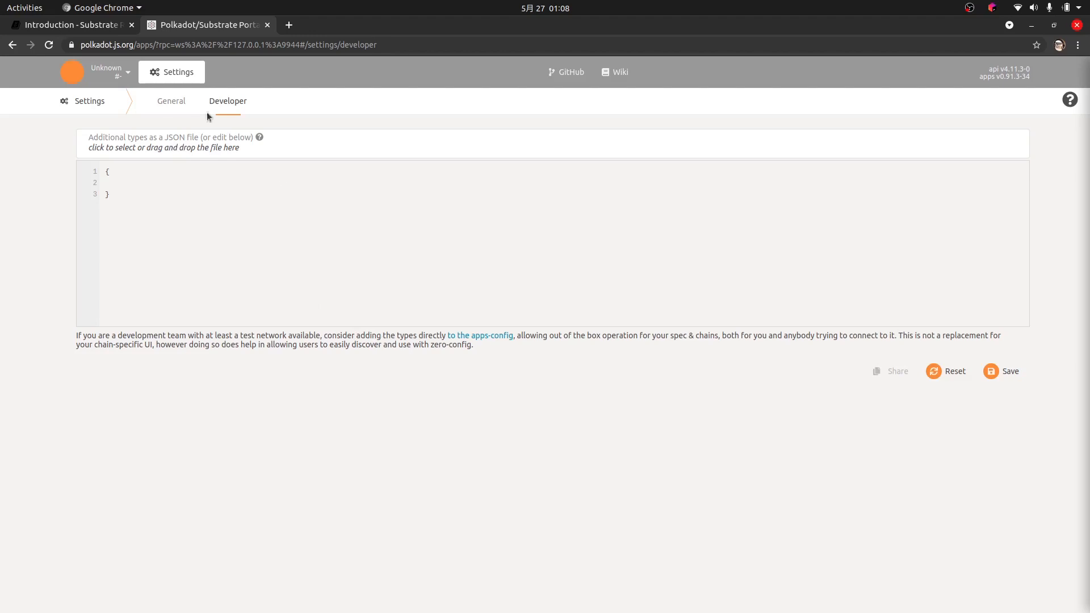
mouse_move(198, 173)
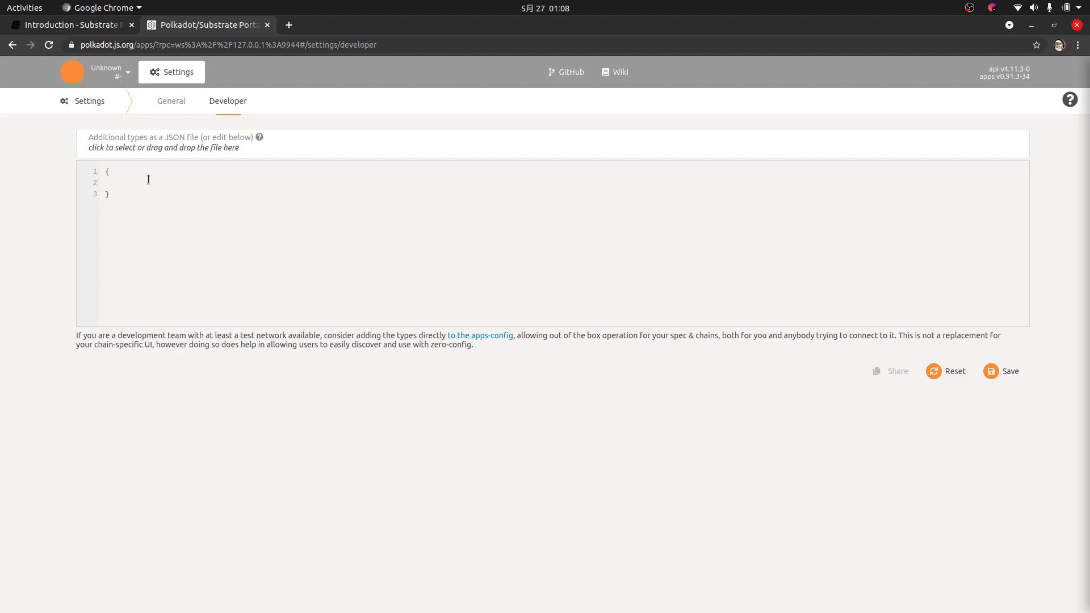
mouse_move(180, 605)
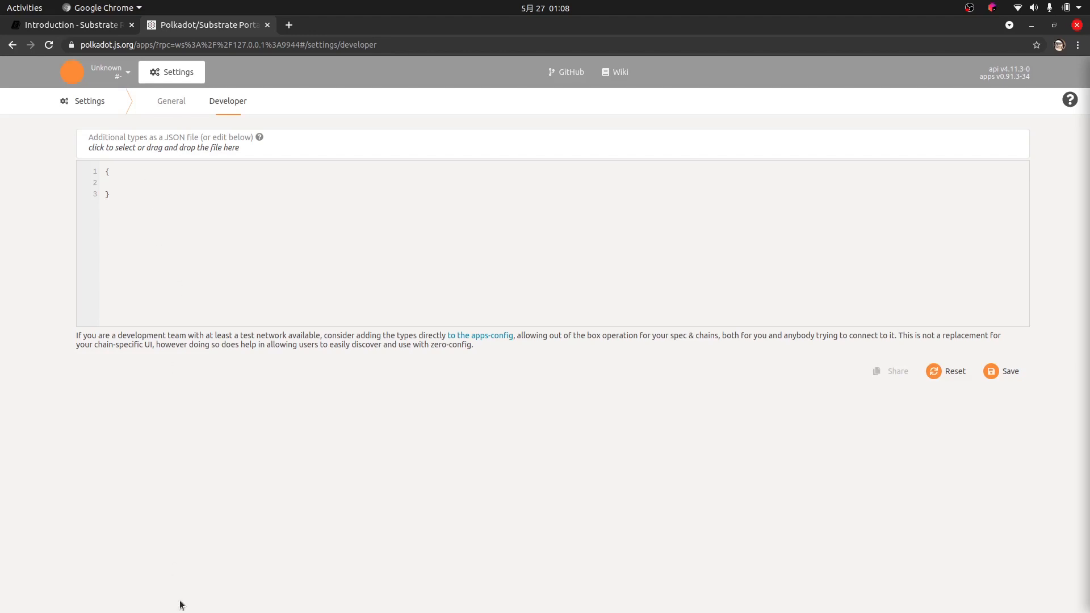
mouse_move(2, 366)
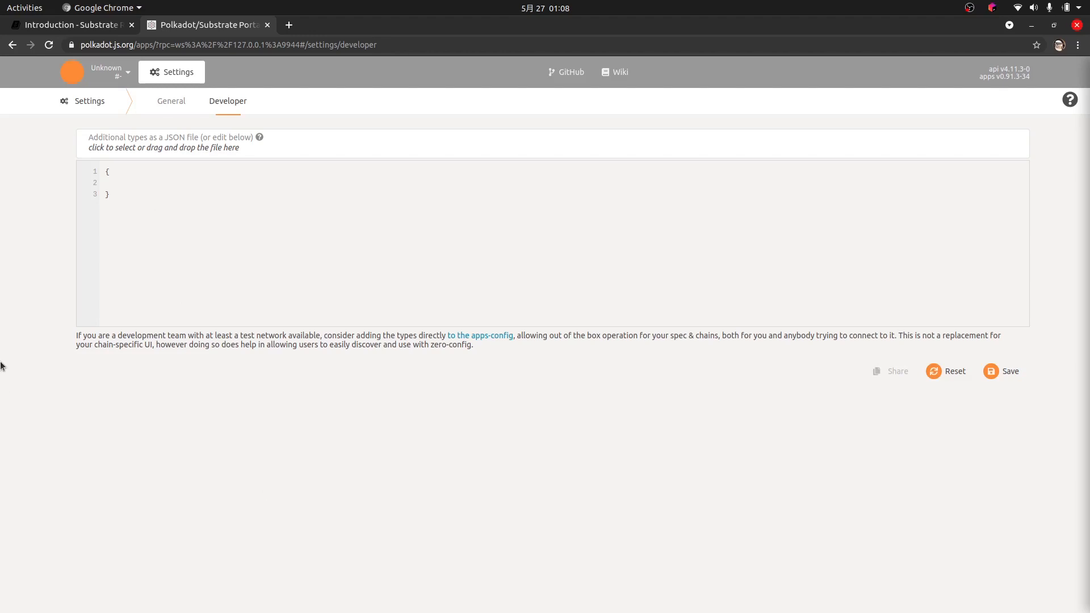
mouse_move(90, 382)
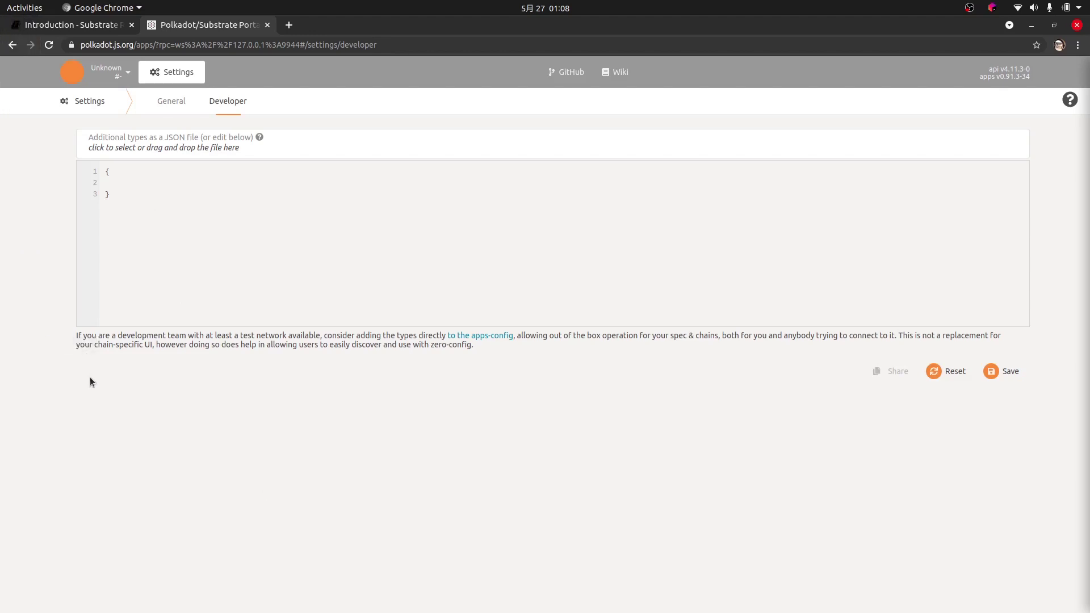
mouse_move(28, 300)
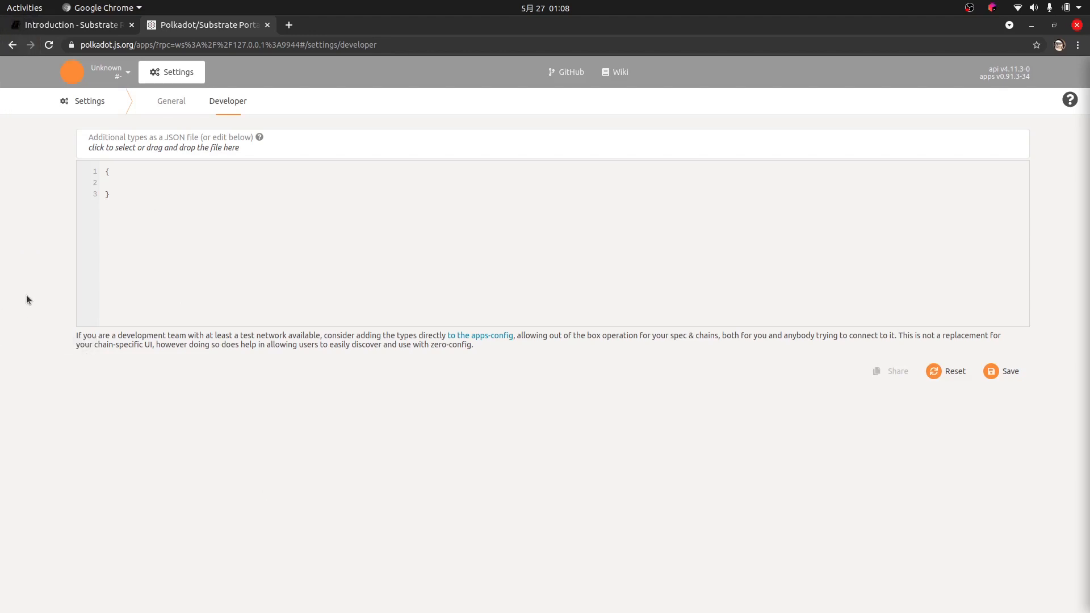
mouse_move(4, 309)
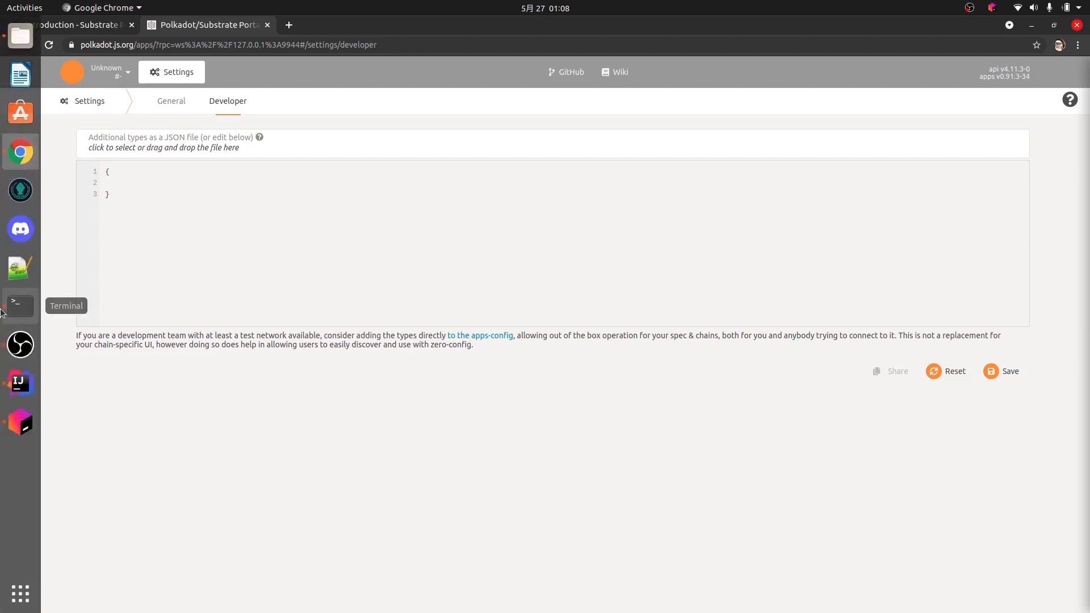
Open nodes/kitchen-node/Cargo.toml and scroll to the super-runtime runtime dependency.
left_click(19, 382)
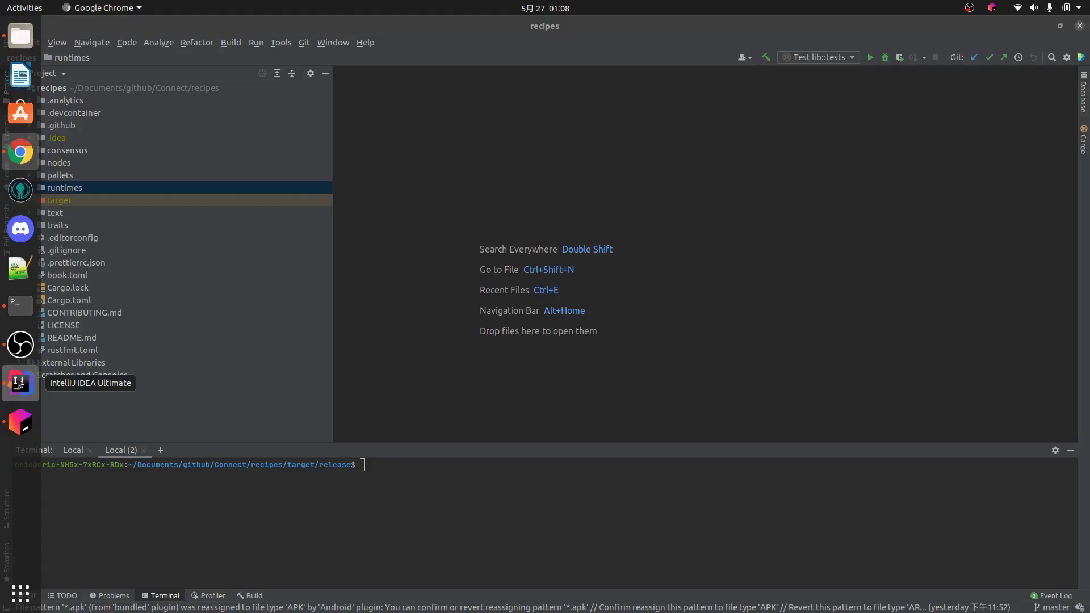
left_click(19, 383)
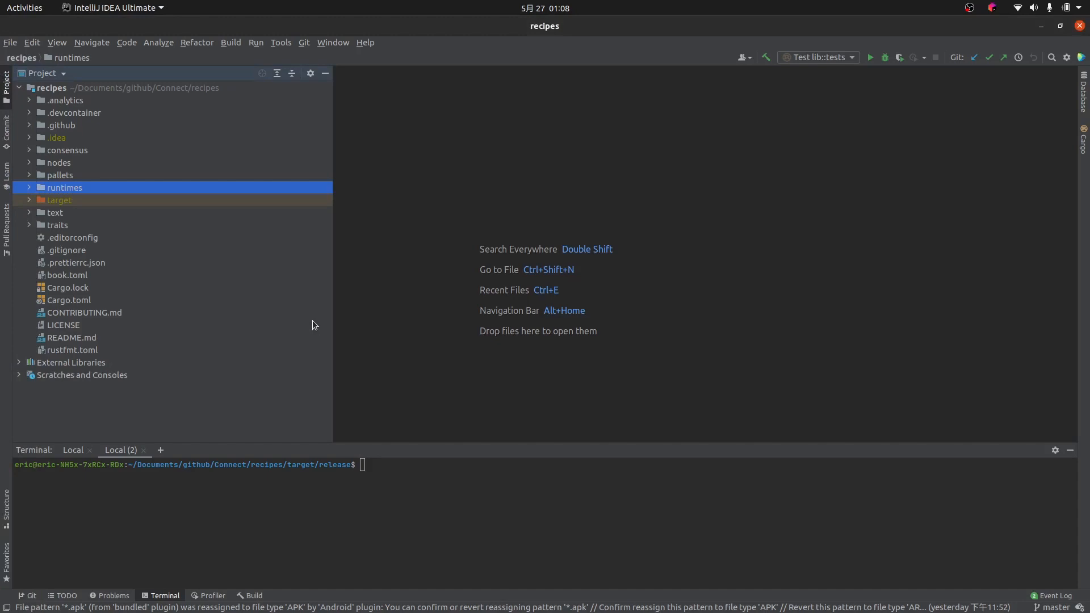
mouse_move(177, 143)
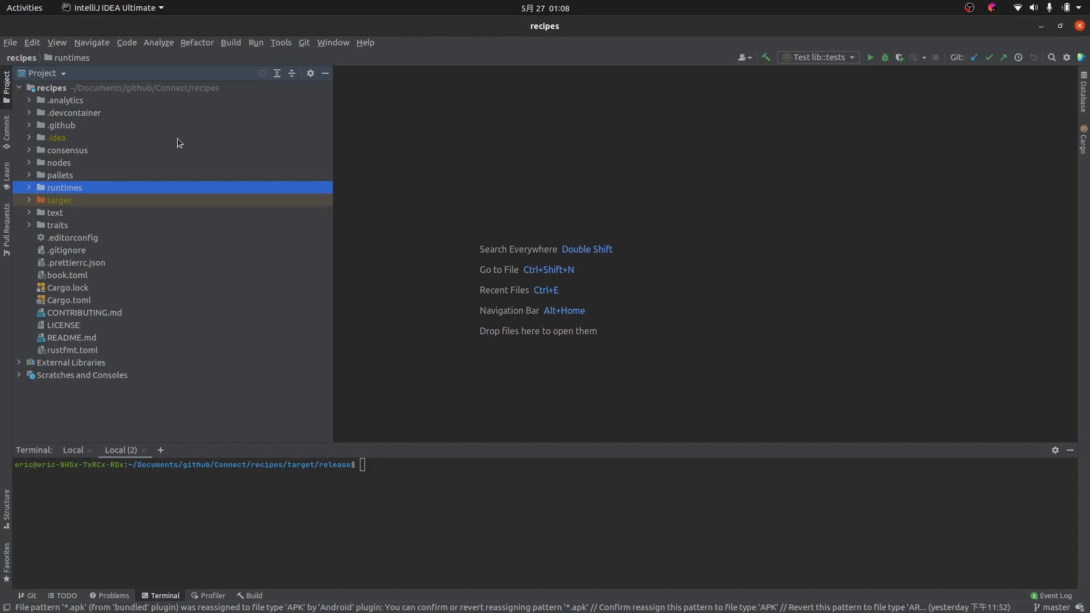
mouse_move(83, 93)
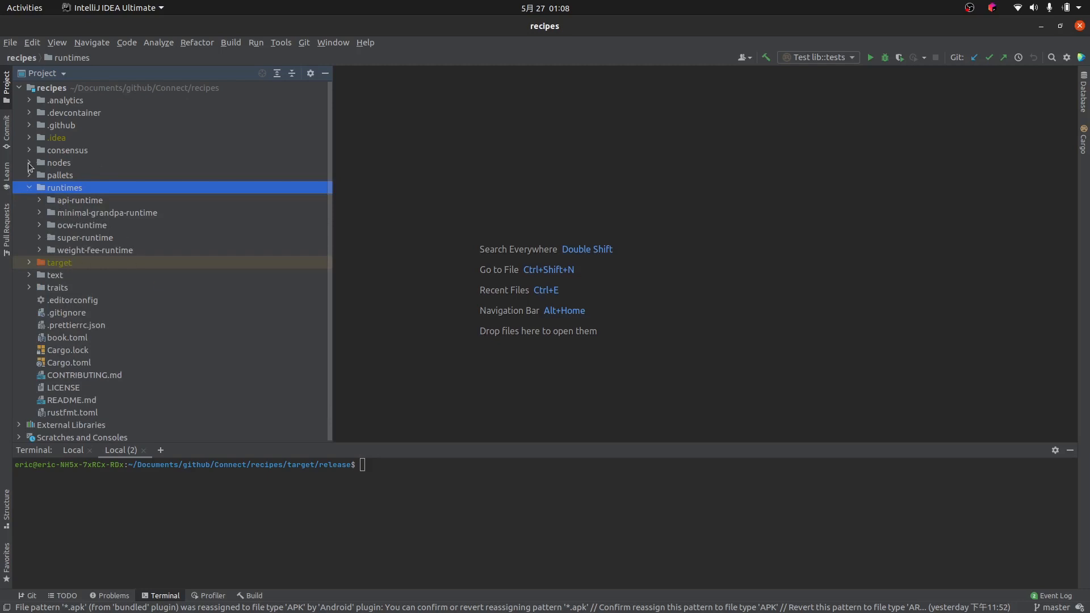
left_click(29, 163)
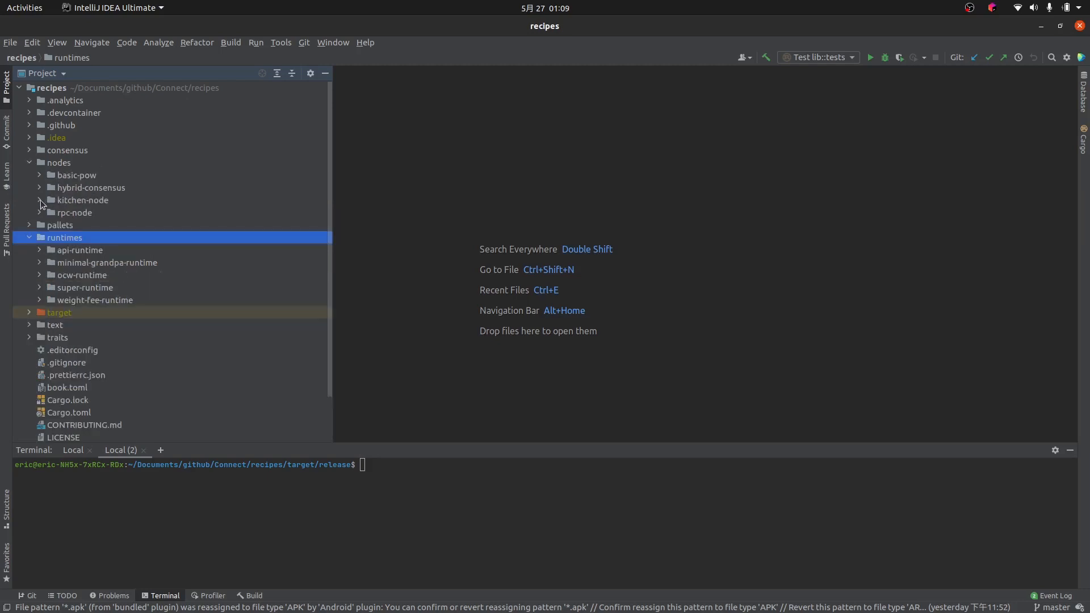
left_click(40, 200)
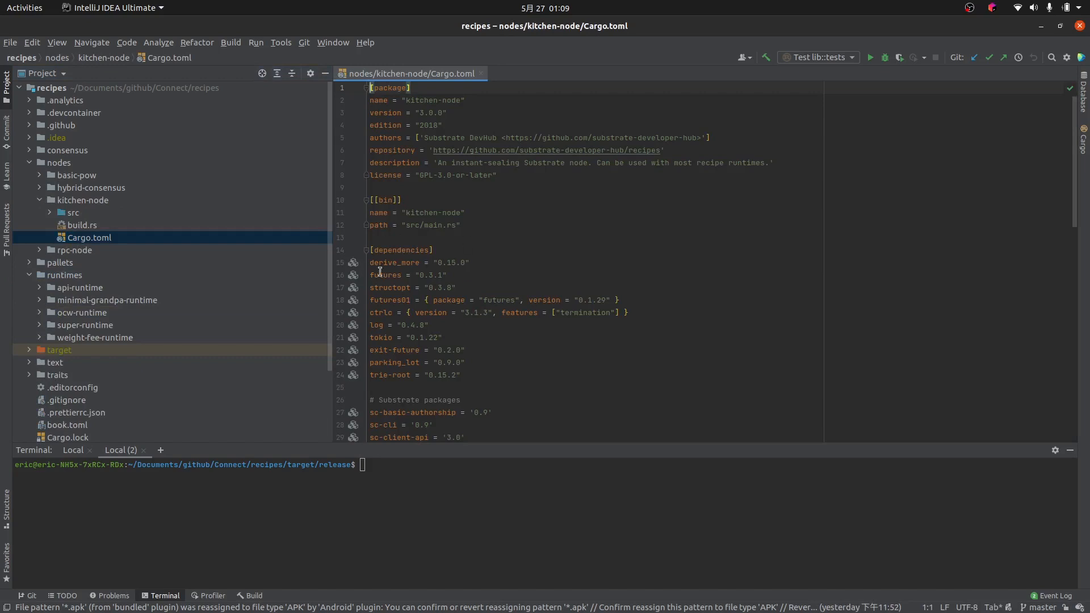
mouse_move(367, 189)
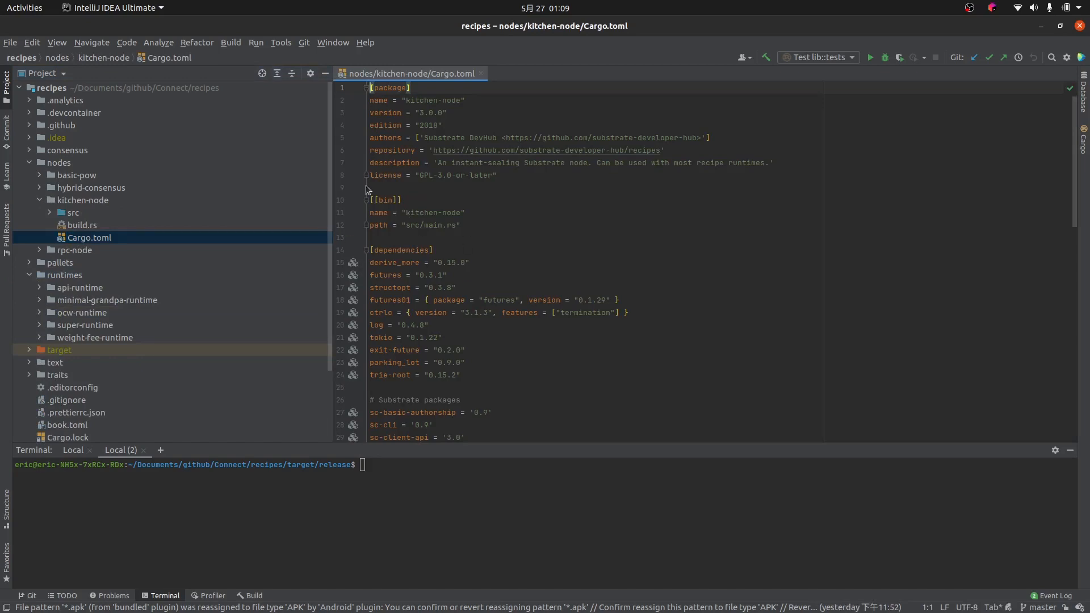
mouse_move(504, 148)
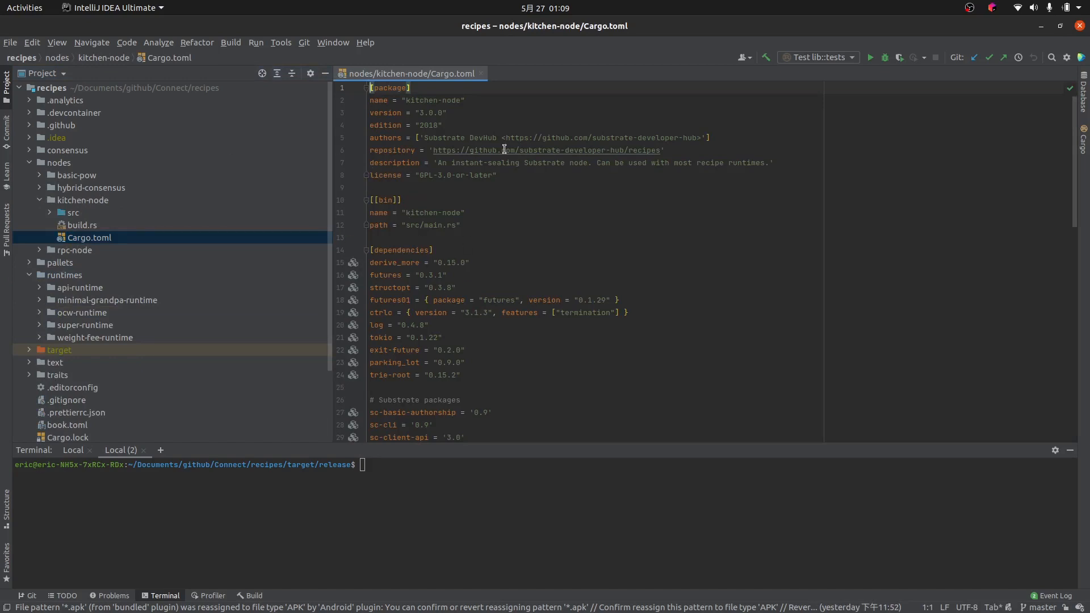
left_click(502, 213)
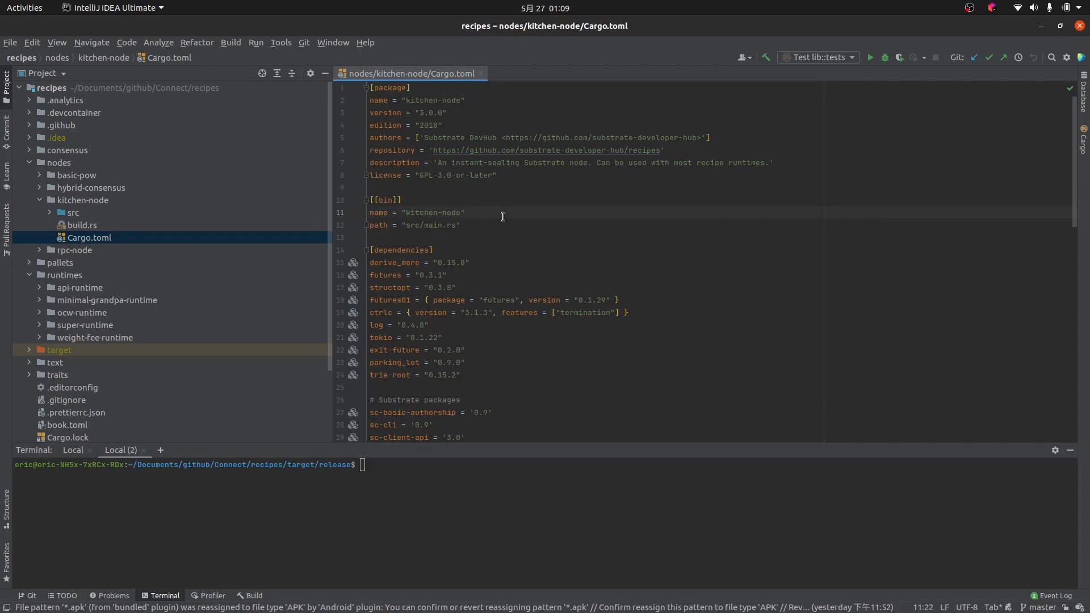
mouse_move(693, 239)
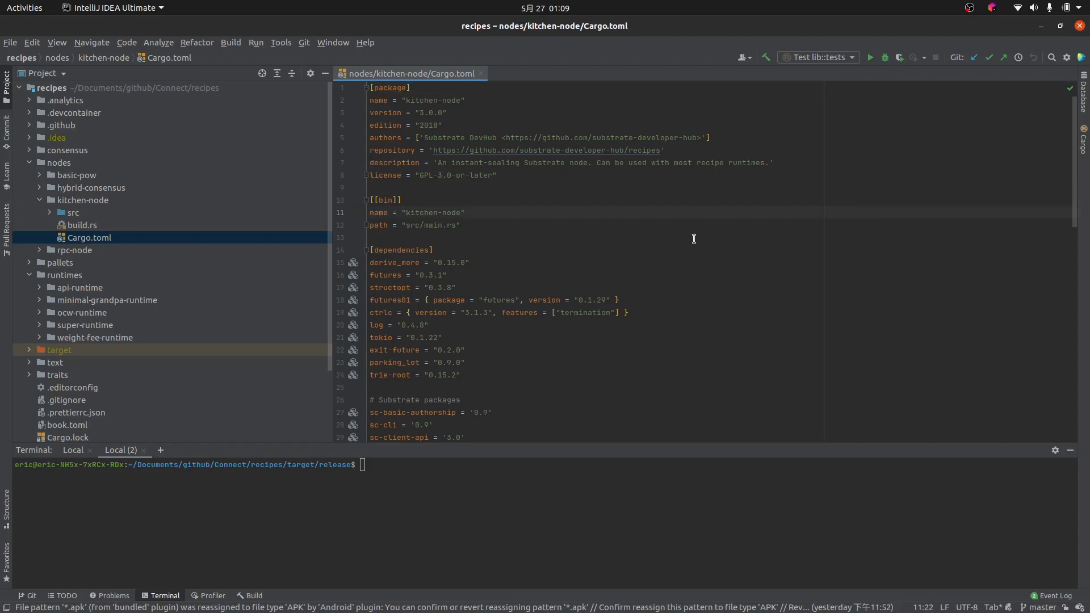
mouse_move(1076, 143)
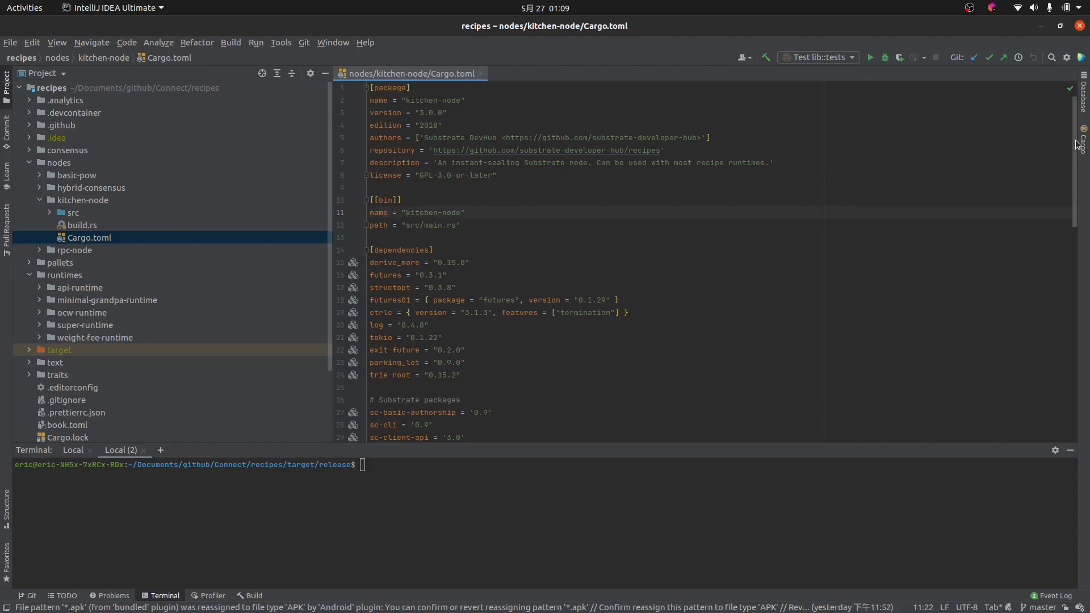
scroll("down", 3)
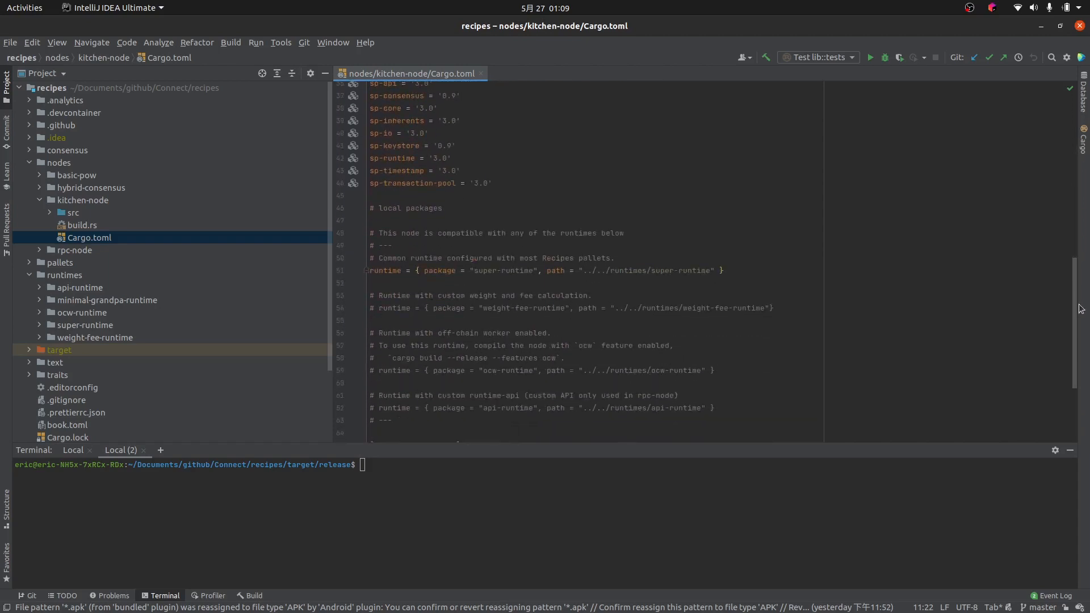
scroll("down", 3)
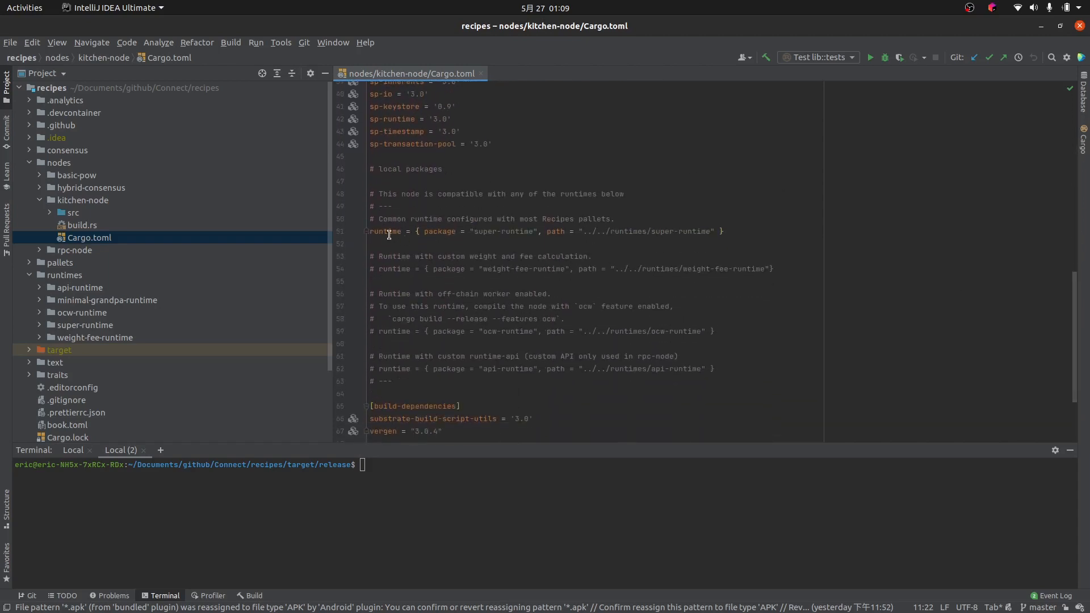
mouse_move(564, 235)
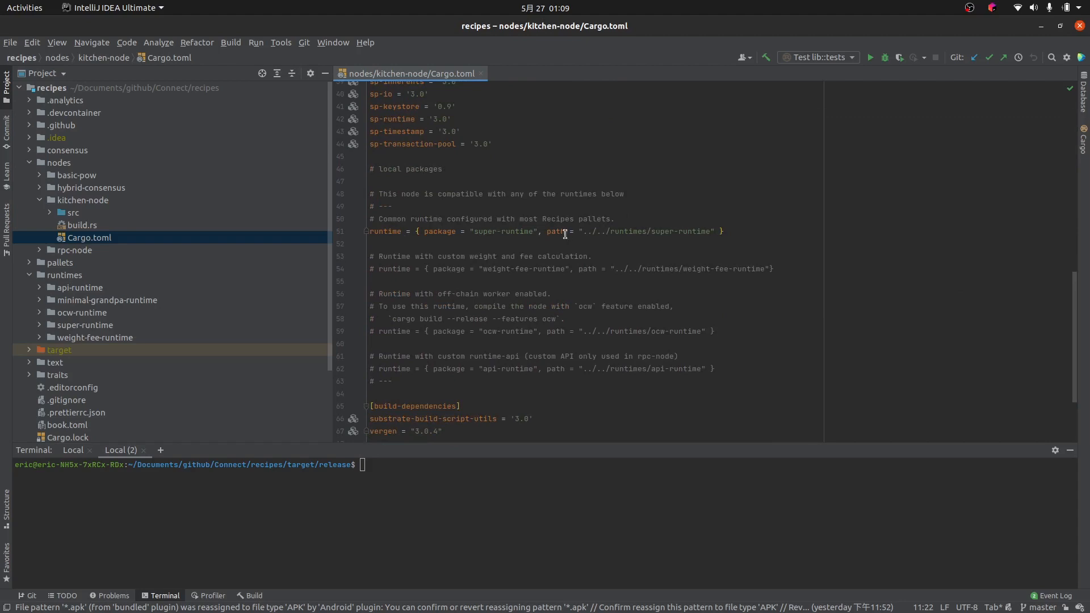
mouse_move(267, 225)
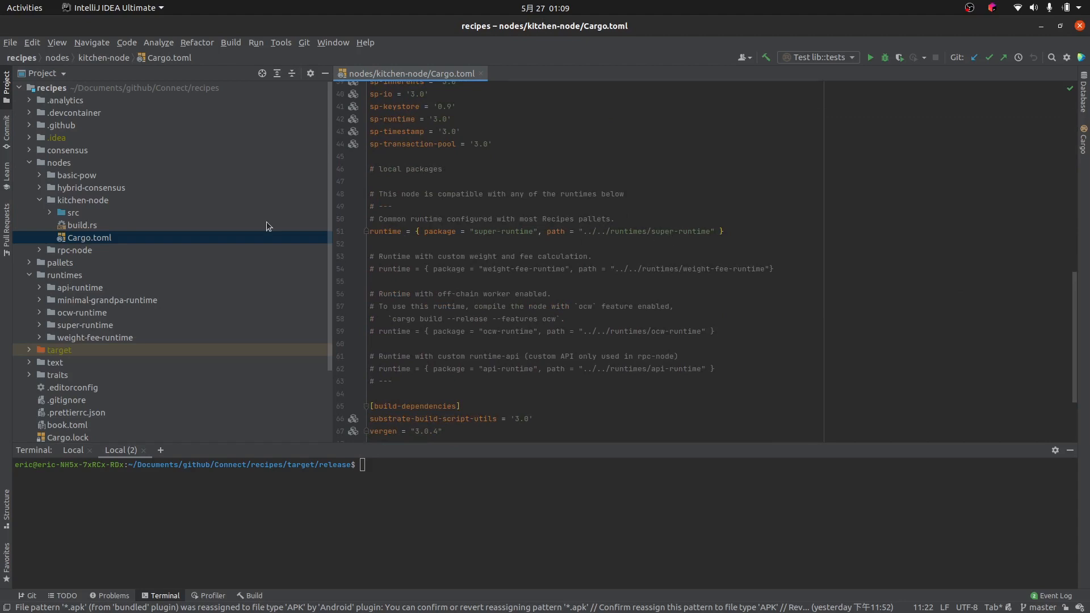
mouse_move(42, 333)
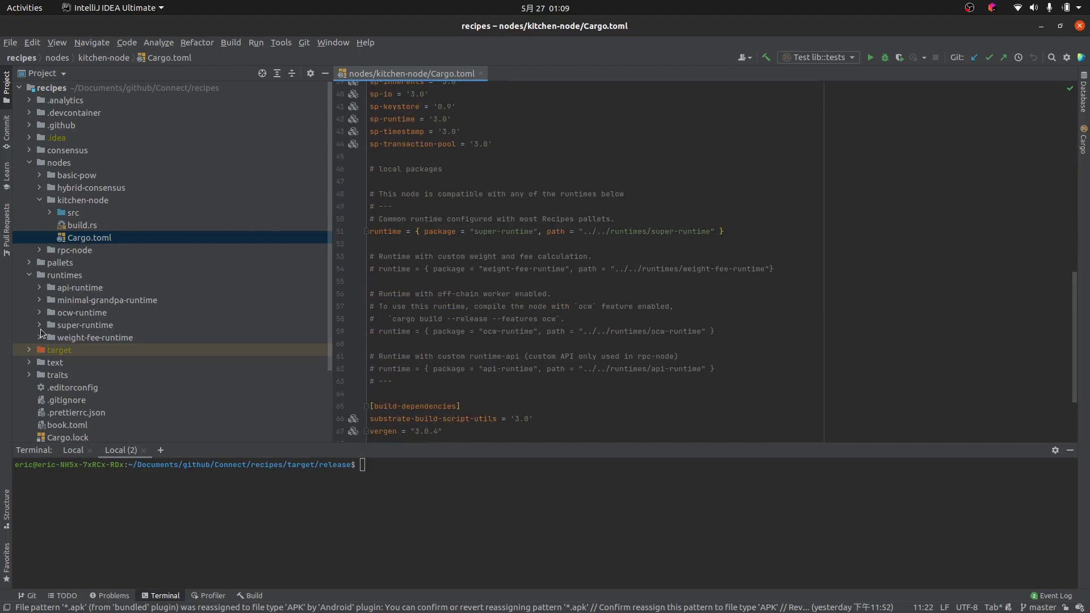
Open runtimes/super-runtime/types.json and select all its type definitions for copying.
left_click(40, 325)
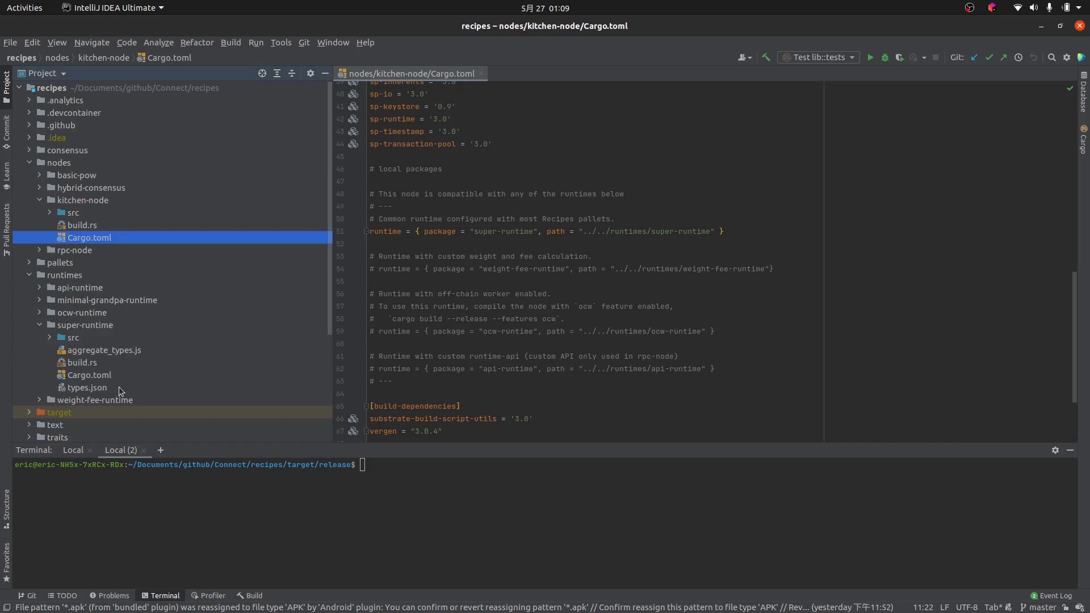
left_click(87, 388)
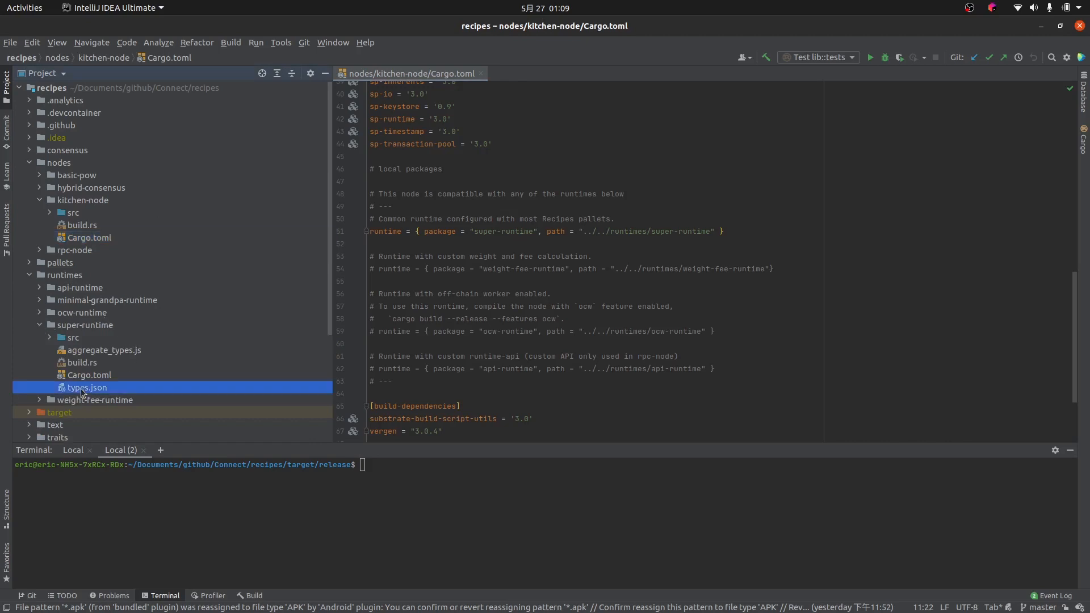
double_click(86, 387)
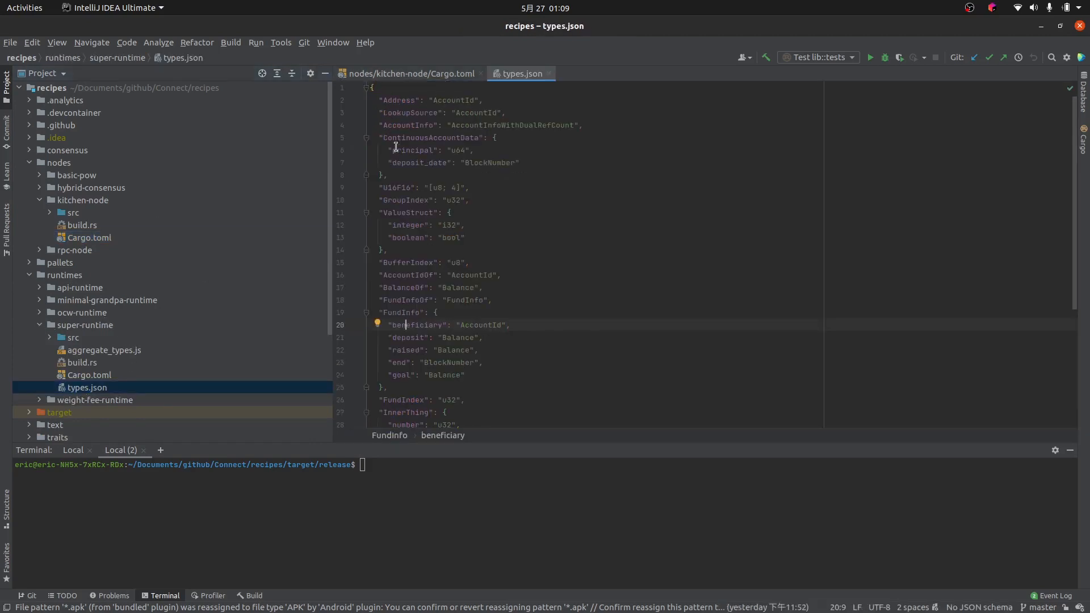
mouse_move(857, 174)
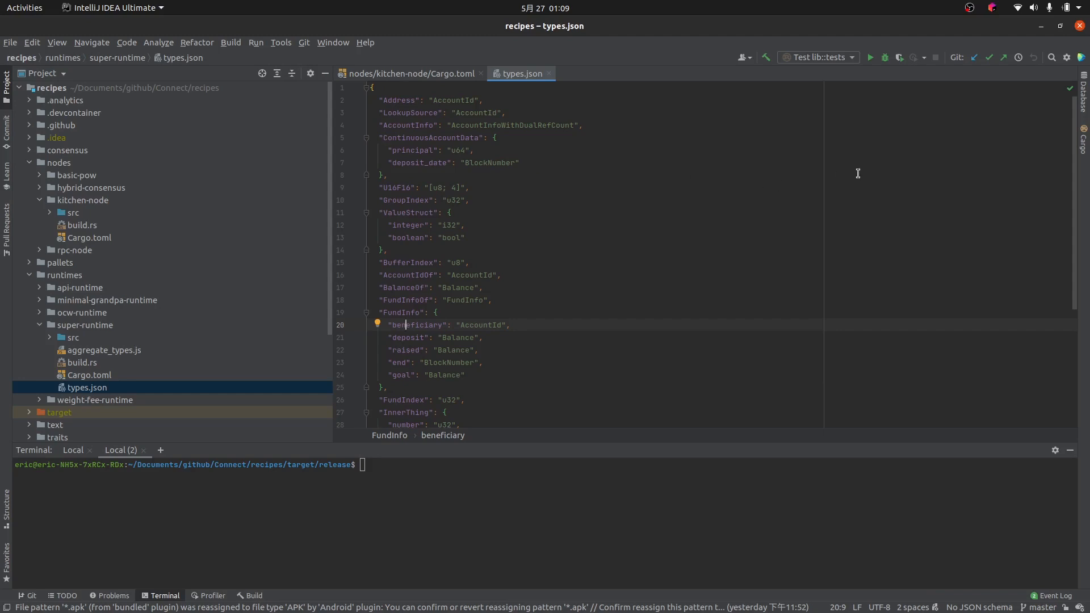
mouse_move(592, 222)
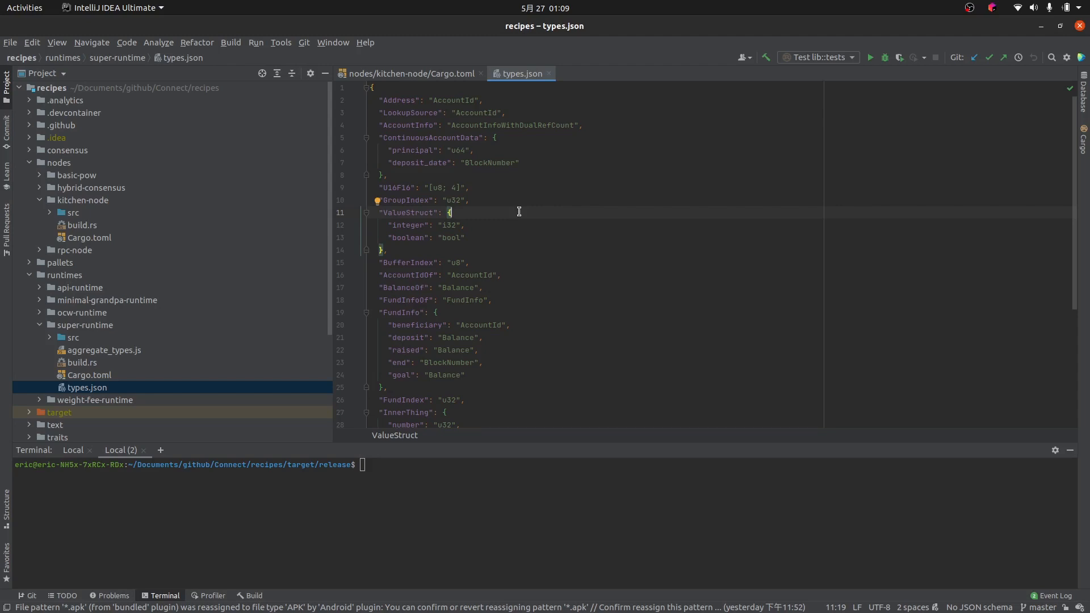
key("ctrl+a")
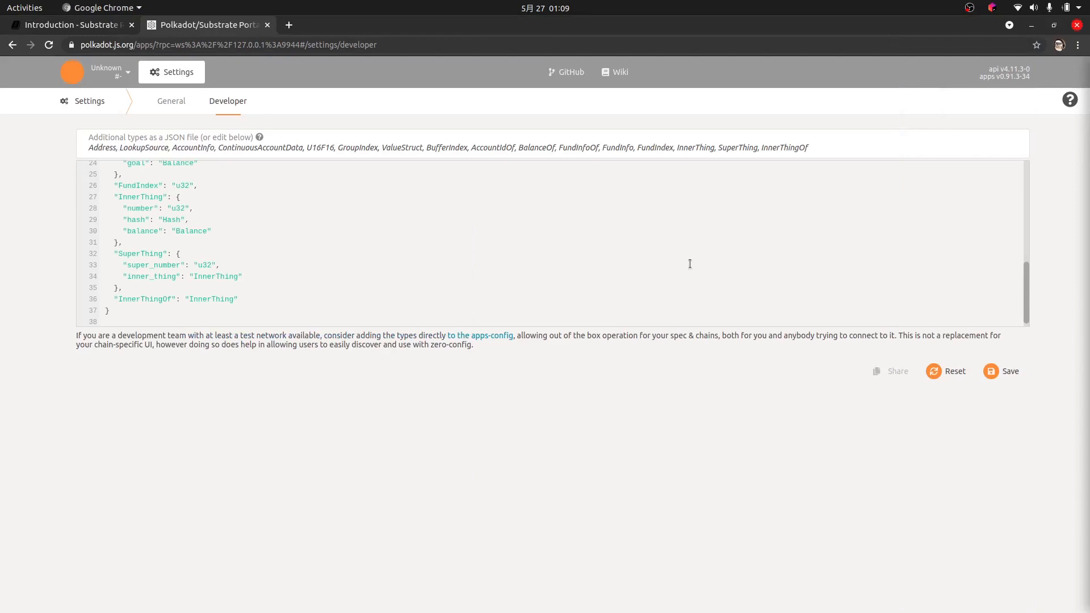
mouse_move(67, 309)
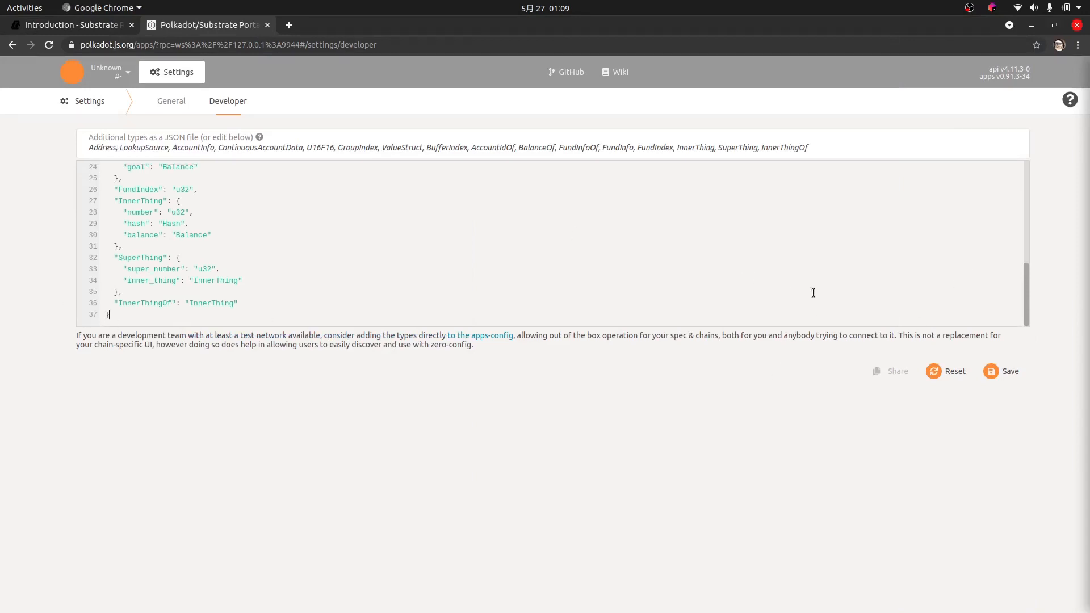
Save the pasted super-runtime types in the Developer editor and reload the page.
scroll("up", 3)
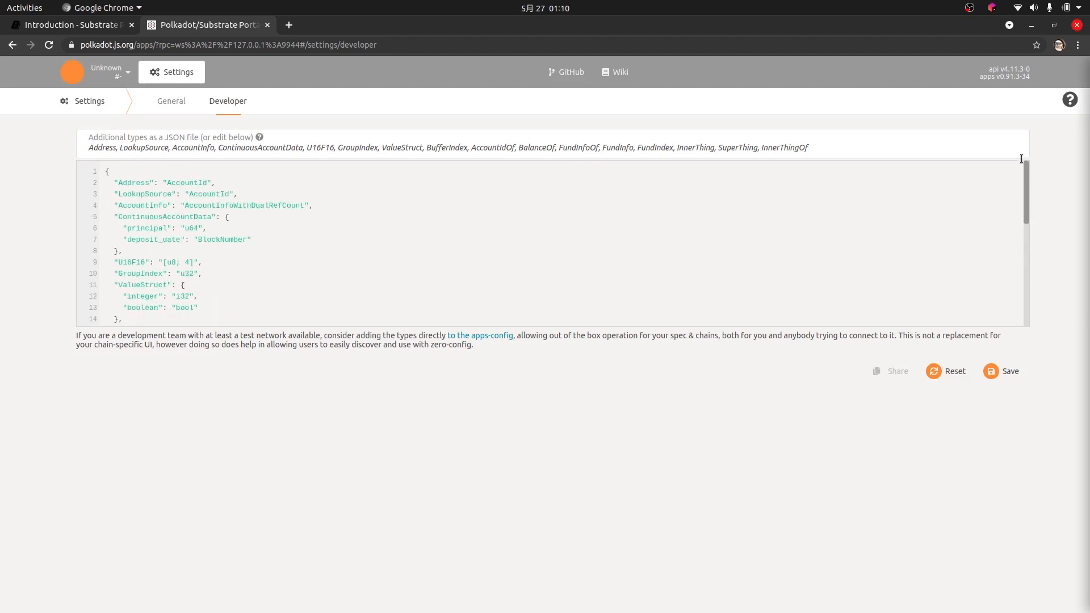
left_click(1002, 371)
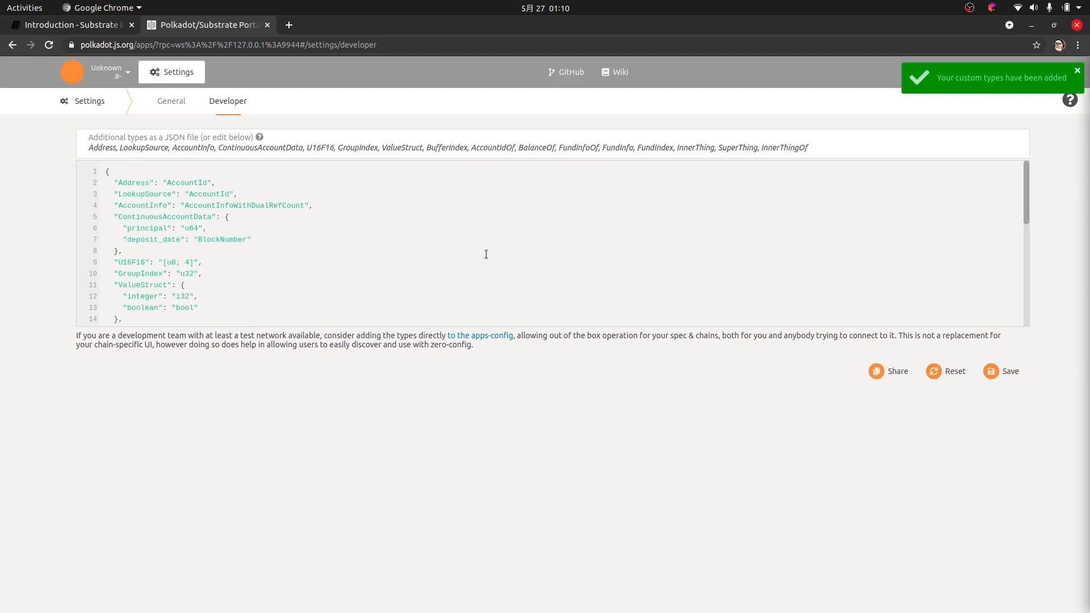
left_click(171, 101)
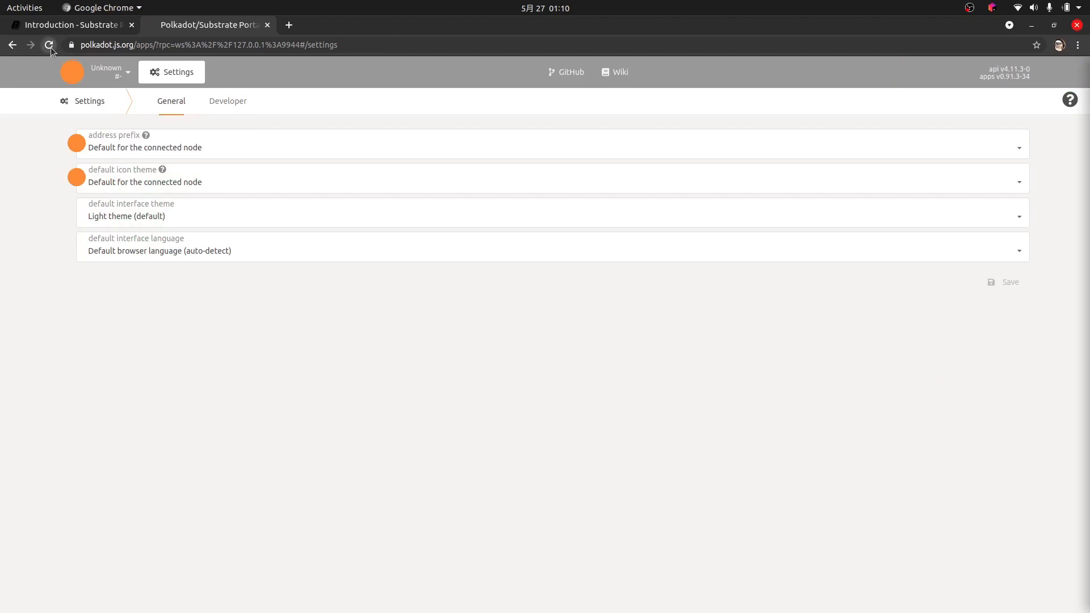
Reload to connect to the Kitchen Node and view accounts Alice through Ferdie.
left_click(49, 44)
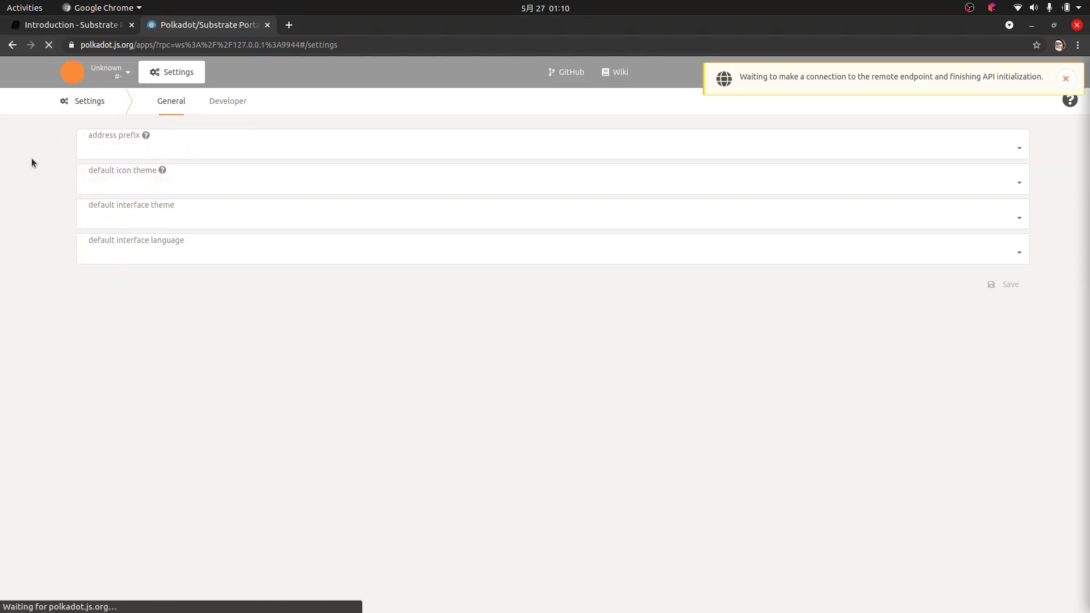
left_click(248, 71)
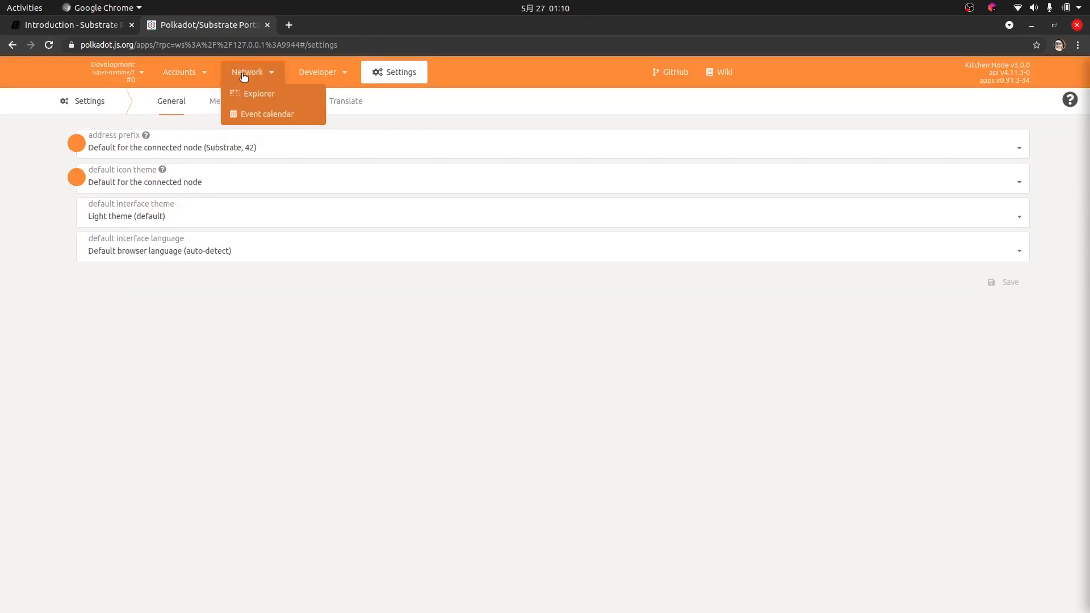
mouse_move(225, 87)
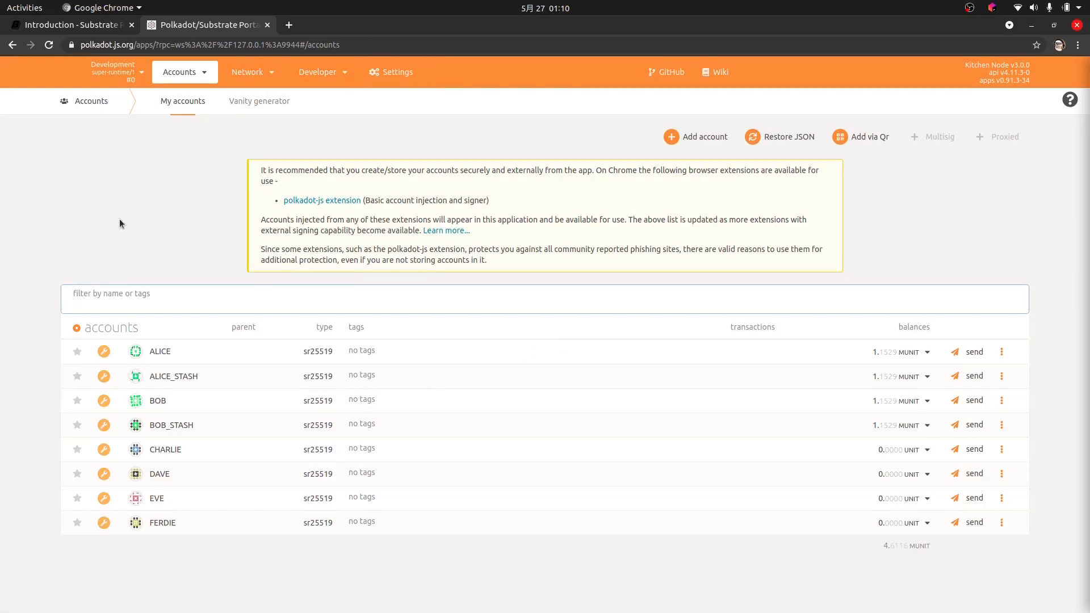
mouse_move(167, 224)
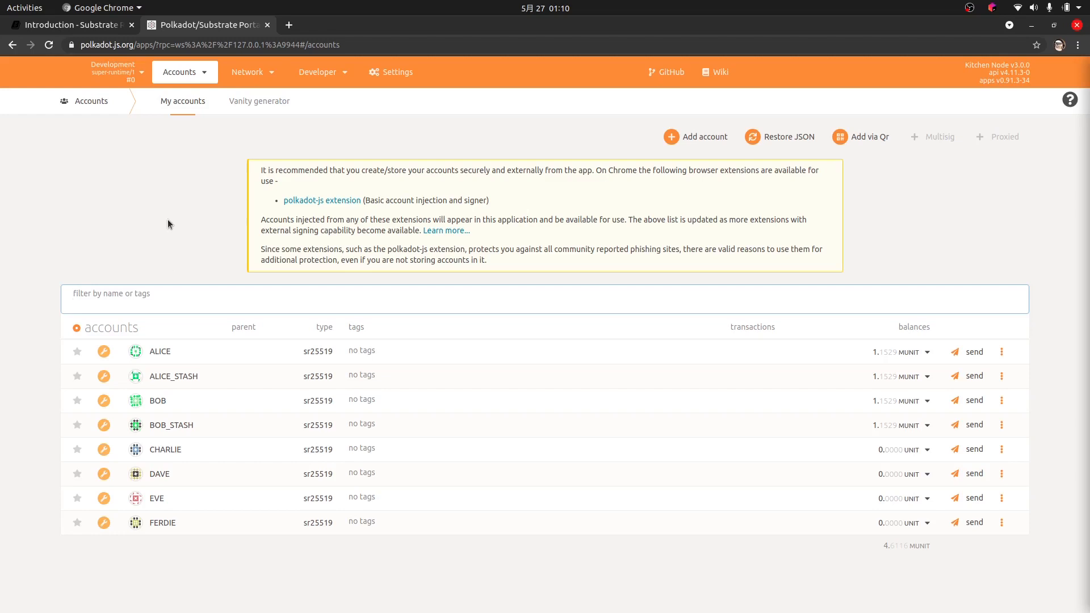
left_click(247, 71)
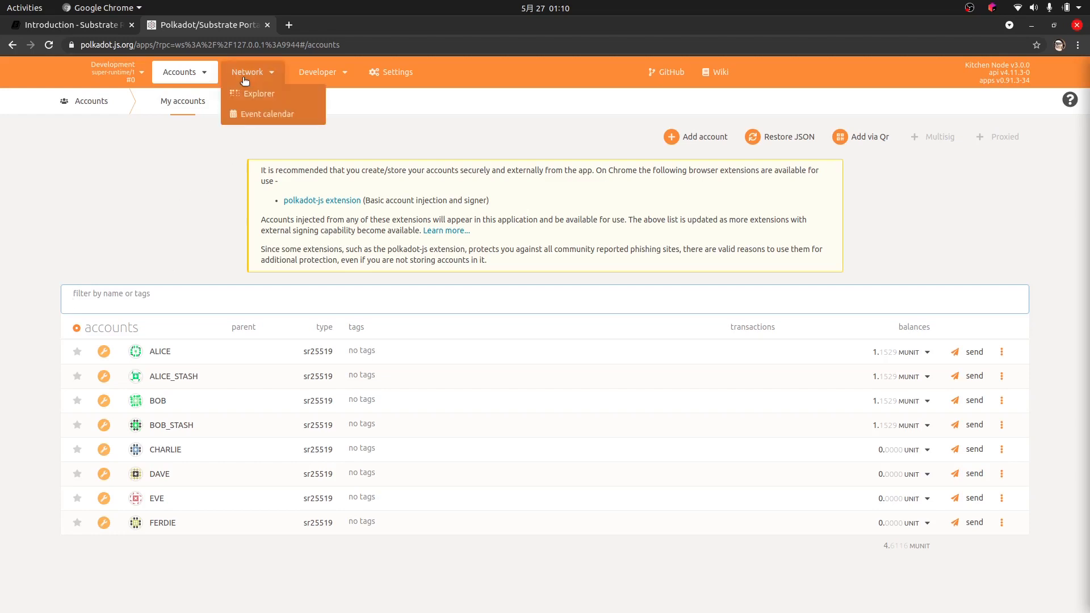
left_click(317, 71)
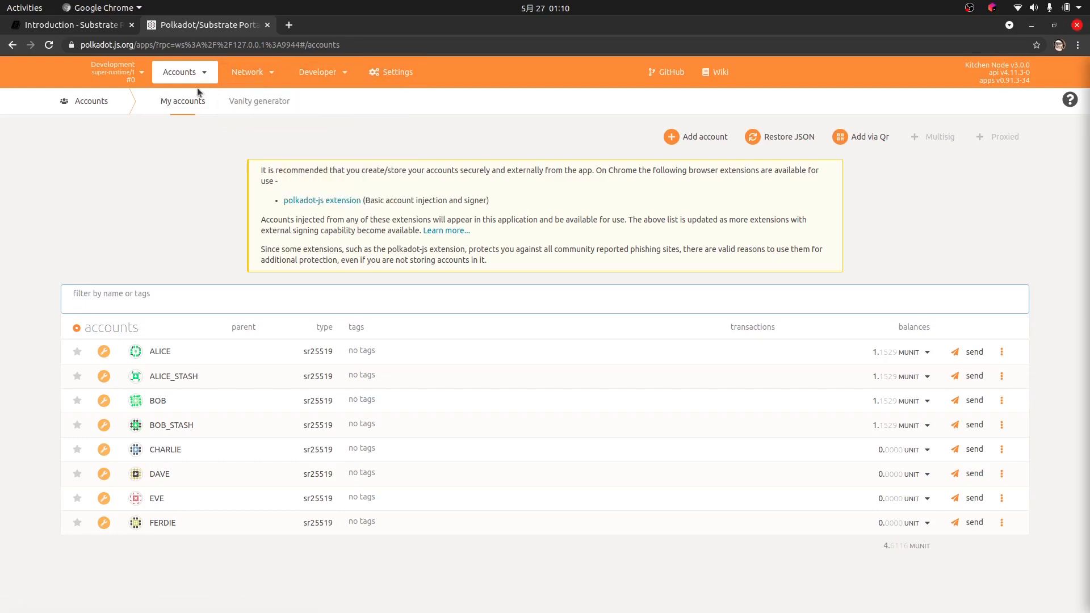
mouse_move(97, 150)
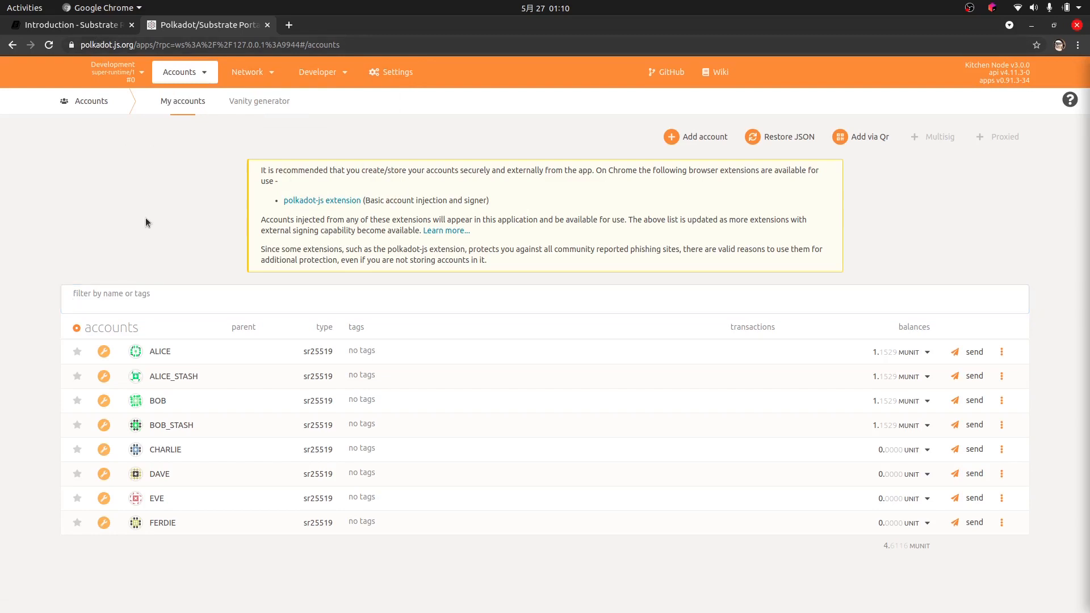
mouse_move(159, 351)
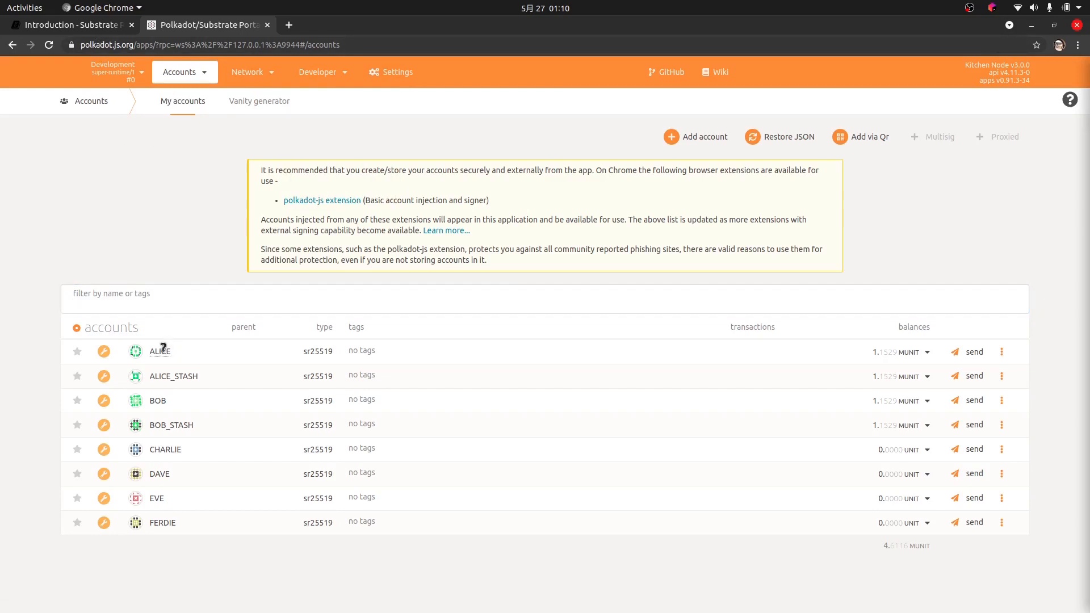
mouse_move(168, 393)
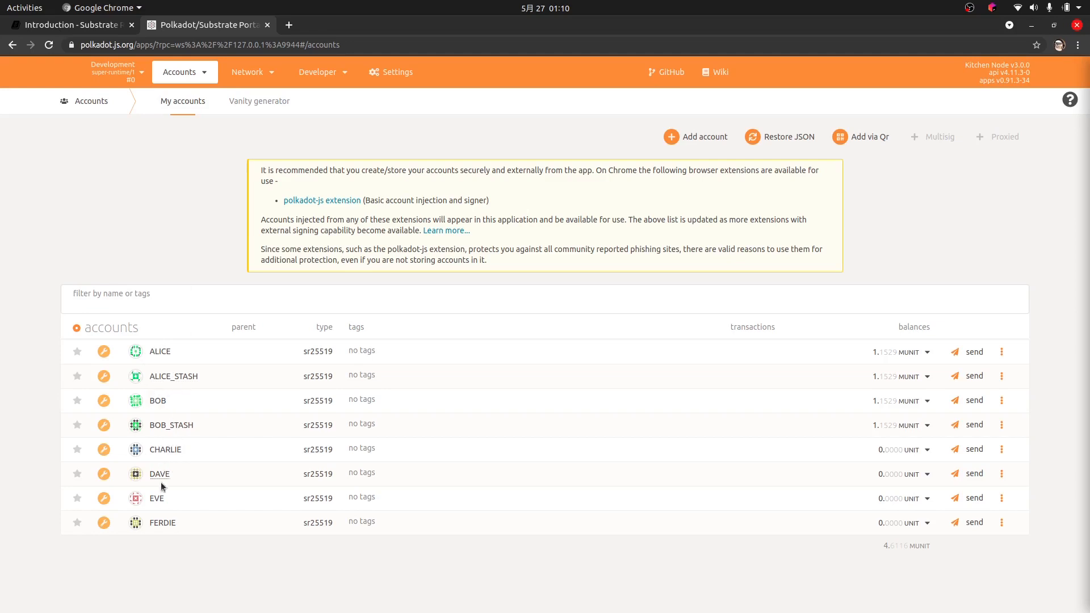
mouse_move(197, 402)
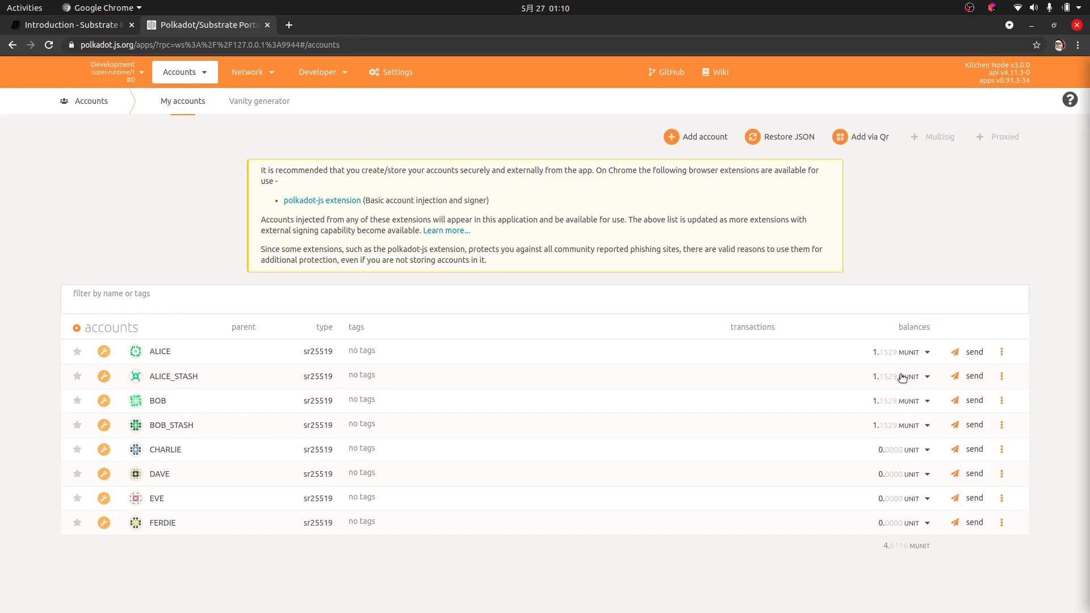
mouse_move(966, 351)
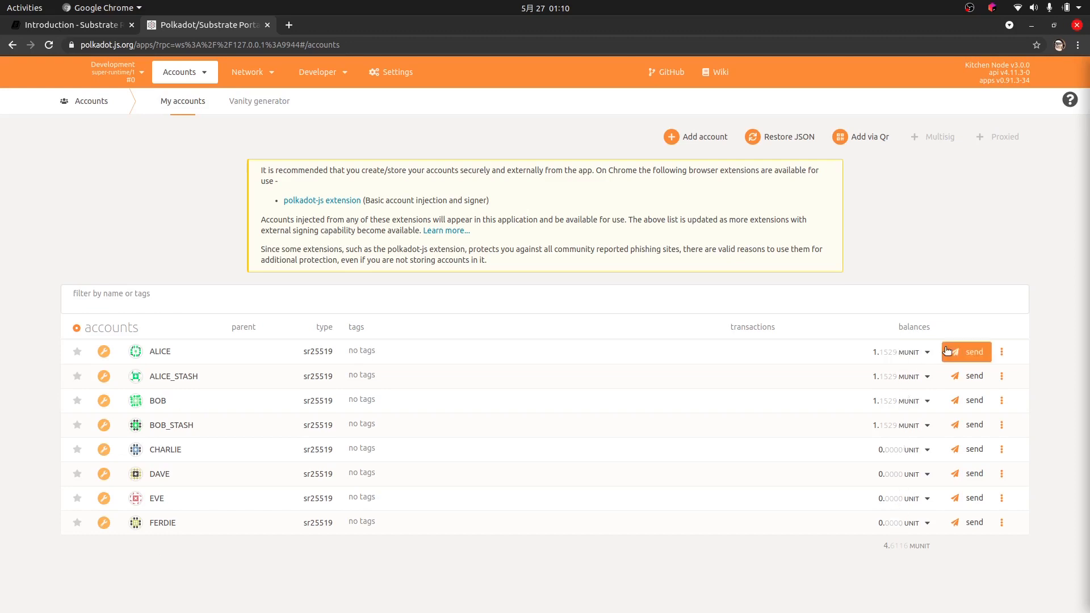
Send 100,000 units from ALICE to FERDIE, sign and submit, then dismiss notifications.
left_click(973, 350)
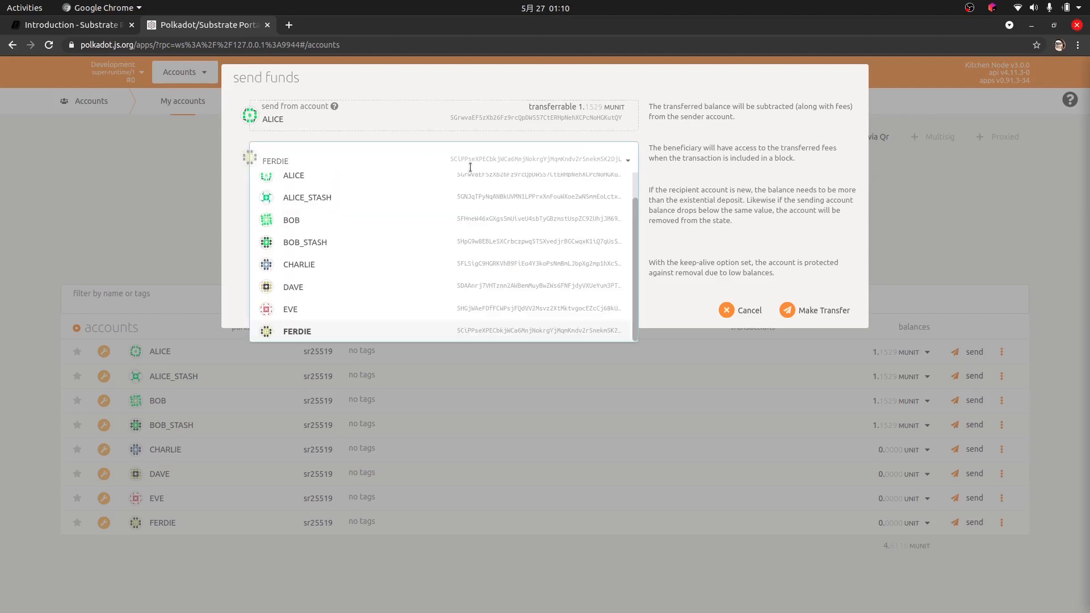
left_click(296, 331)
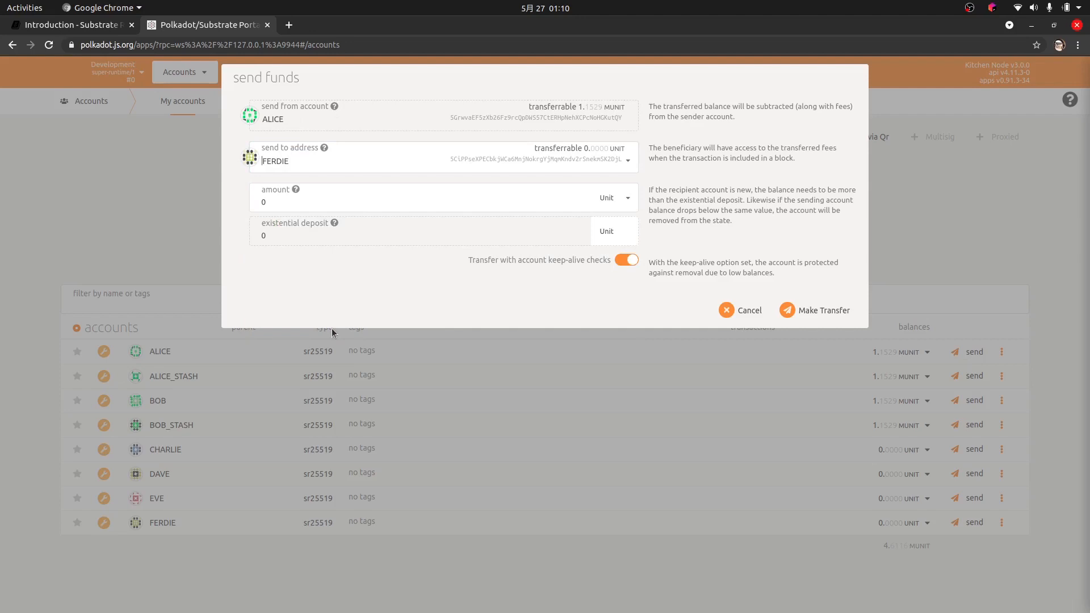
left_click(359, 202)
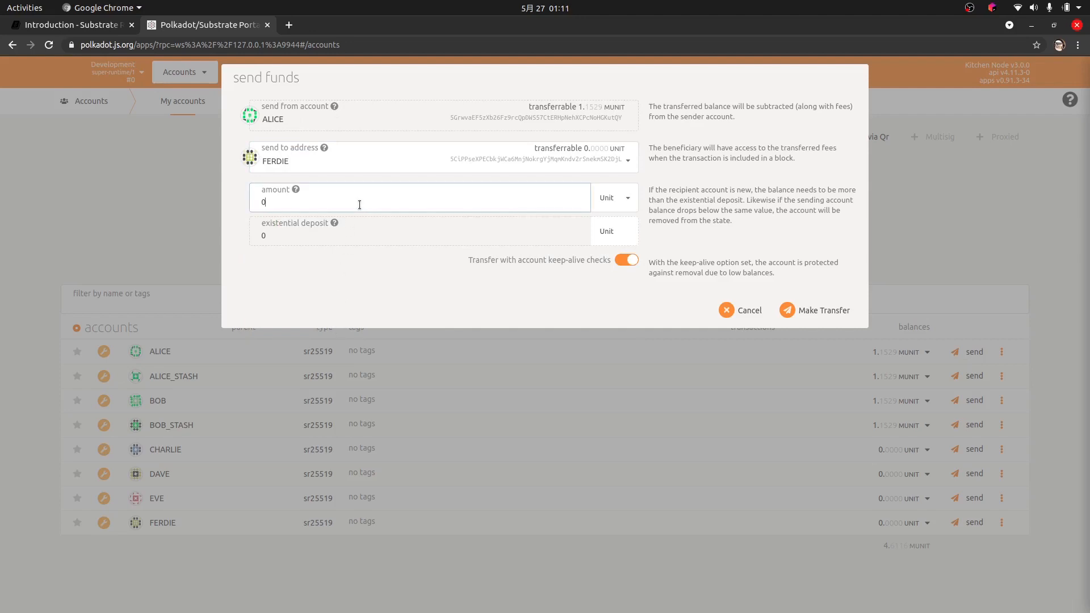
type("100000")
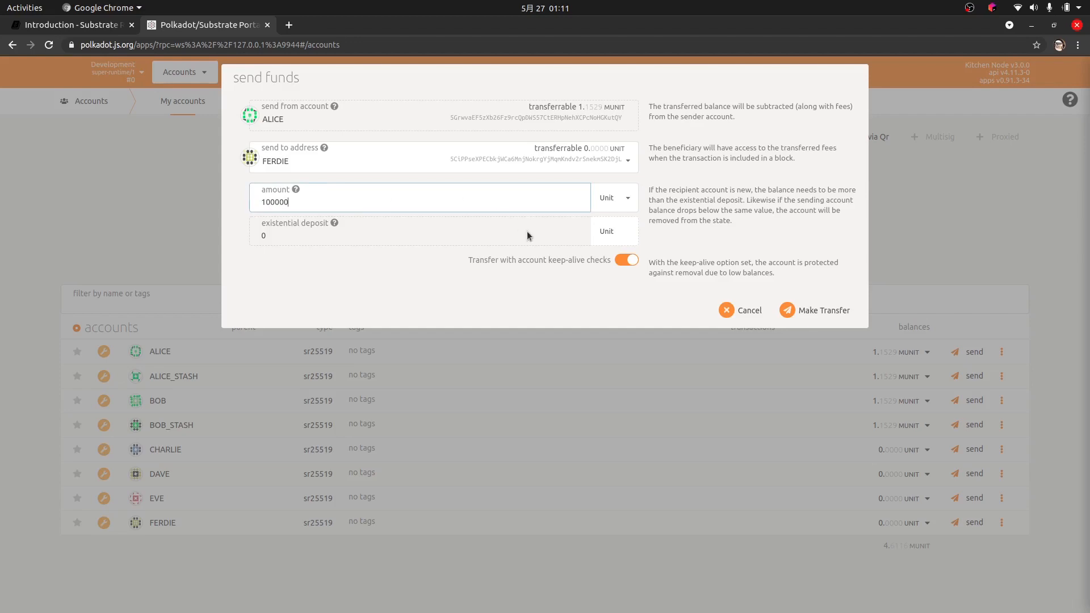
left_click(823, 310)
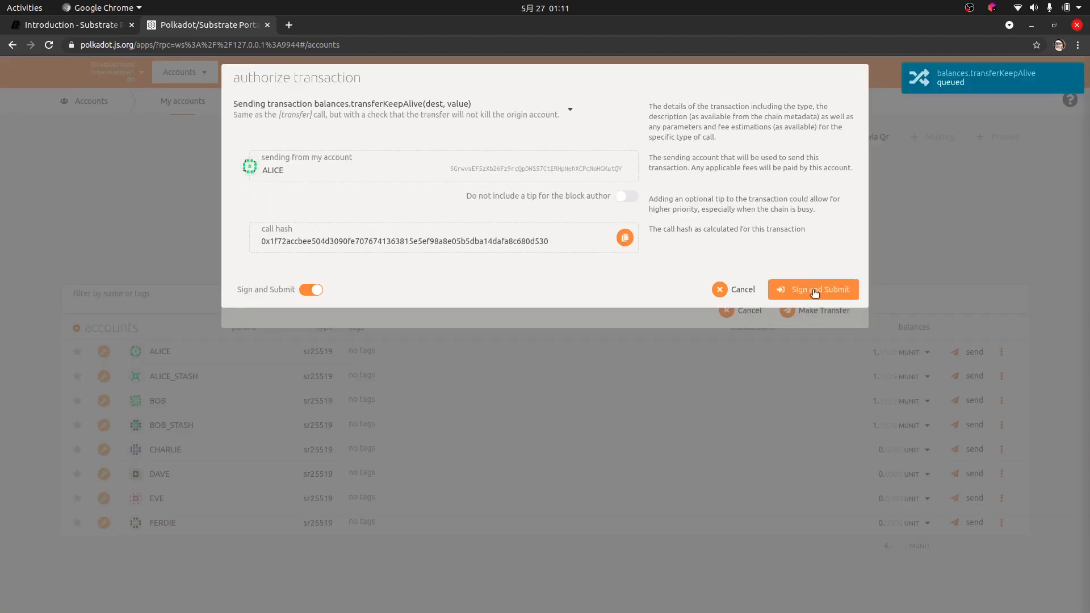
left_click(812, 289)
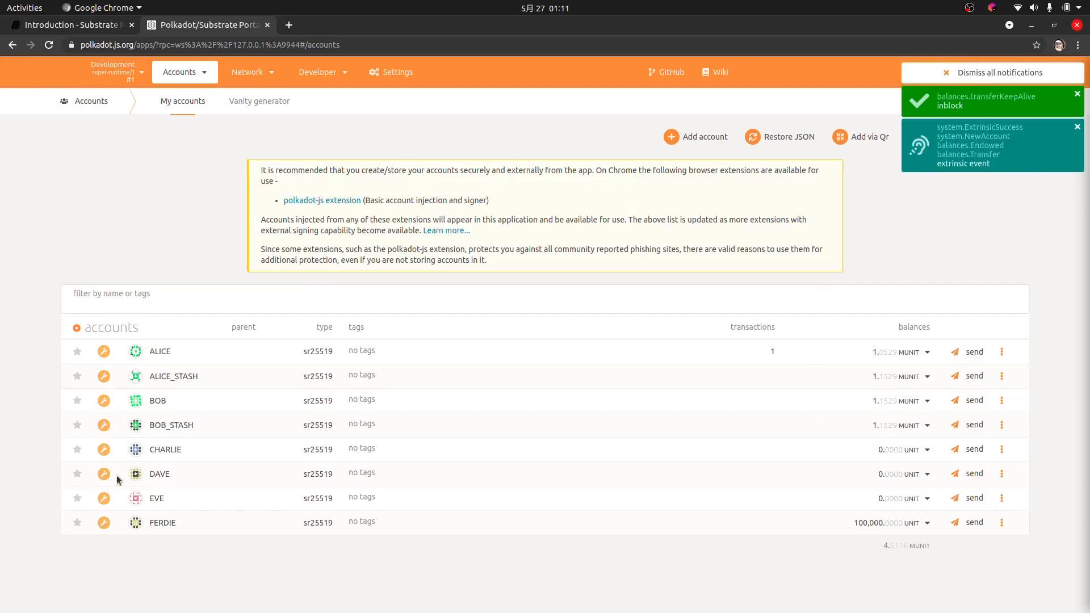
mouse_move(882, 523)
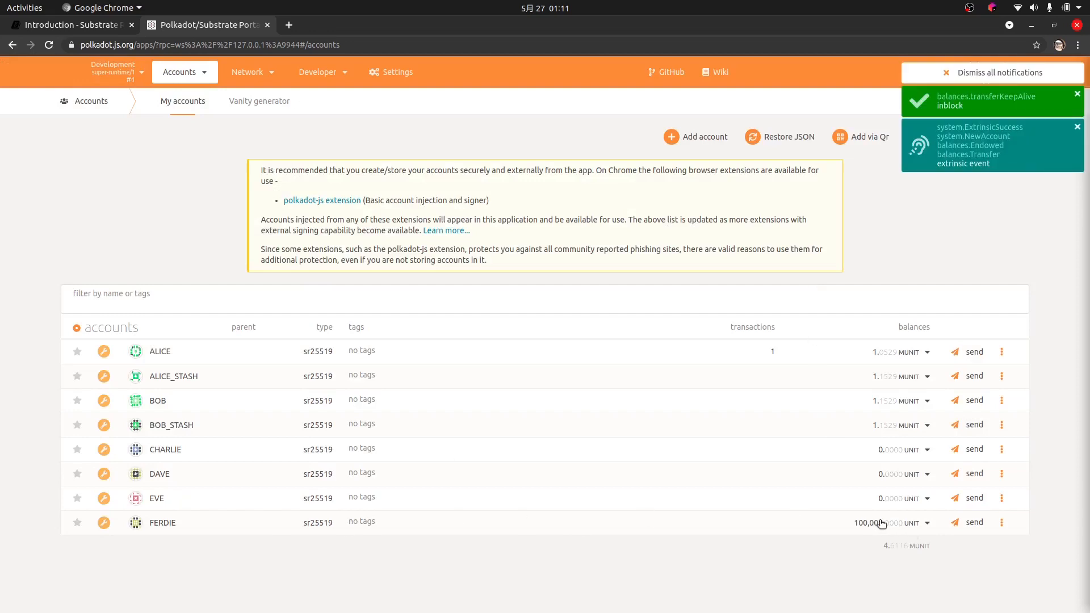
mouse_move(814, 366)
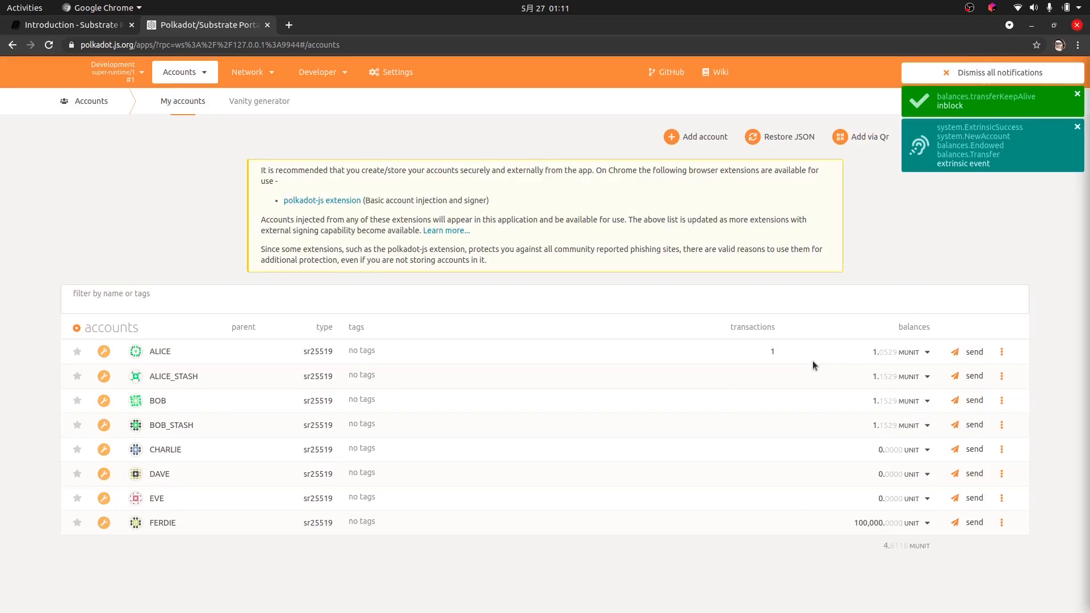
mouse_move(621, 279)
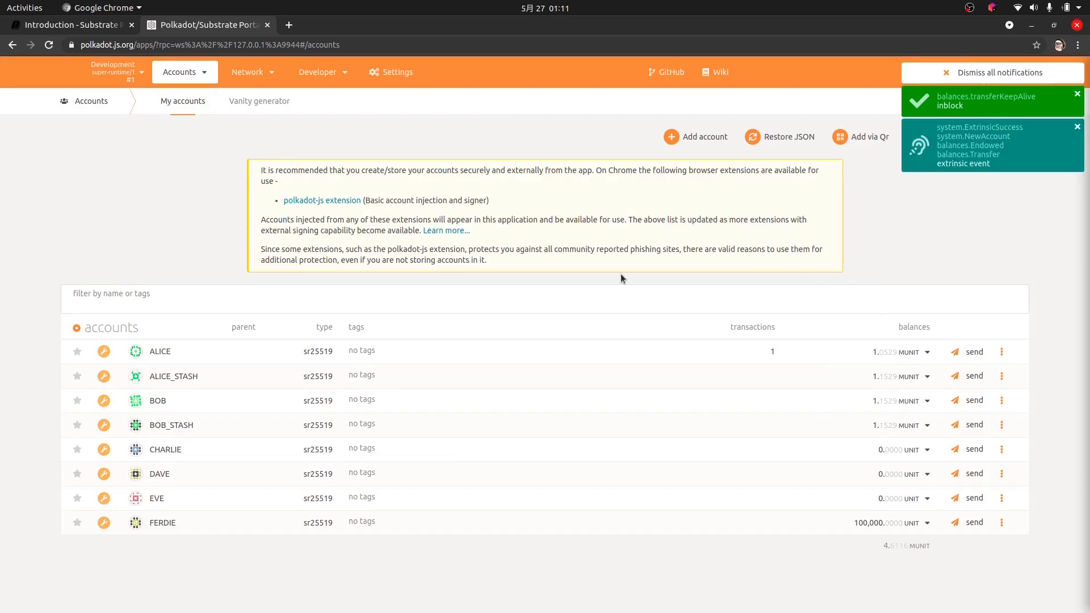
left_click(1001, 72)
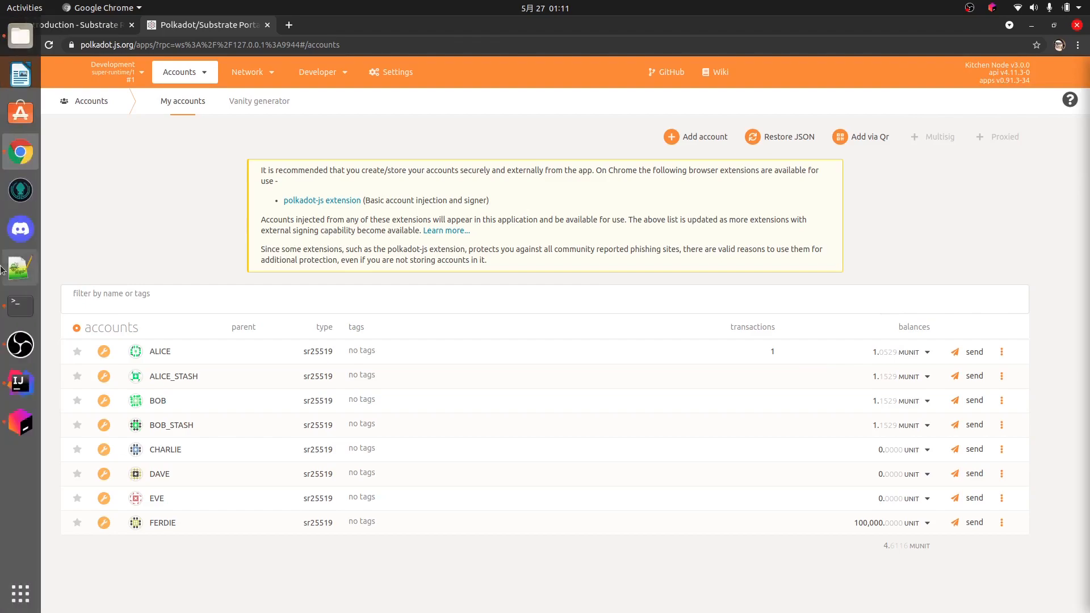
left_click(20, 306)
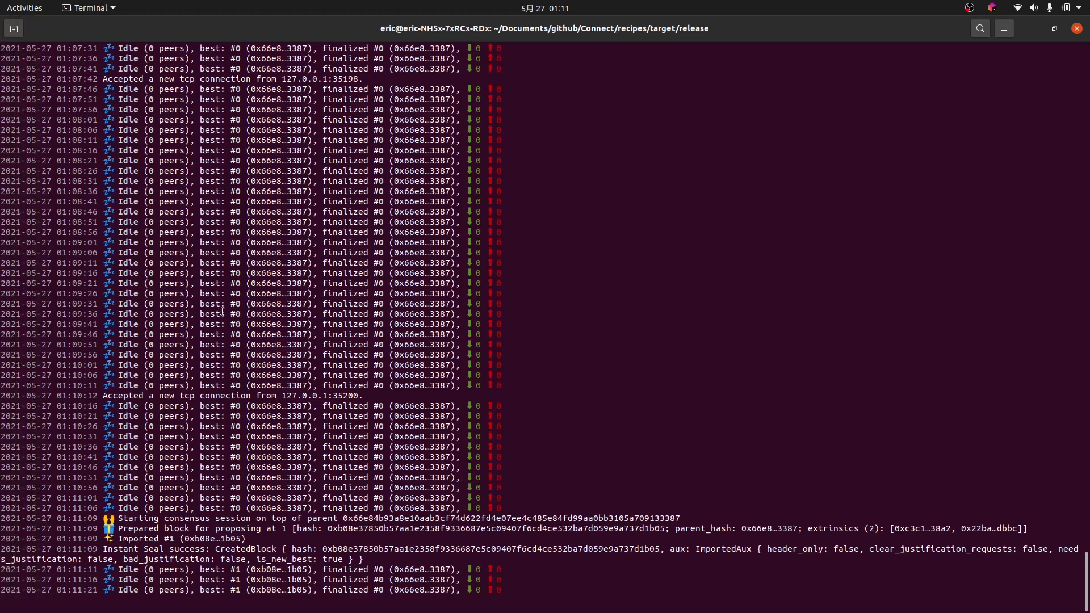
mouse_move(656, 475)
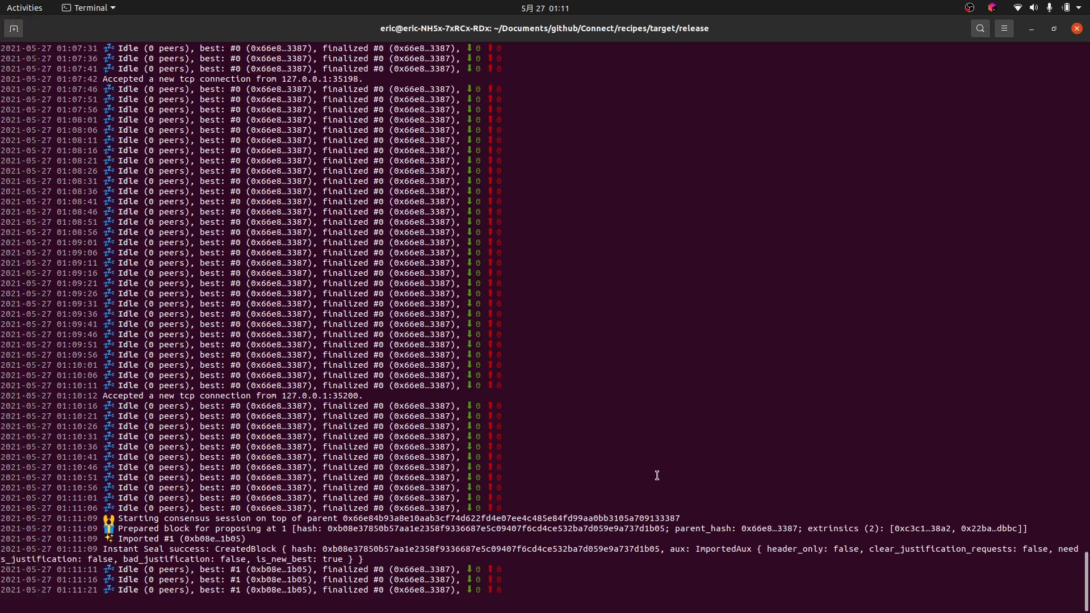
scroll("down", 3)
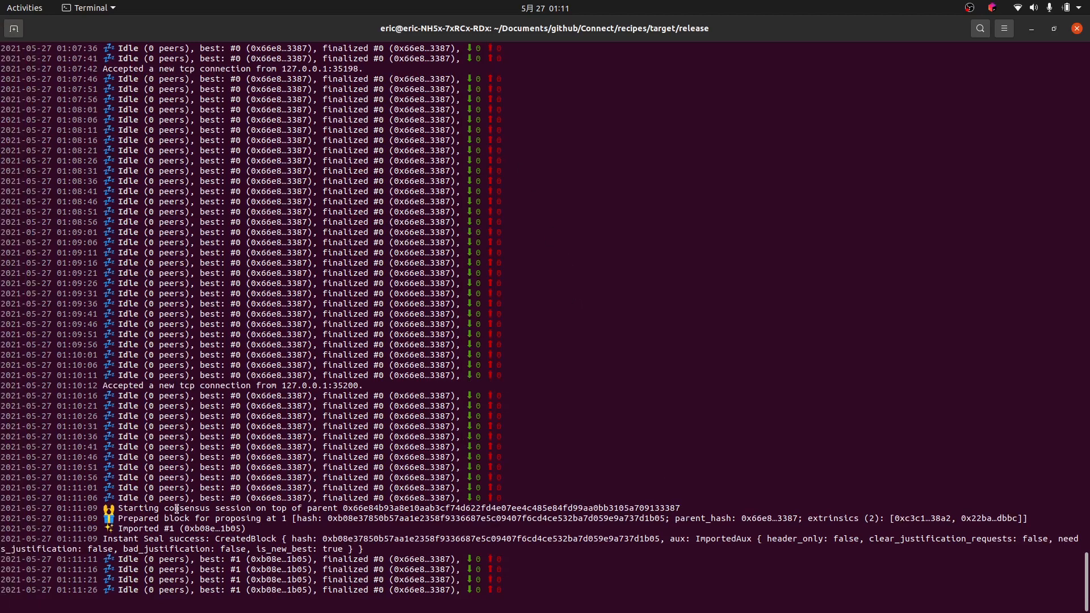
double_click(153, 517)
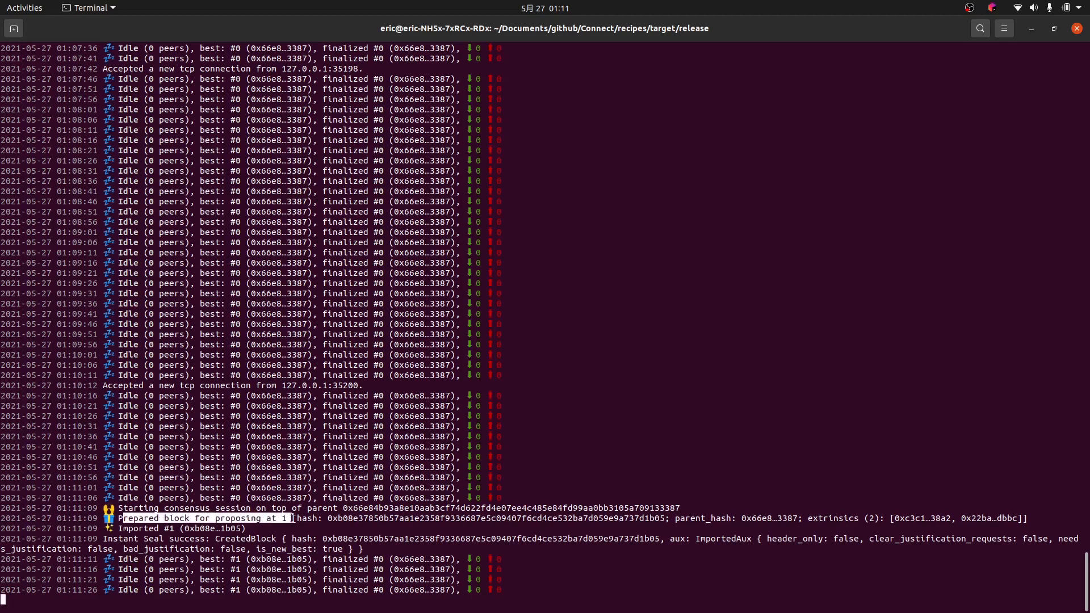
scroll("down", 3)
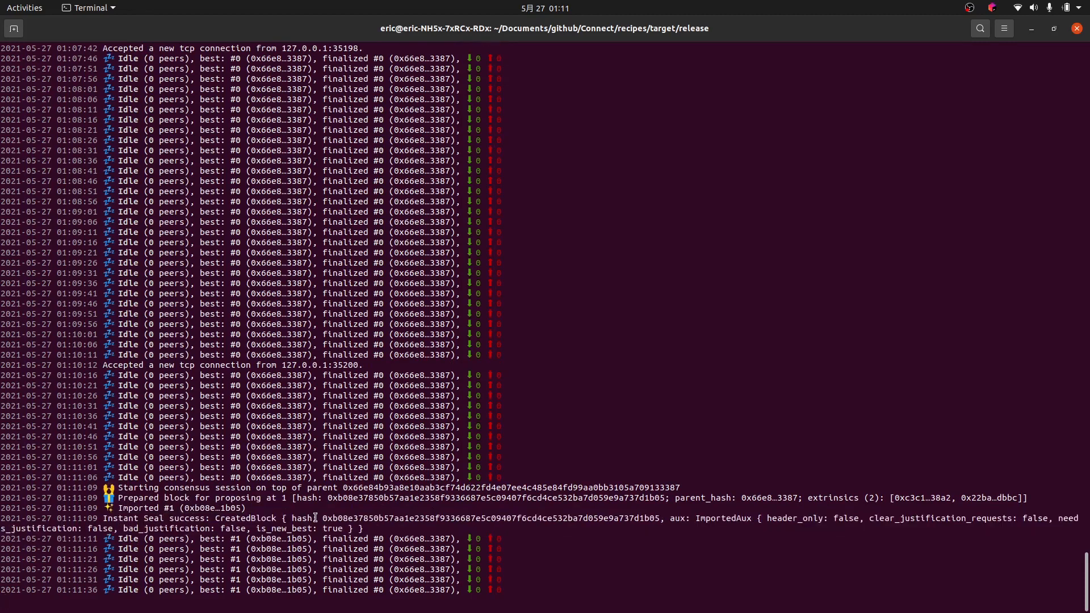
scroll("down", 3)
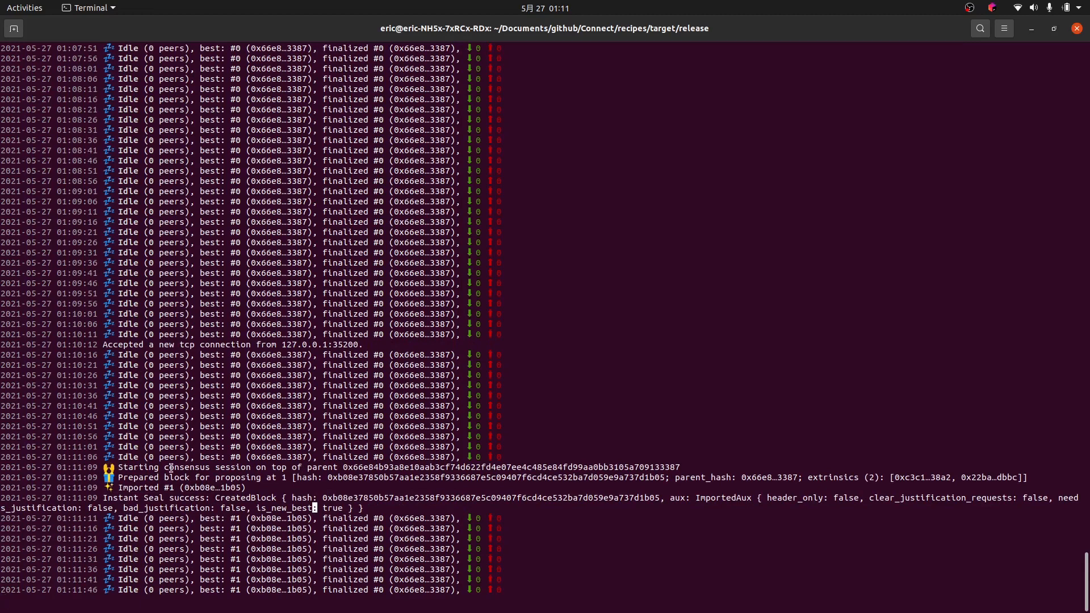
mouse_move(996, 41)
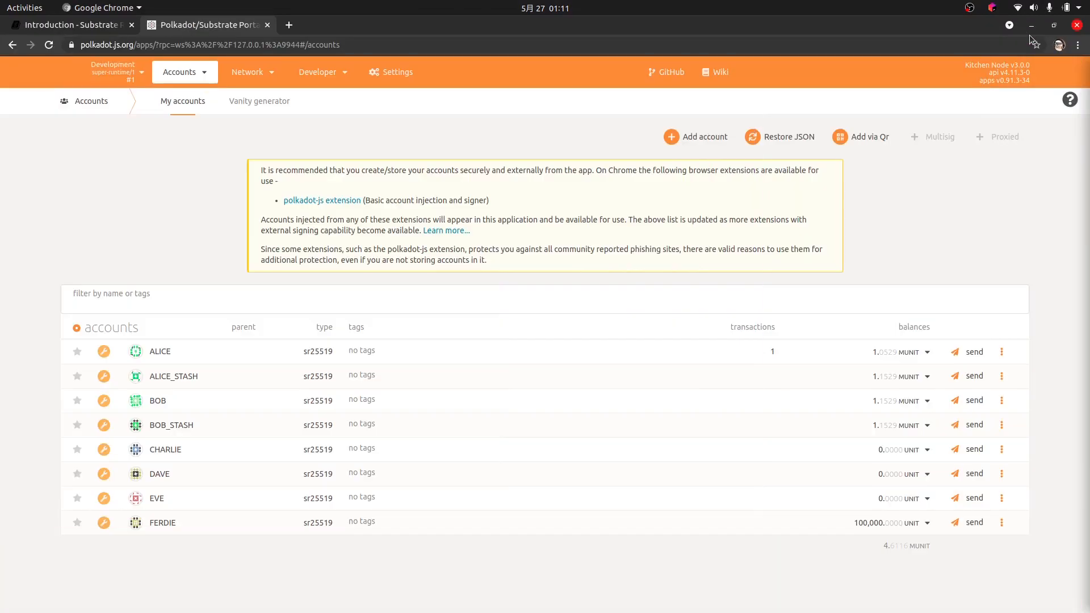
In Network > Explorer, inspect block #1's details, then node info showing no peers or pending extrinsics.
left_click(184, 72)
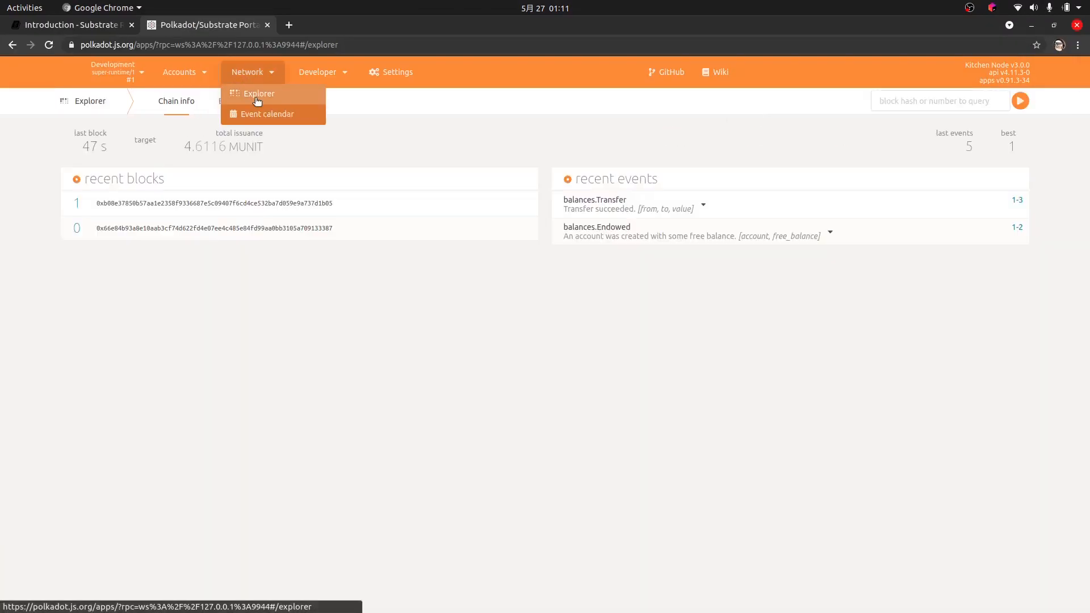
left_click(258, 93)
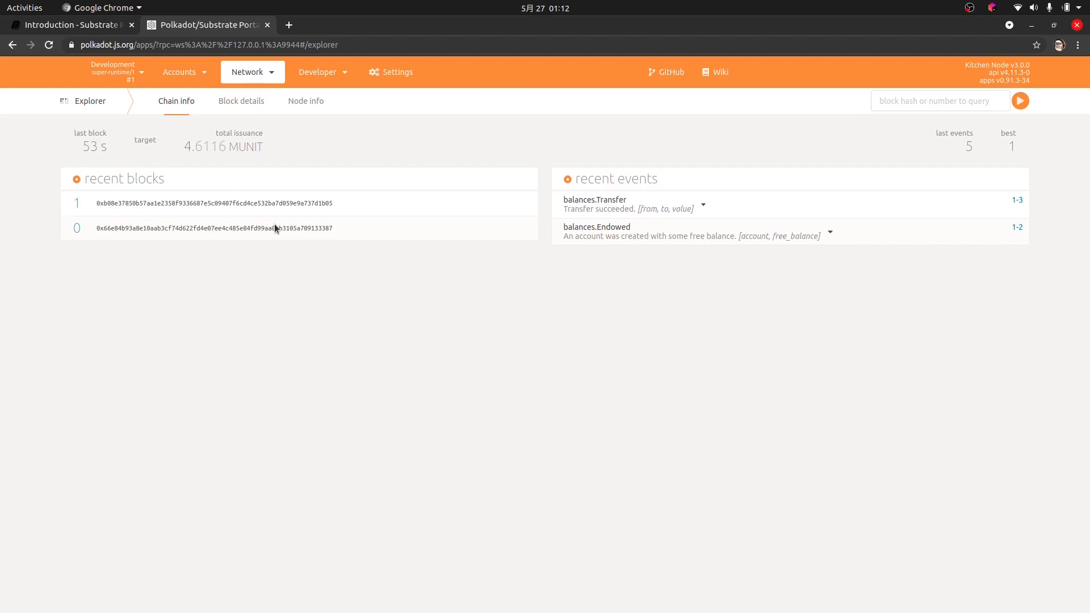
mouse_move(703, 205)
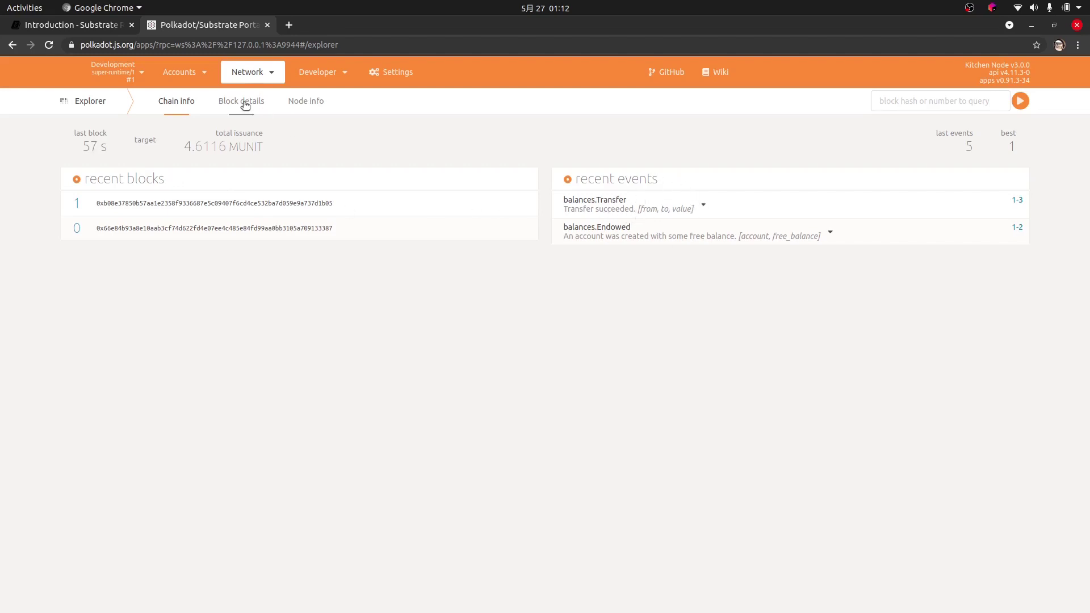
left_click(241, 101)
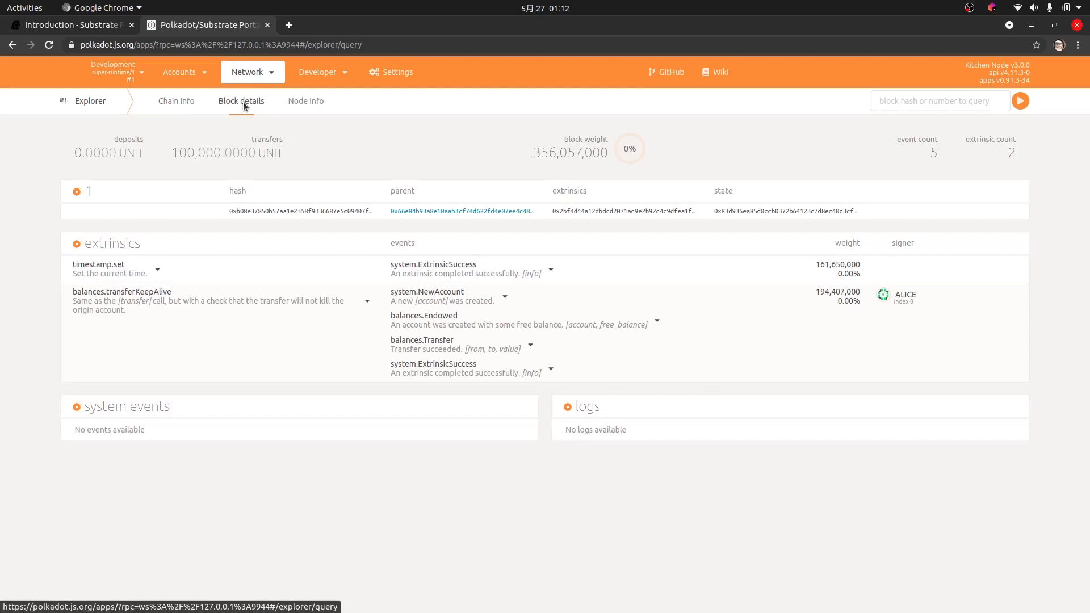
left_click(305, 102)
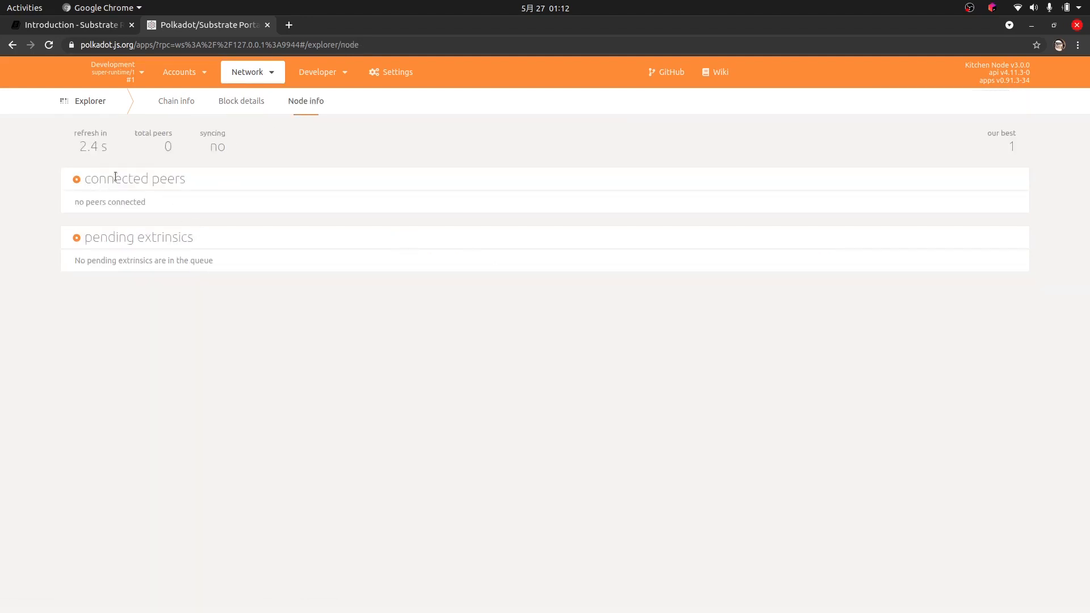
mouse_move(137, 221)
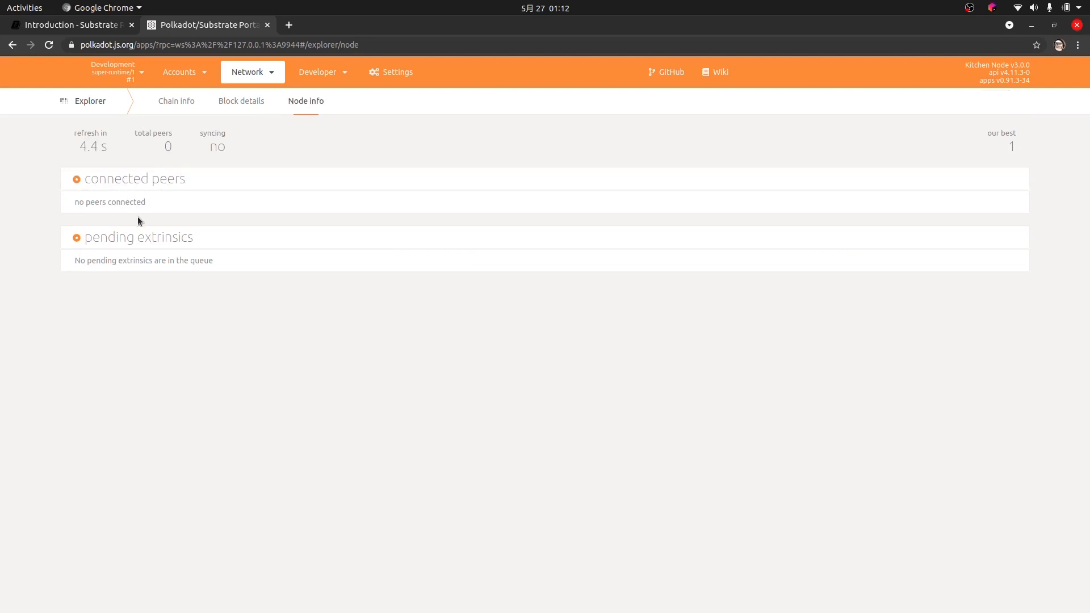
left_click(320, 71)
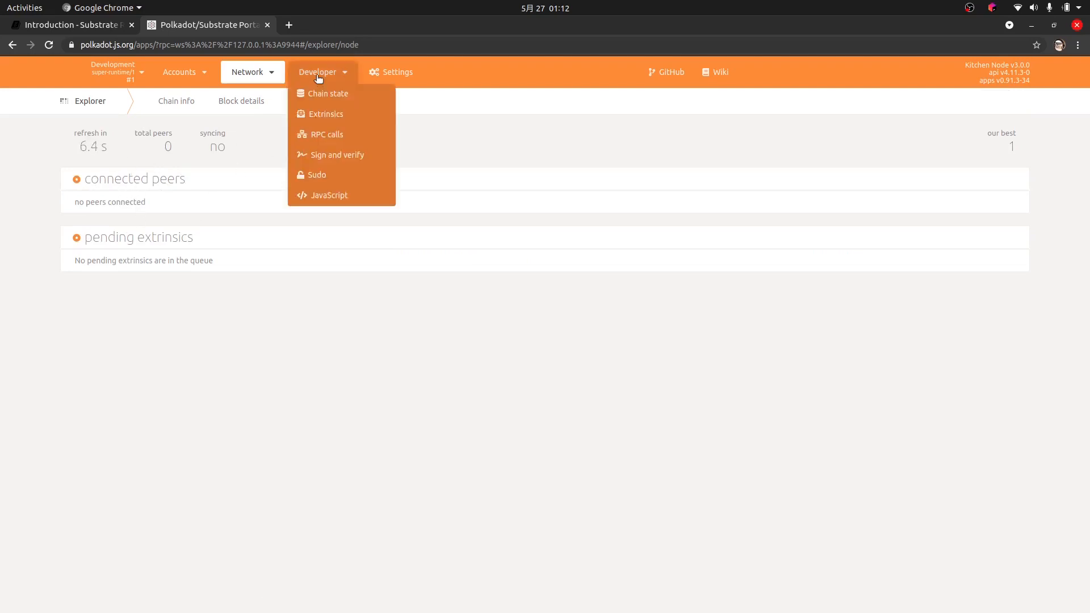
In Chain state, query balances account storage for FERDIE.
left_click(328, 93)
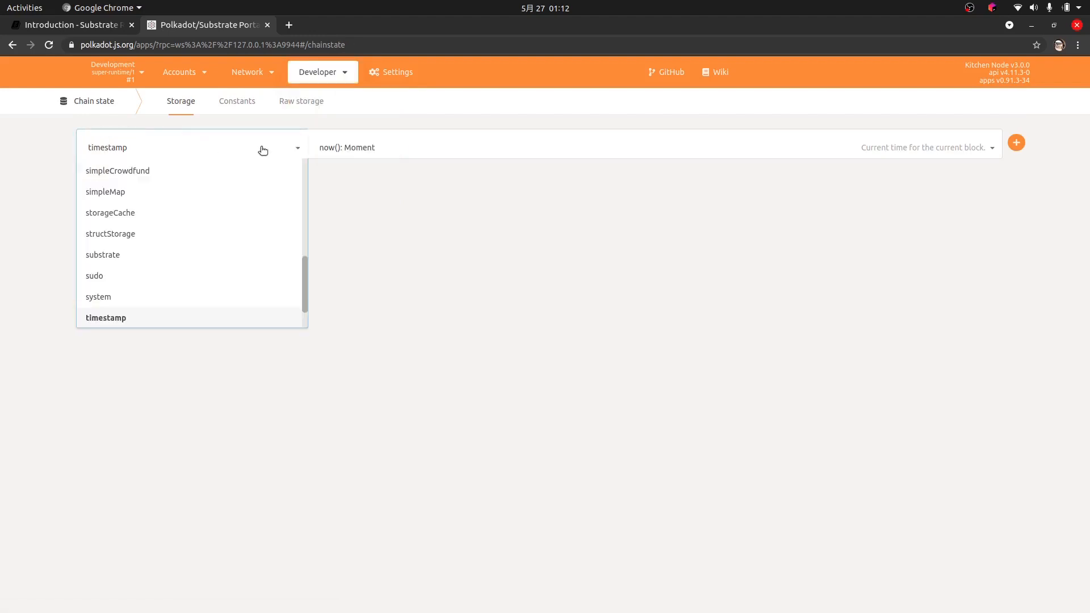
scroll("up", 3)
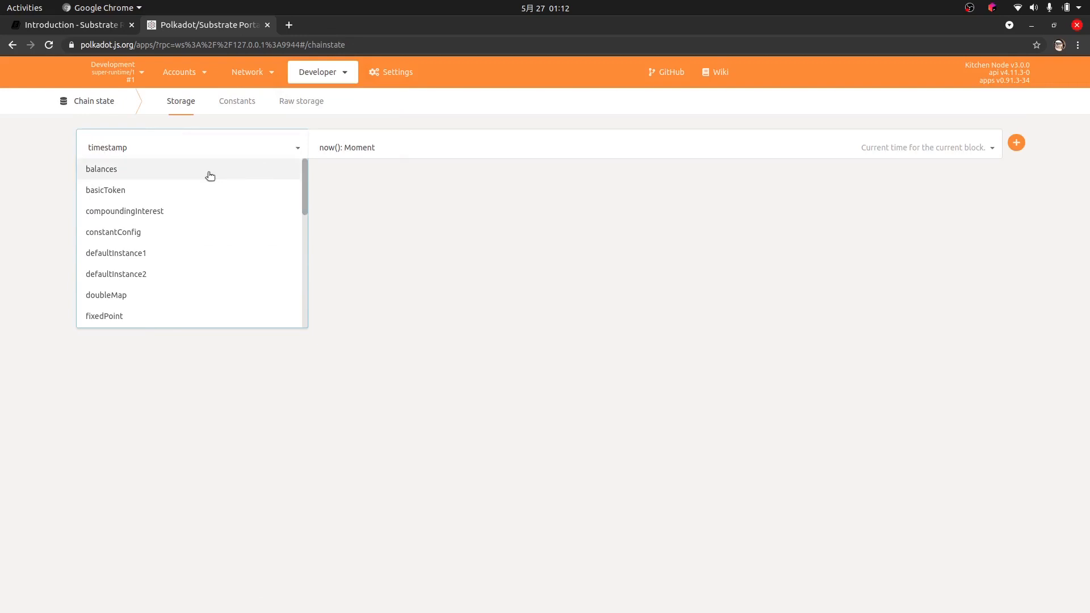
left_click(101, 169)
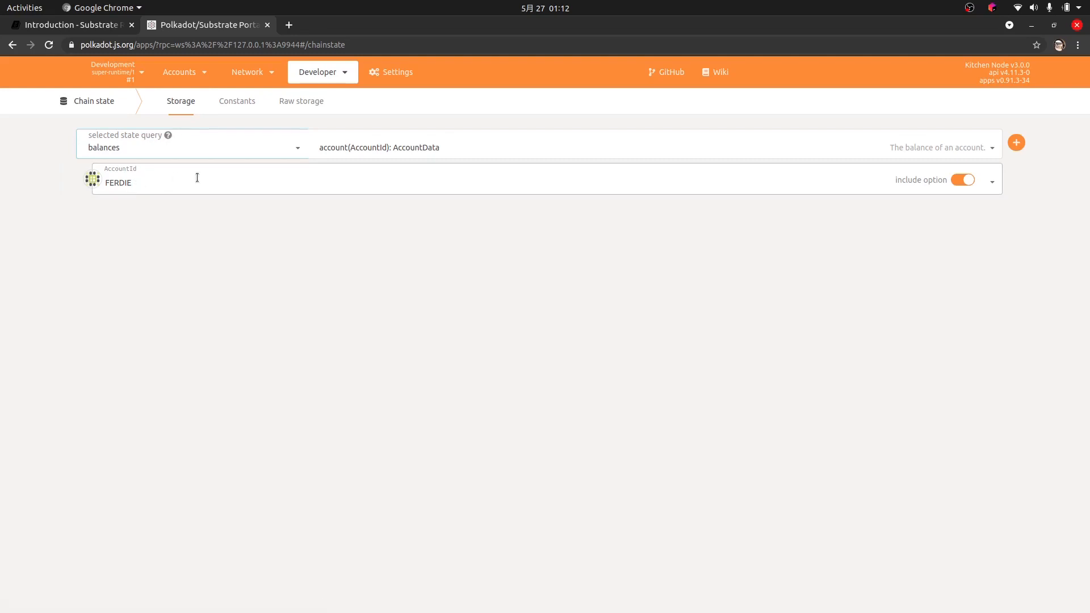
mouse_move(1027, 237)
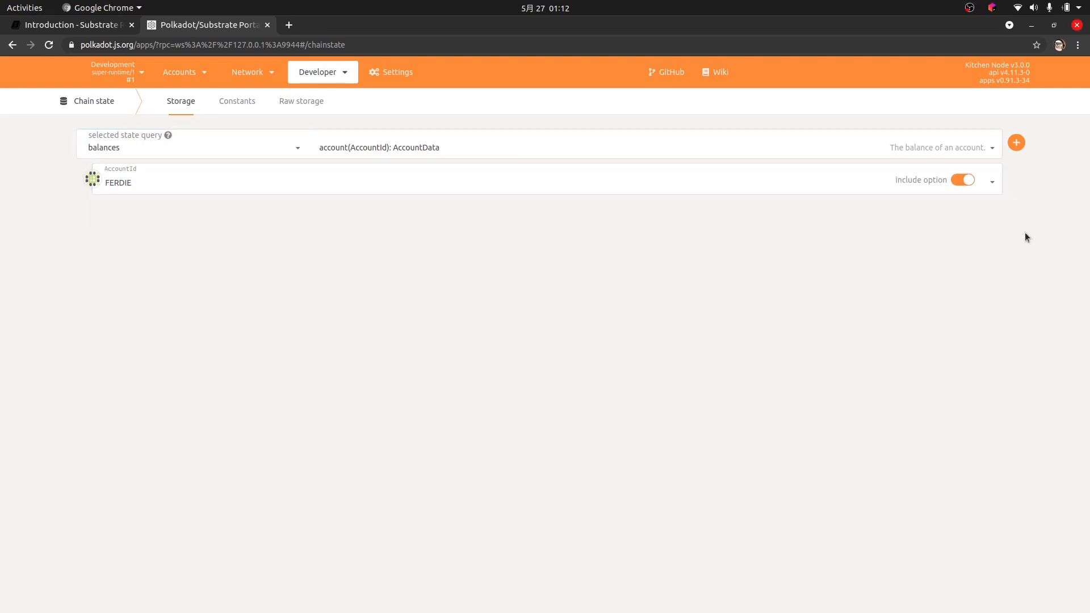
left_click(1015, 143)
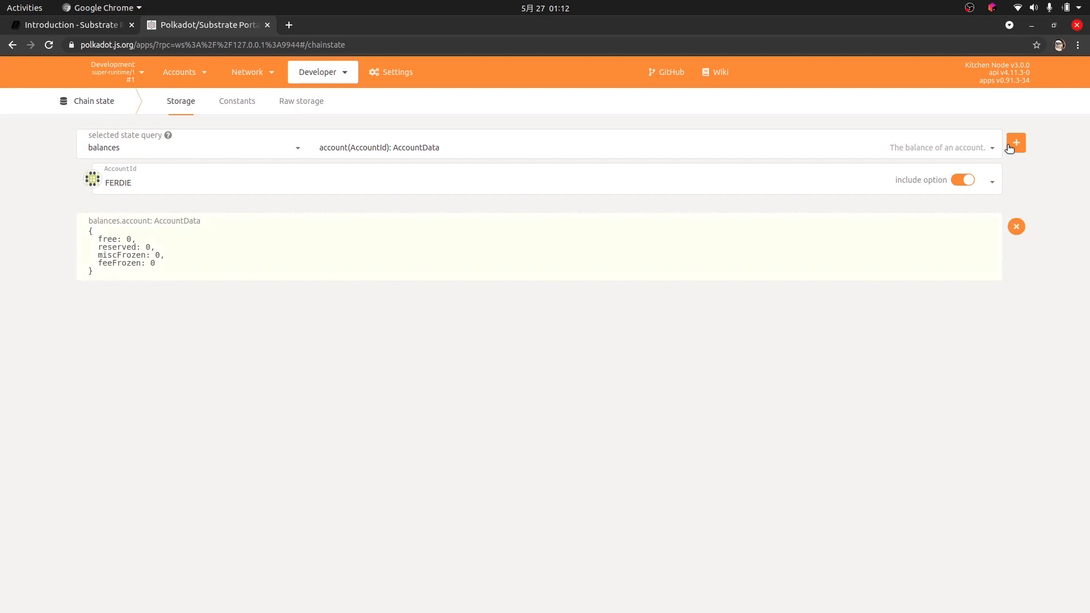
mouse_move(263, 263)
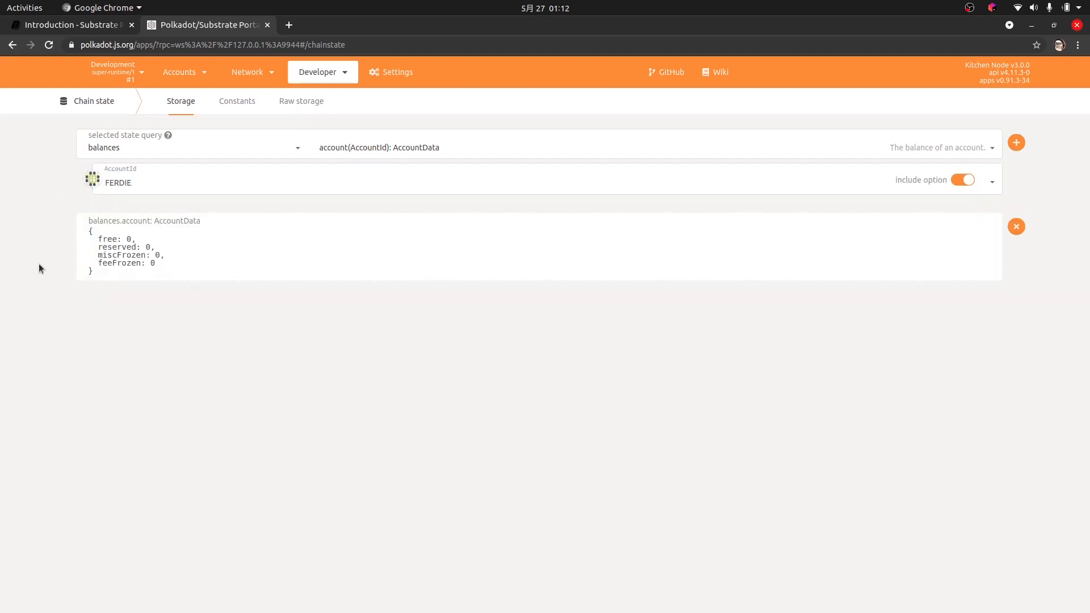
Re-run the balances account query with no account and remove the older result.
left_click(962, 179)
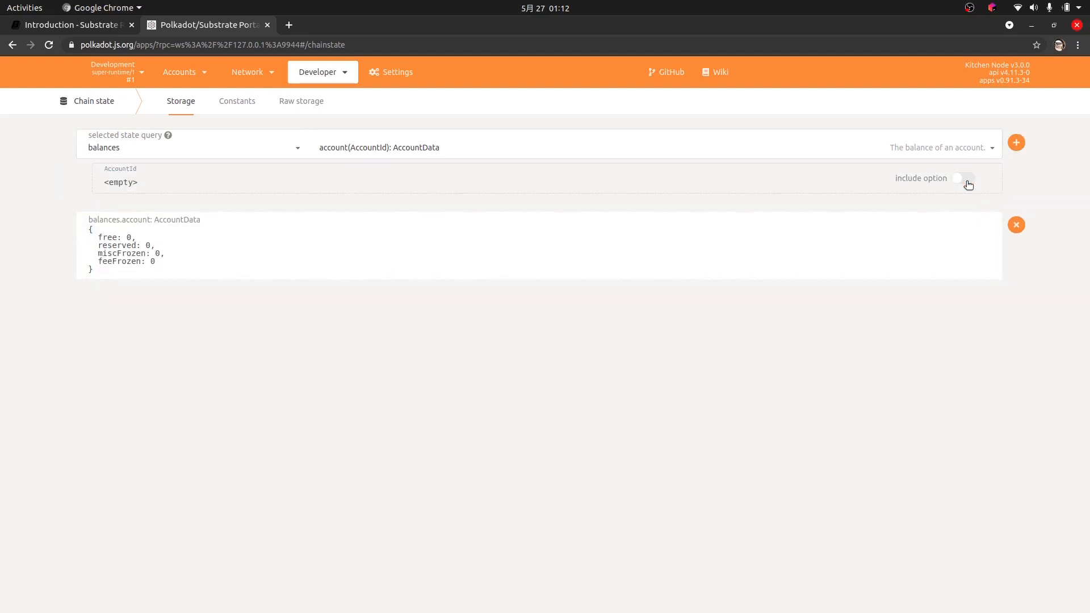
left_click(1016, 142)
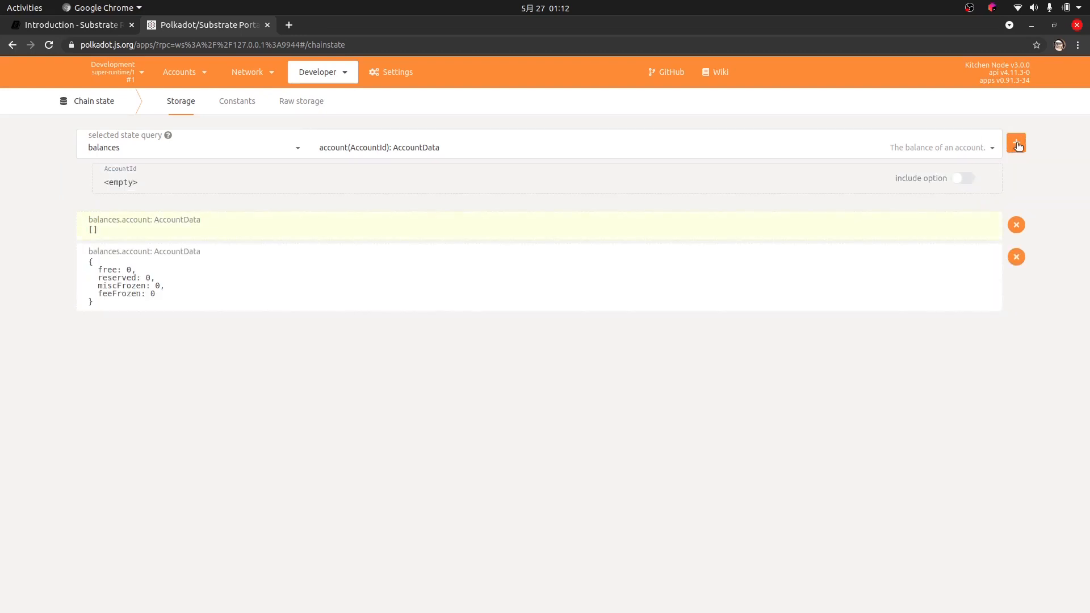
left_click(1015, 224)
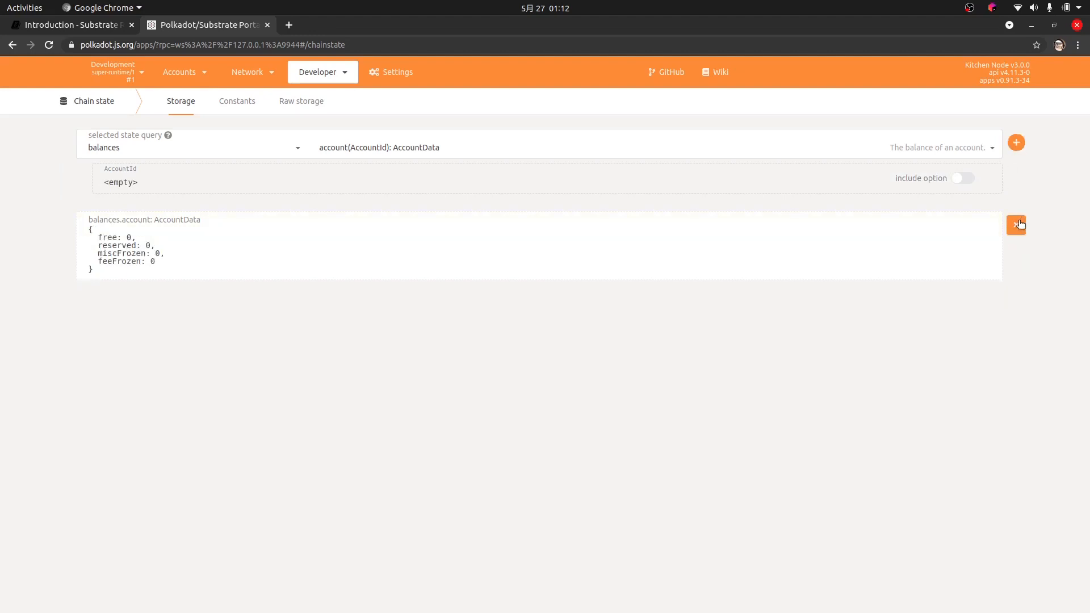
left_click(1015, 142)
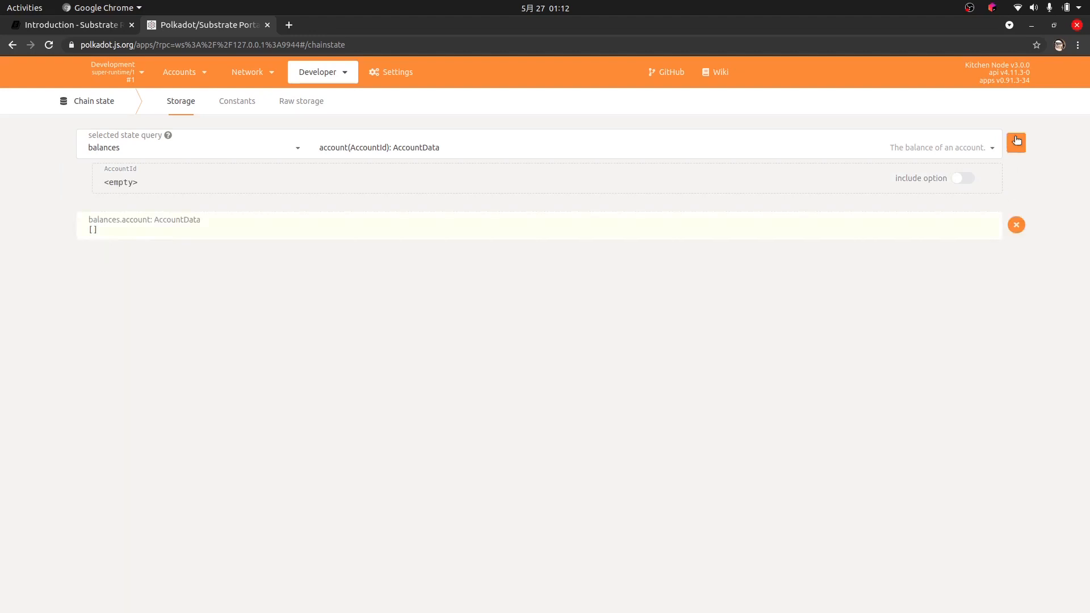
left_click(191, 146)
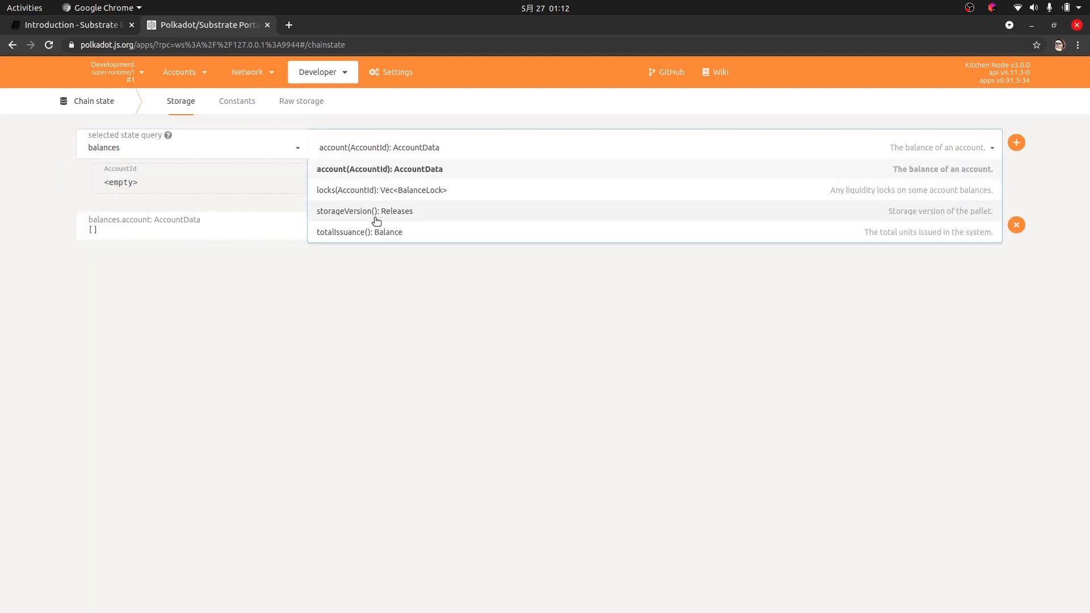
Query balances storageVersion, totalIssuance and locks.
left_click(365, 211)
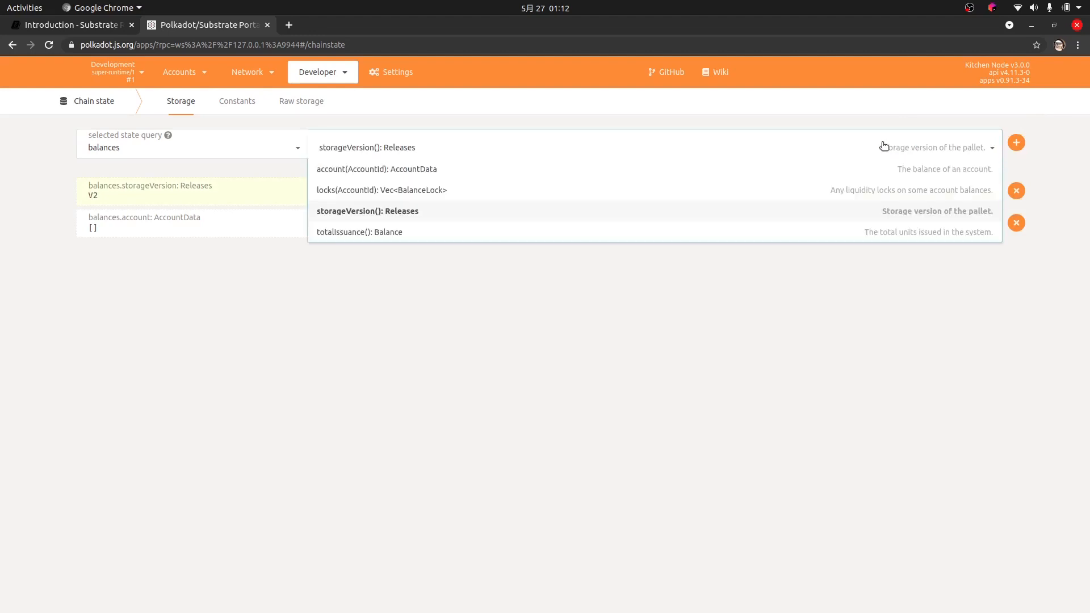
left_click(359, 231)
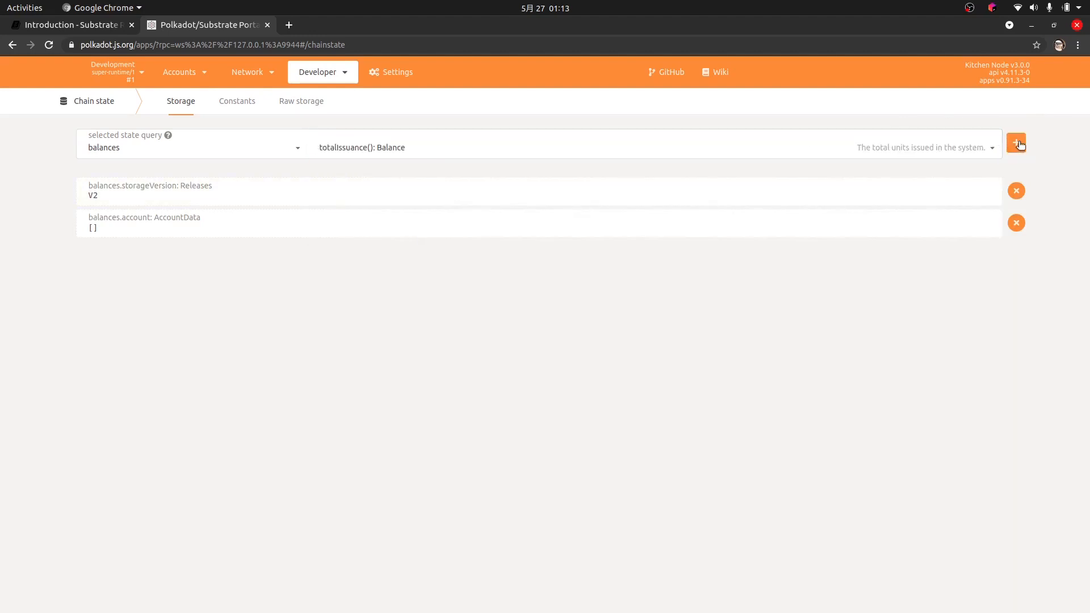
left_click(1015, 143)
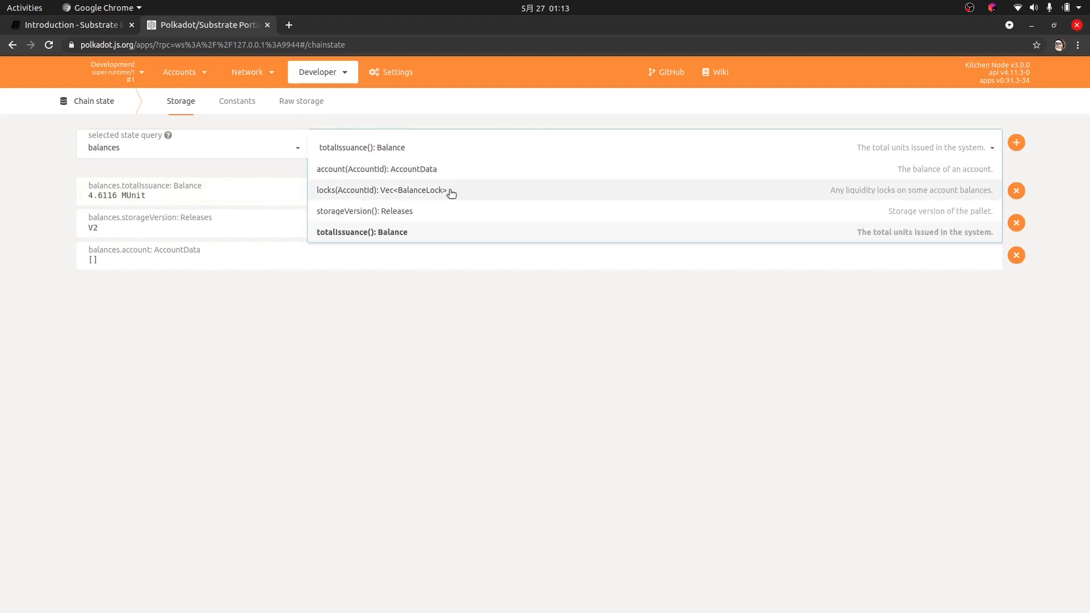
left_click(385, 190)
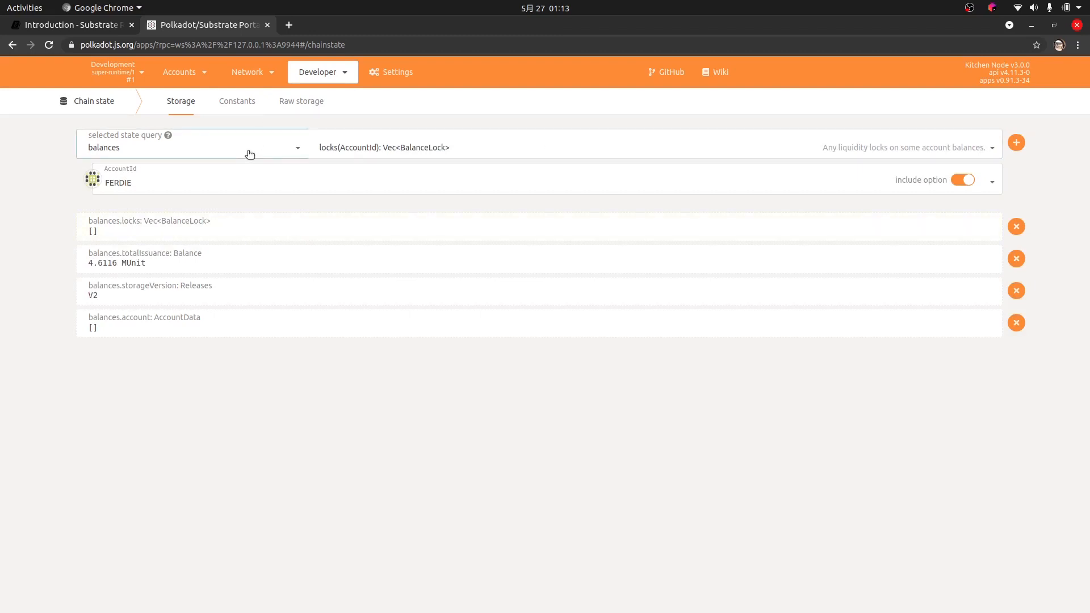
Query system account for FERDIE, showing 100.0000 kUnit free balance.
left_click(191, 148)
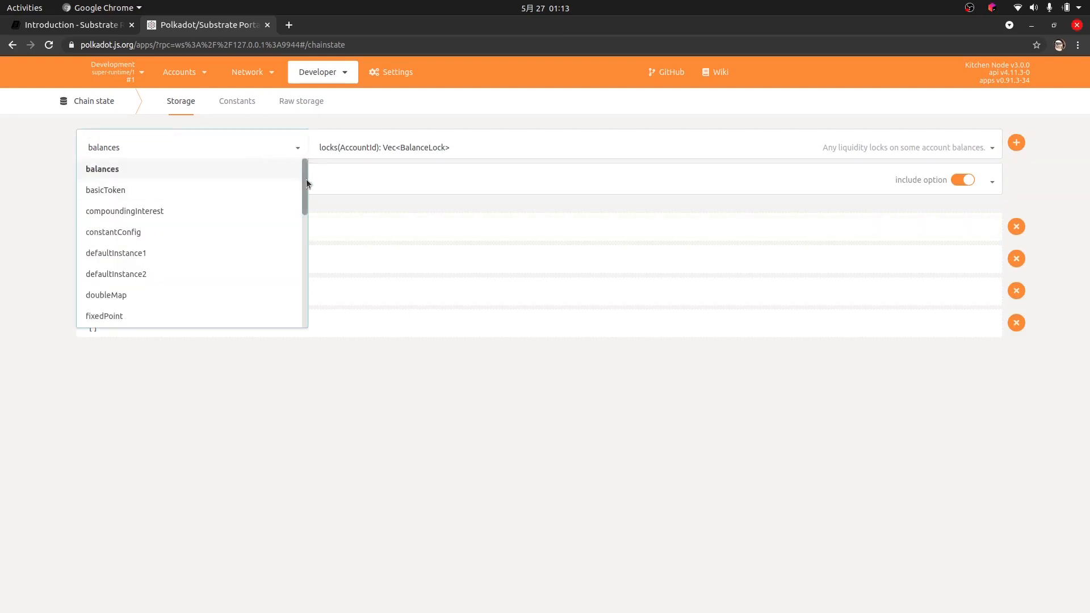
scroll("down", 3)
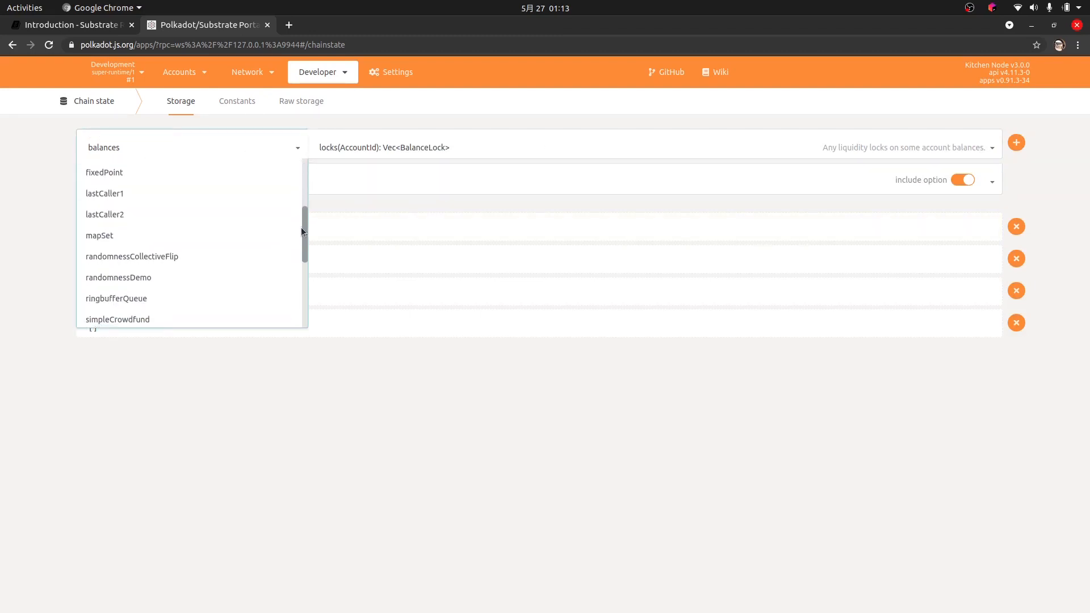
scroll("down", 3)
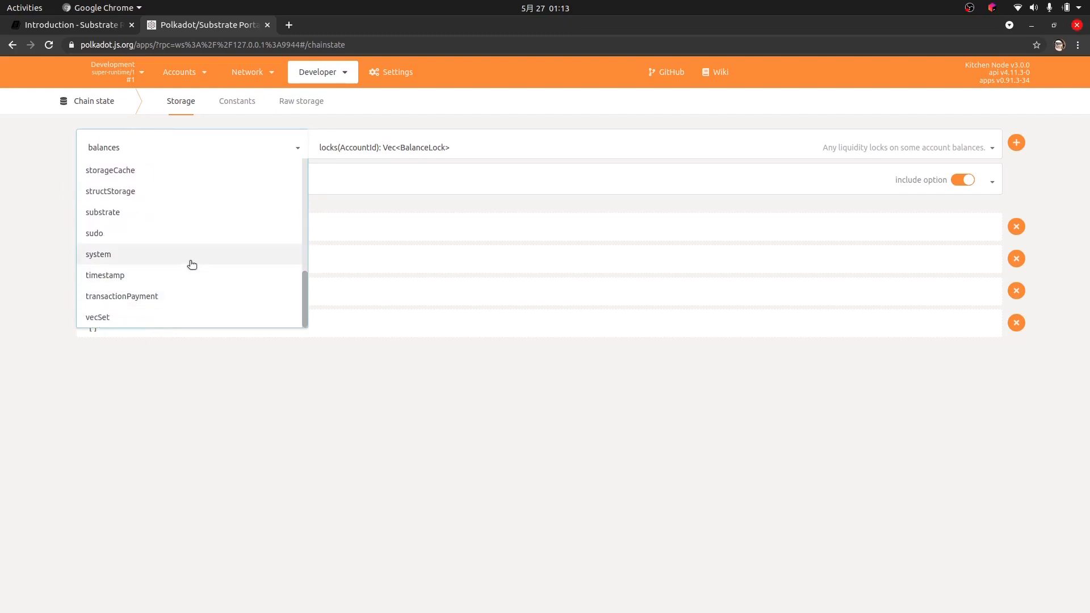
left_click(98, 253)
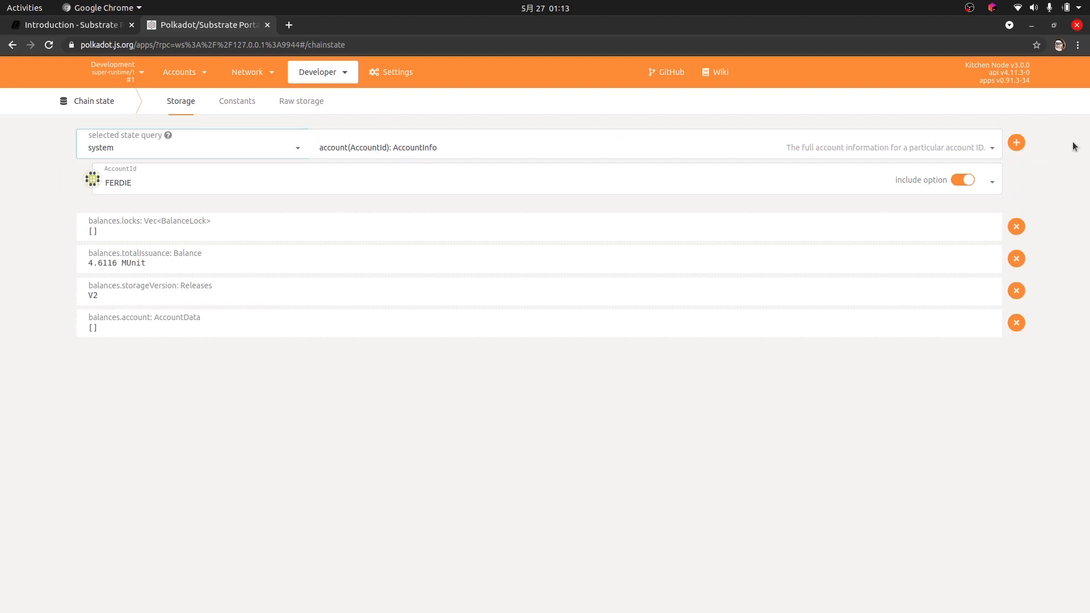
left_click(1016, 142)
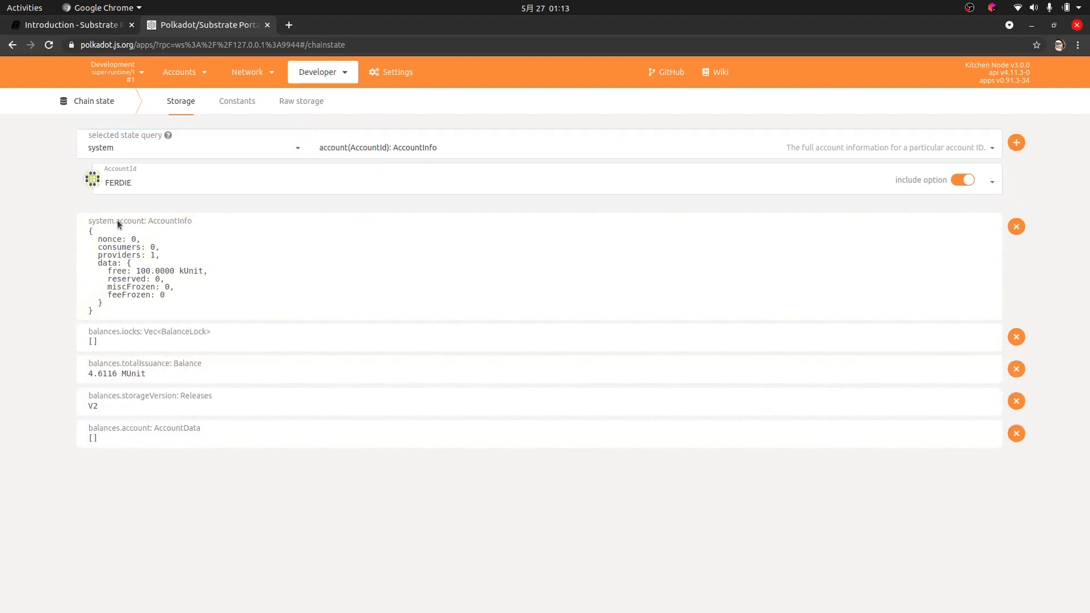
mouse_move(154, 247)
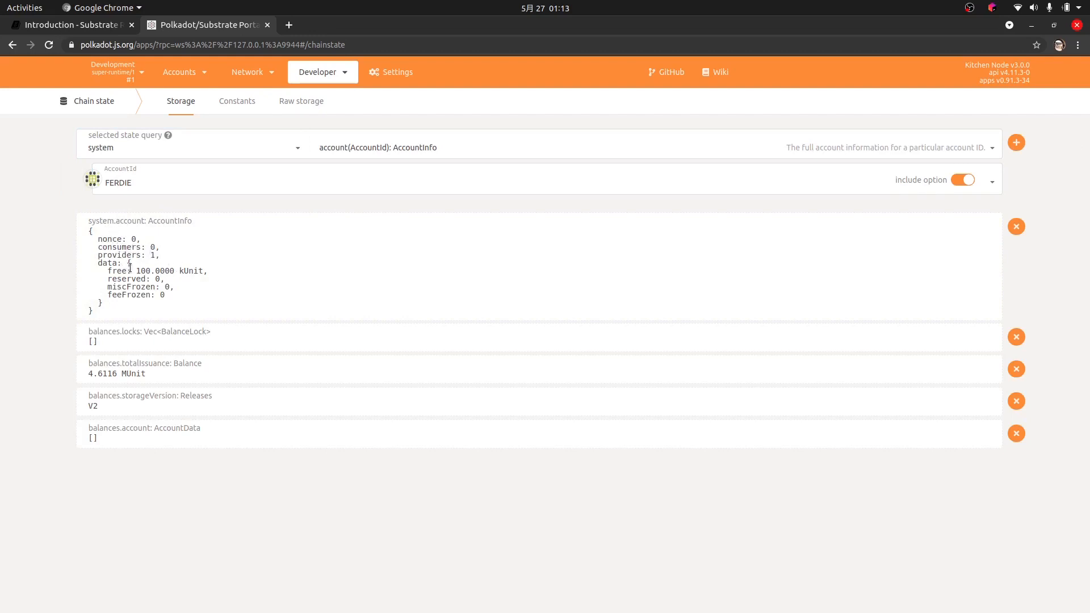
double_click(139, 271)
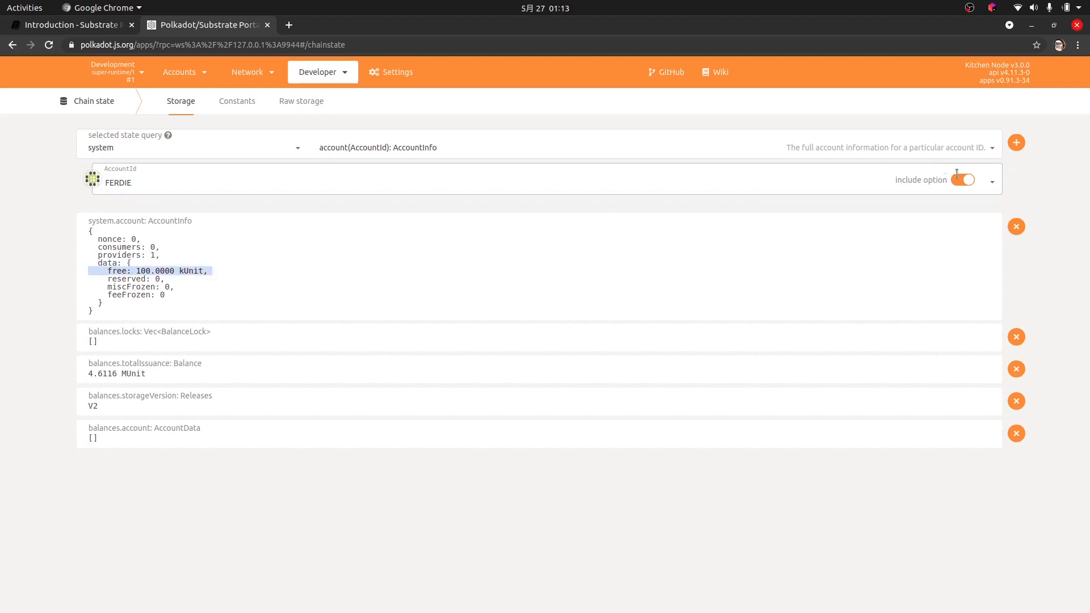
List AccountInfo for all accounts via an empty system.account query, then query blockHash for block 0.
left_click(962, 179)
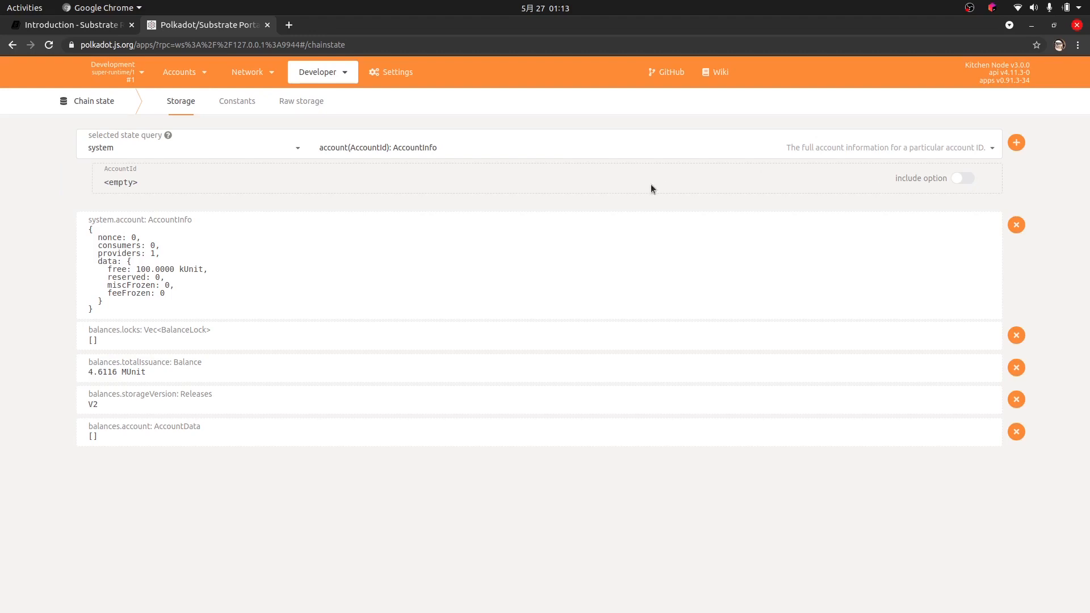
left_click(1016, 142)
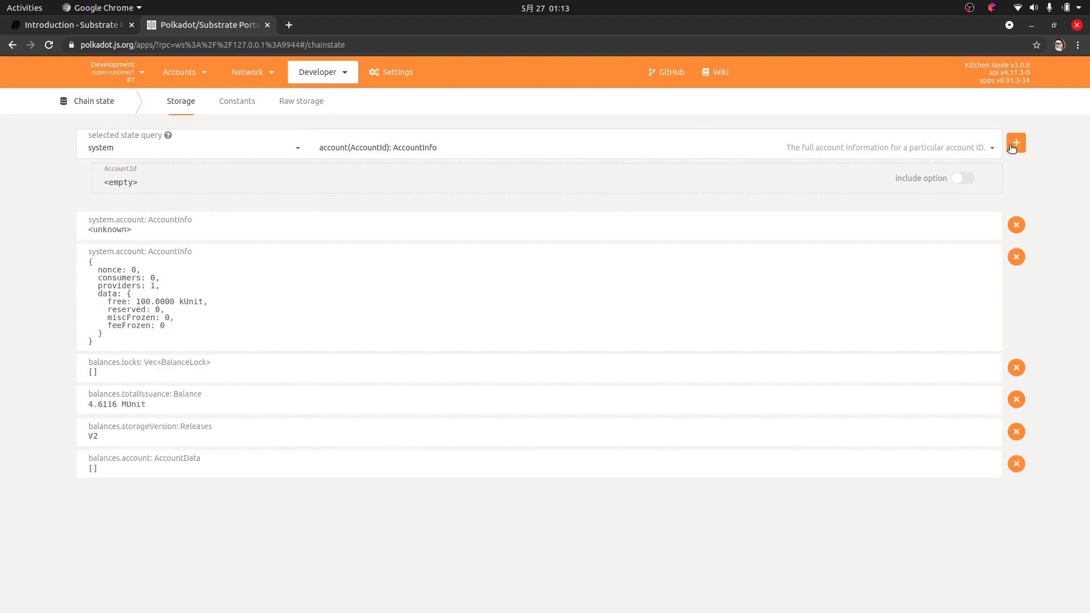
left_click(1015, 144)
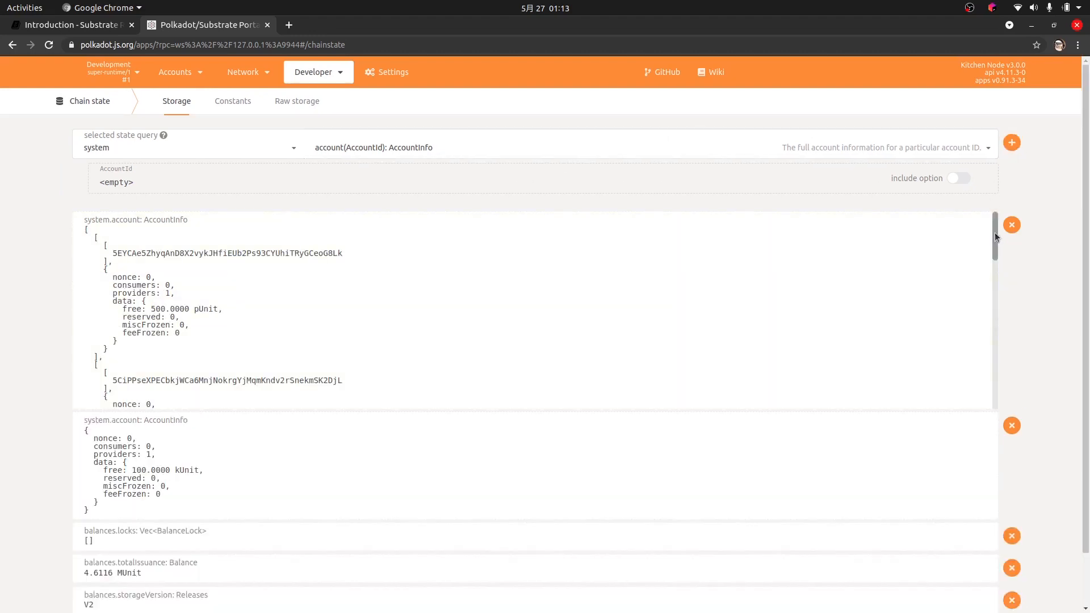
scroll("down", 3)
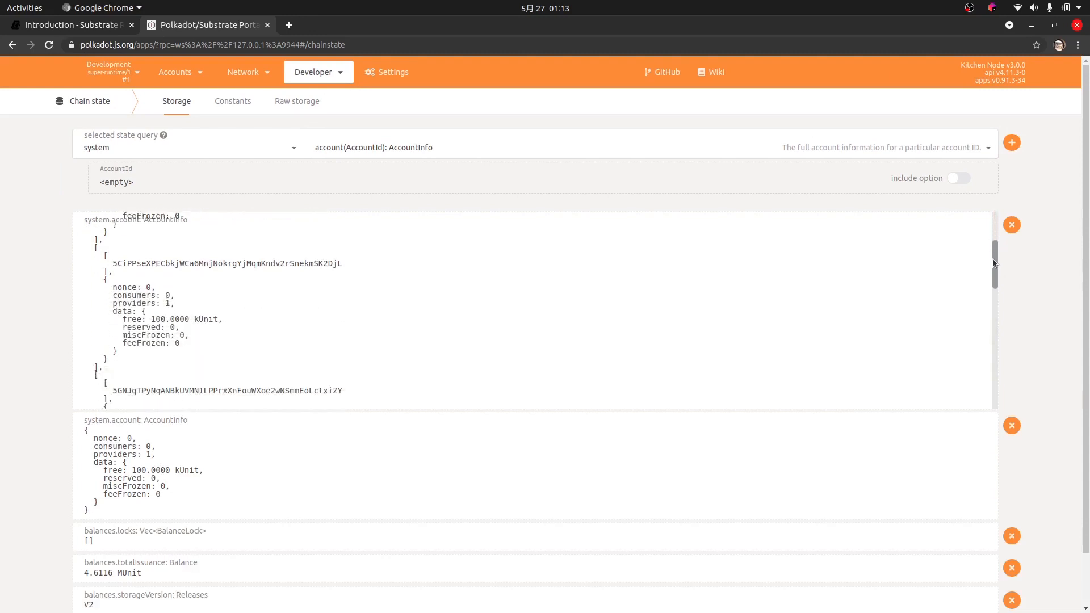
scroll("down", 3)
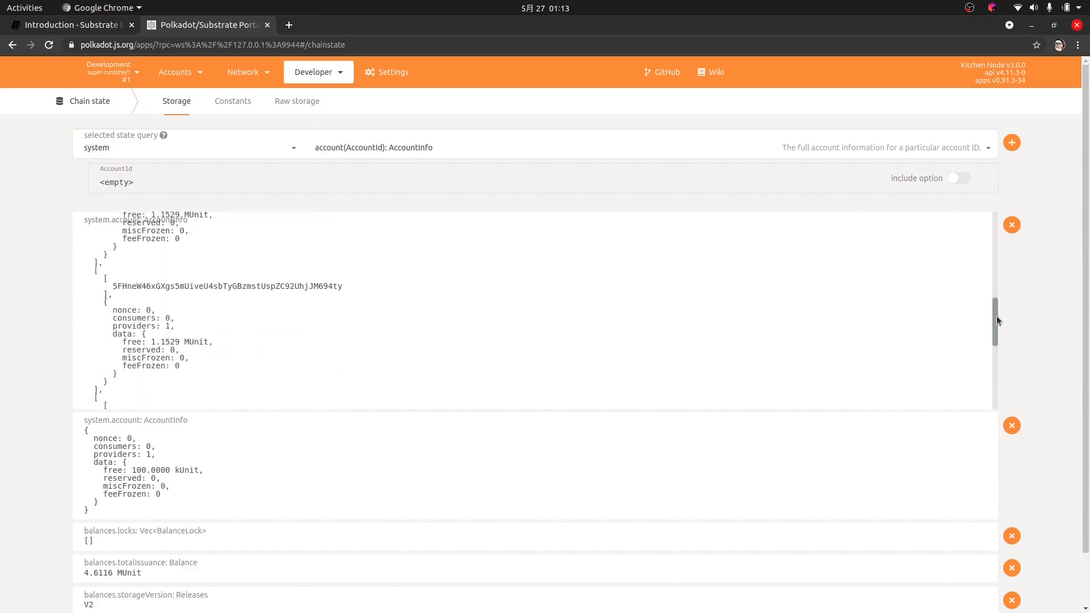
scroll("down", 3)
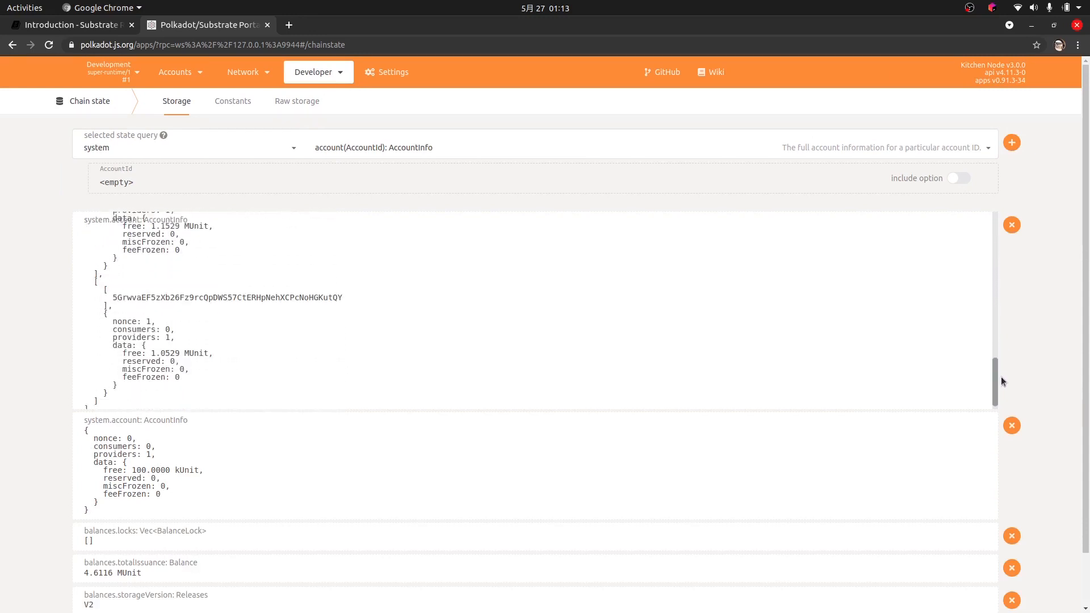
scroll("down", 3)
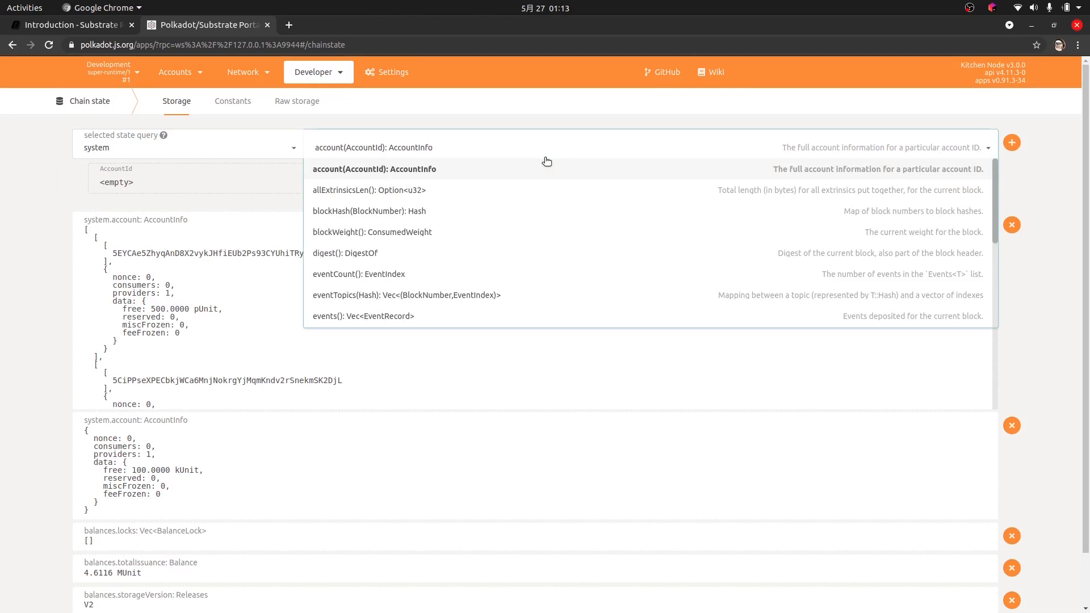
left_click(369, 210)
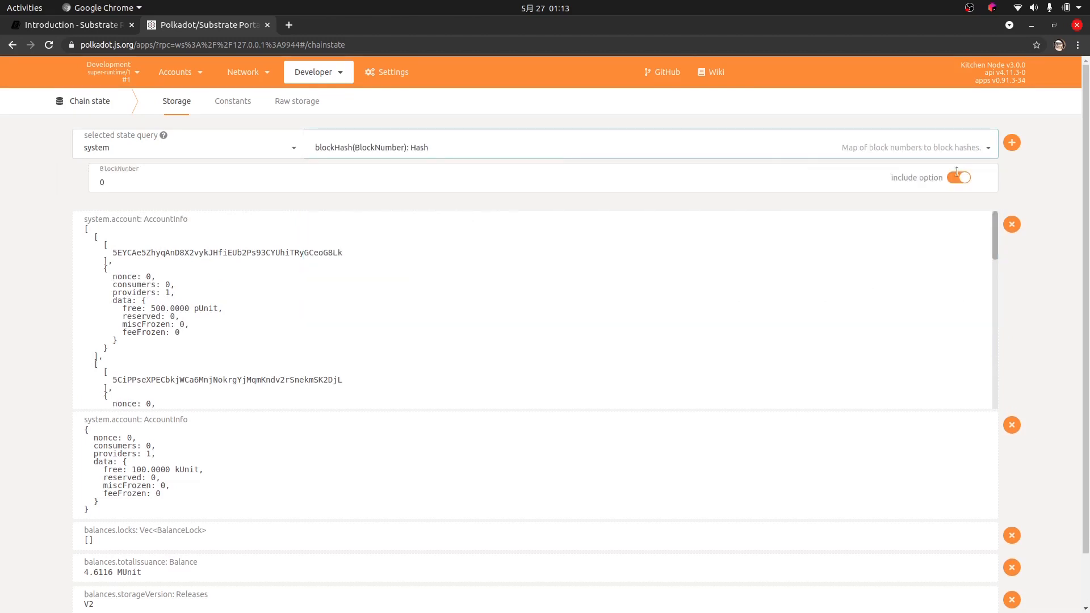
left_click(1012, 142)
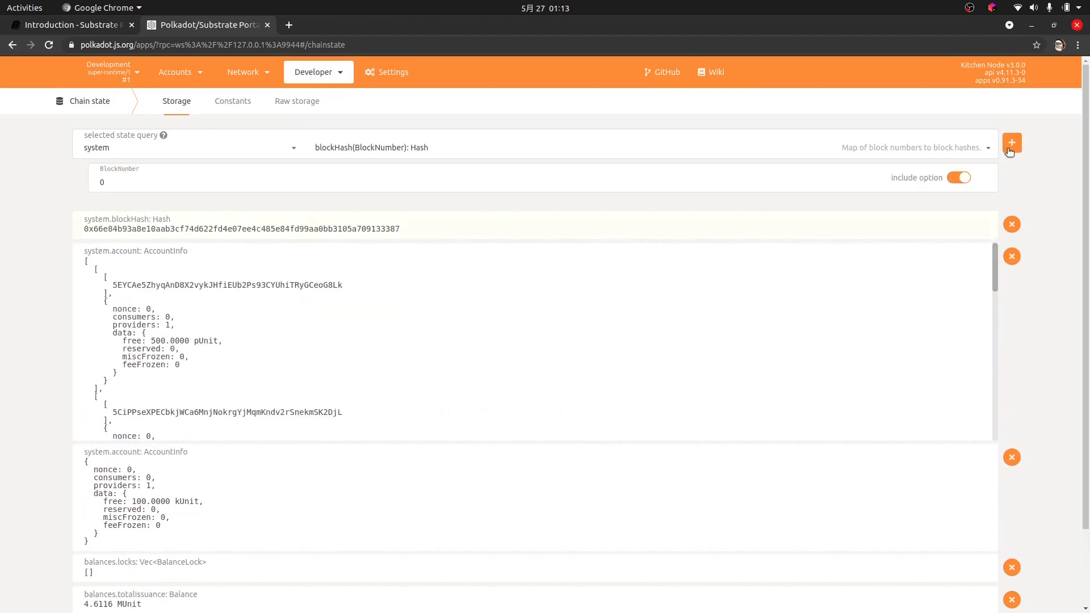
mouse_move(660, 276)
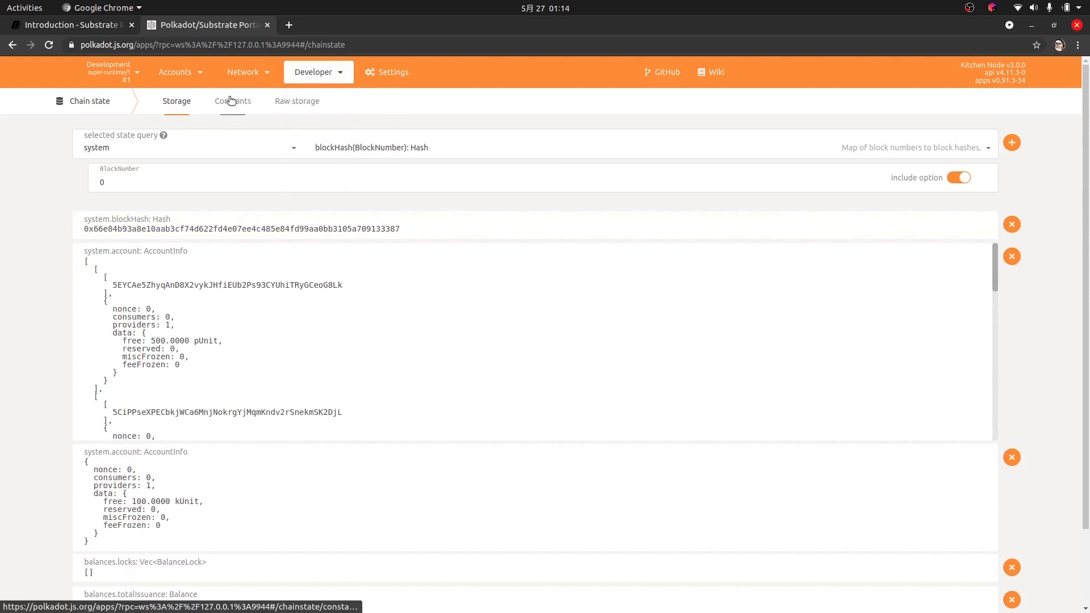
On the Constants page, remove all old storage query results.
left_click(232, 101)
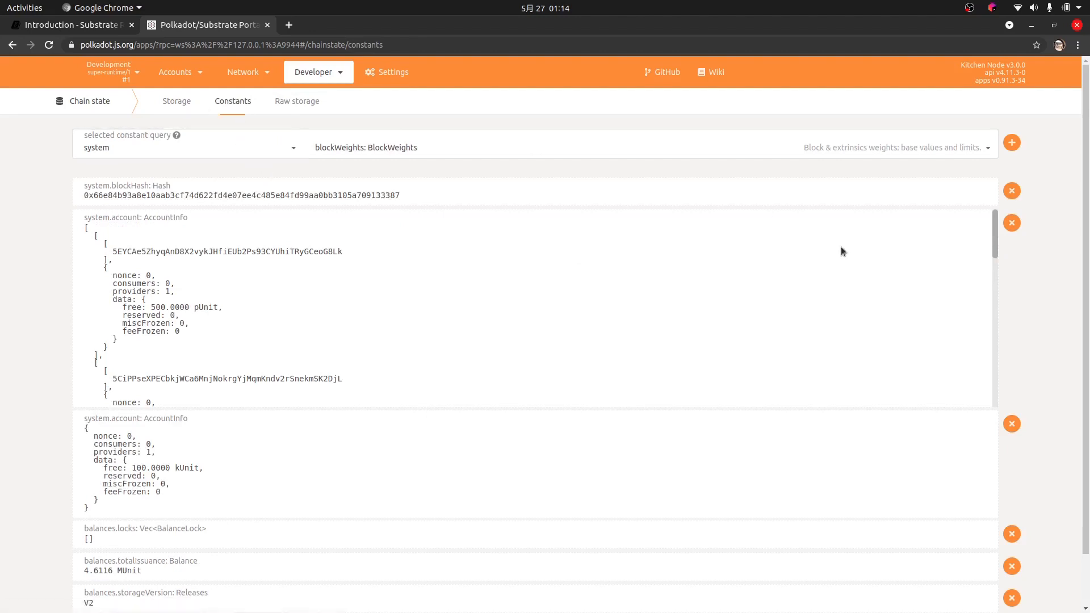
left_click(1011, 191)
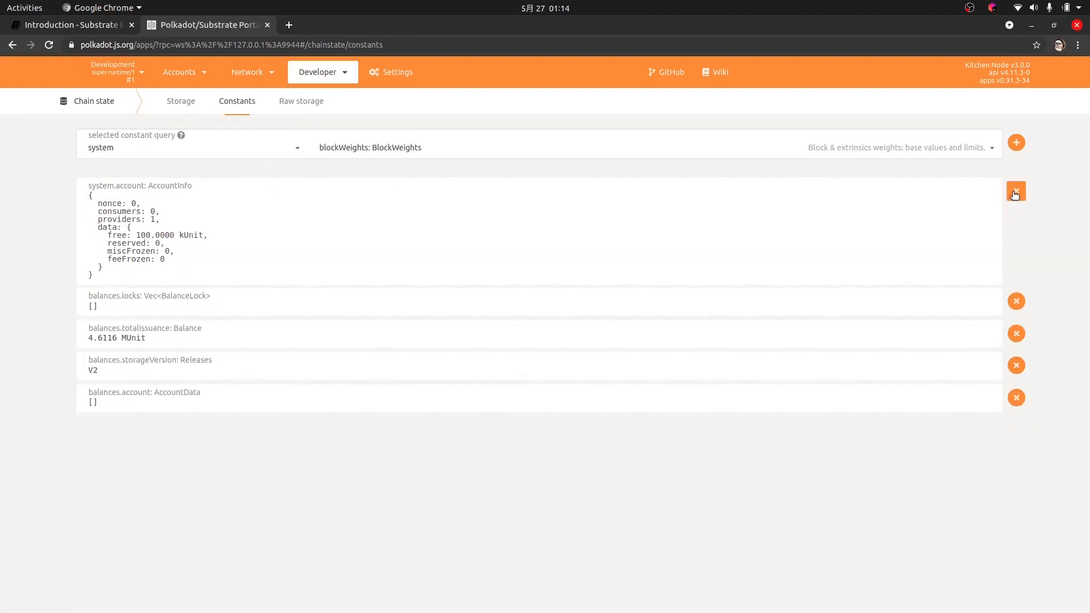
left_click(1016, 191)
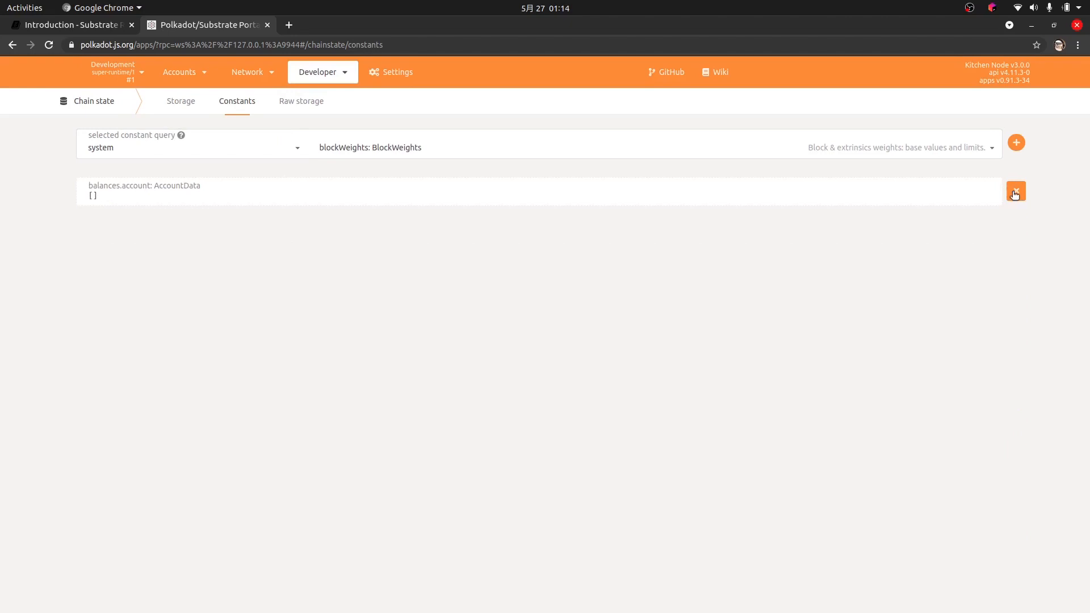
left_click(1016, 192)
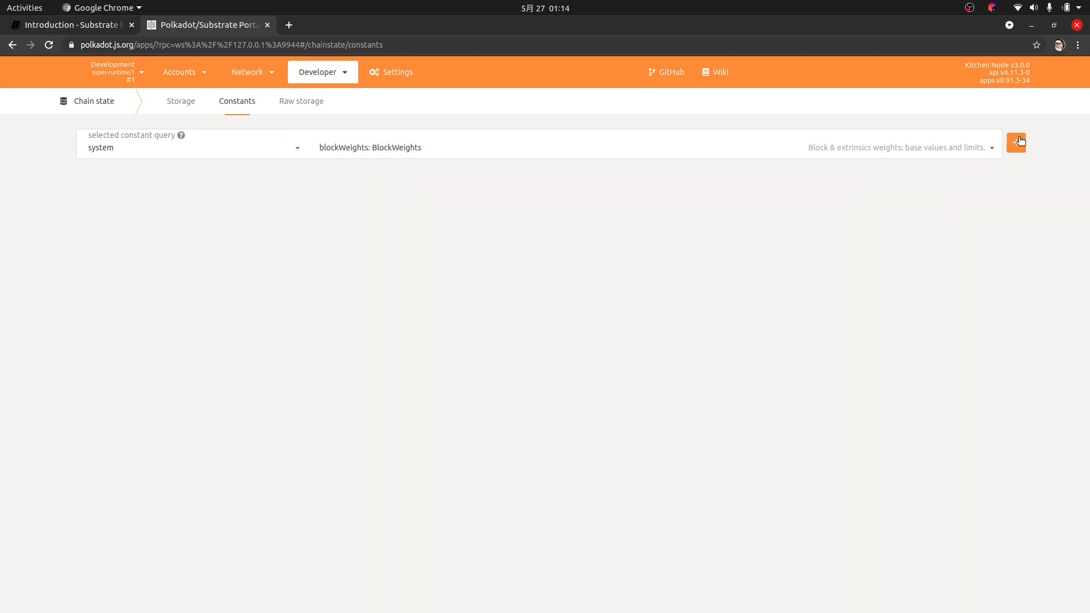
Add system blockWeights, blockLength and runtime version constant results, then go to Raw storage.
left_click(1016, 142)
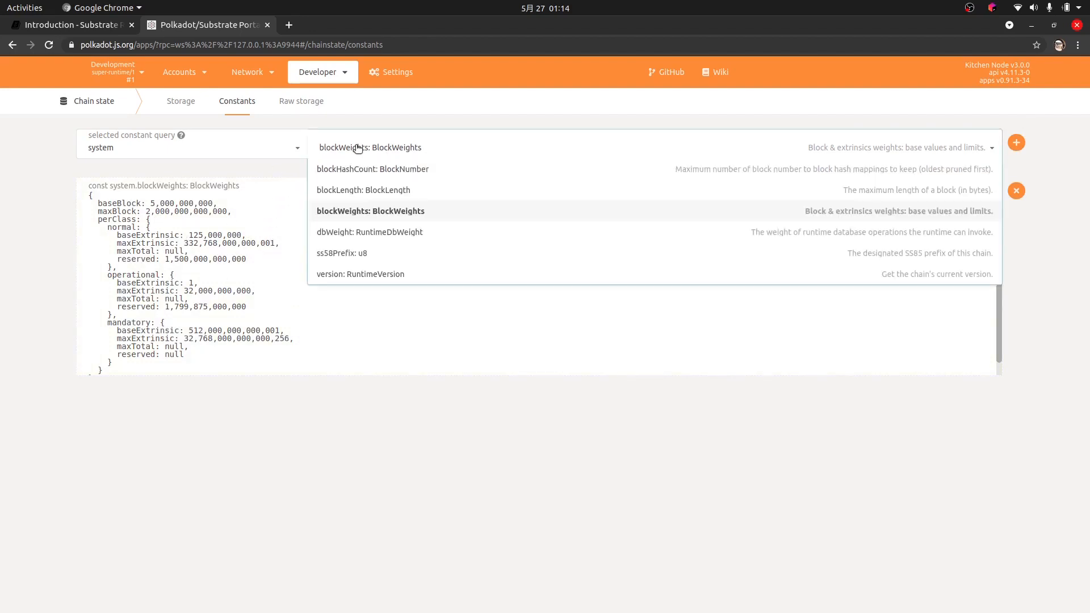
left_click(363, 190)
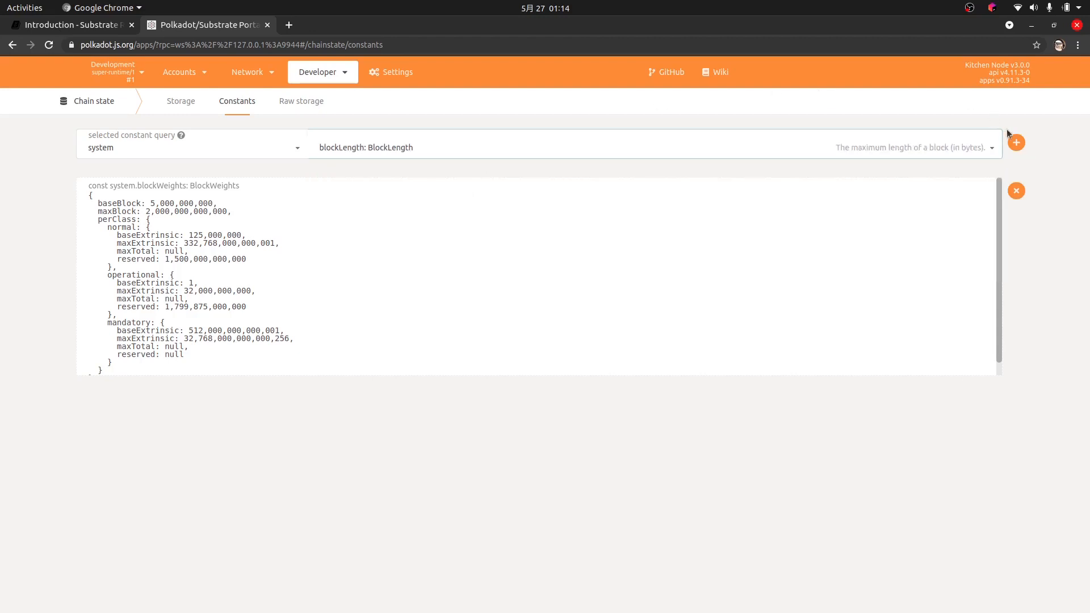
left_click(1015, 142)
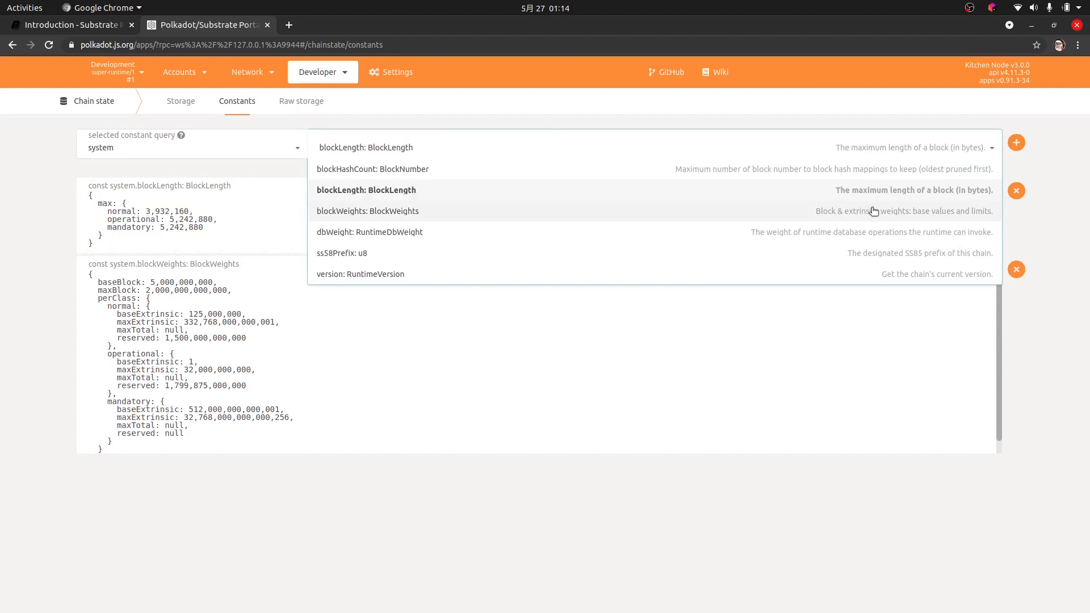
left_click(360, 274)
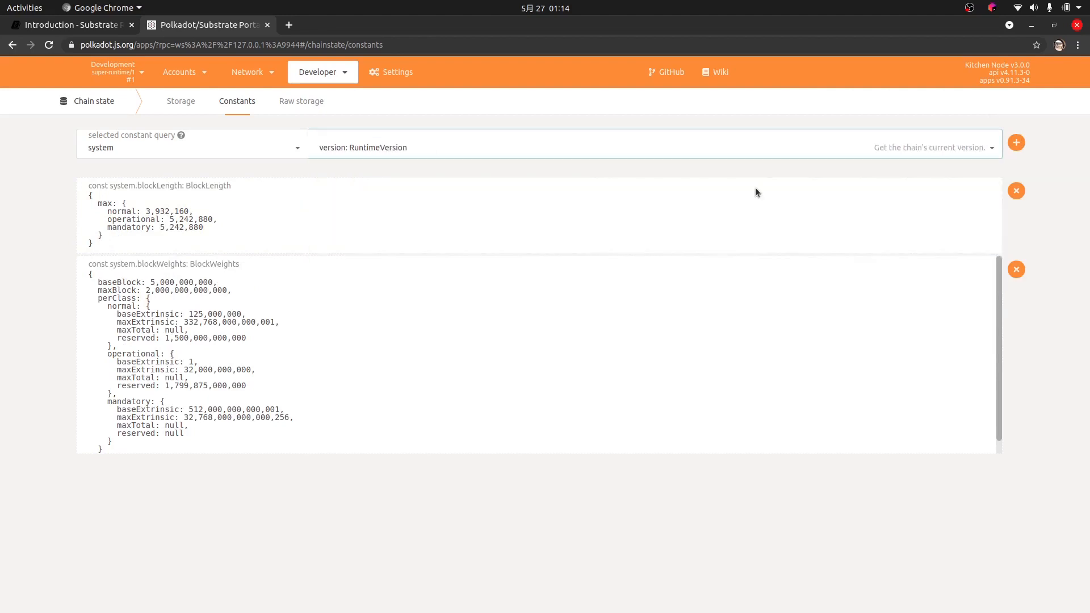
left_click(1016, 142)
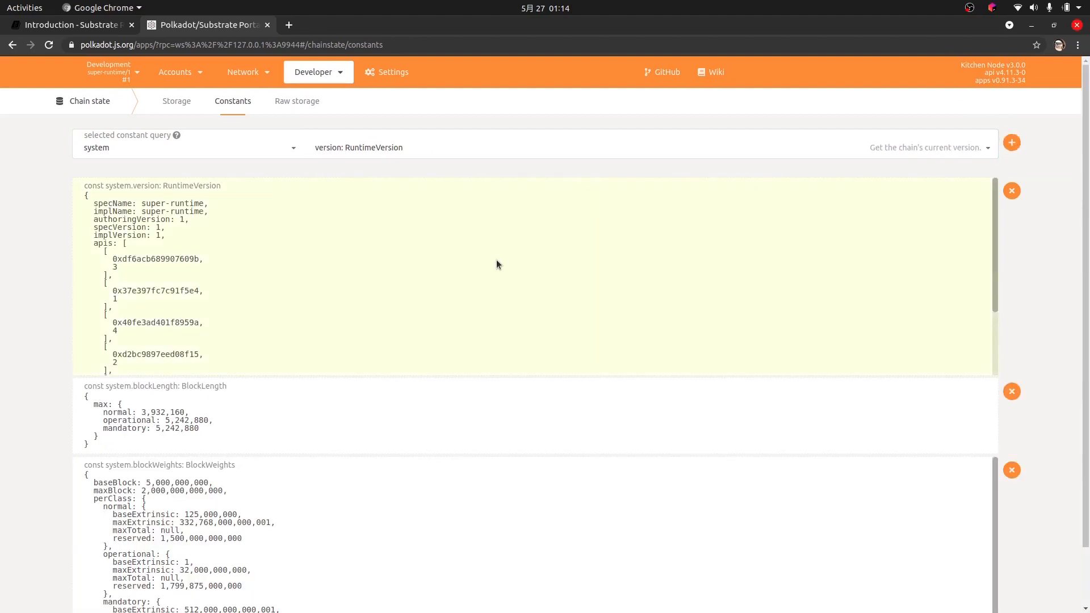
mouse_move(307, 347)
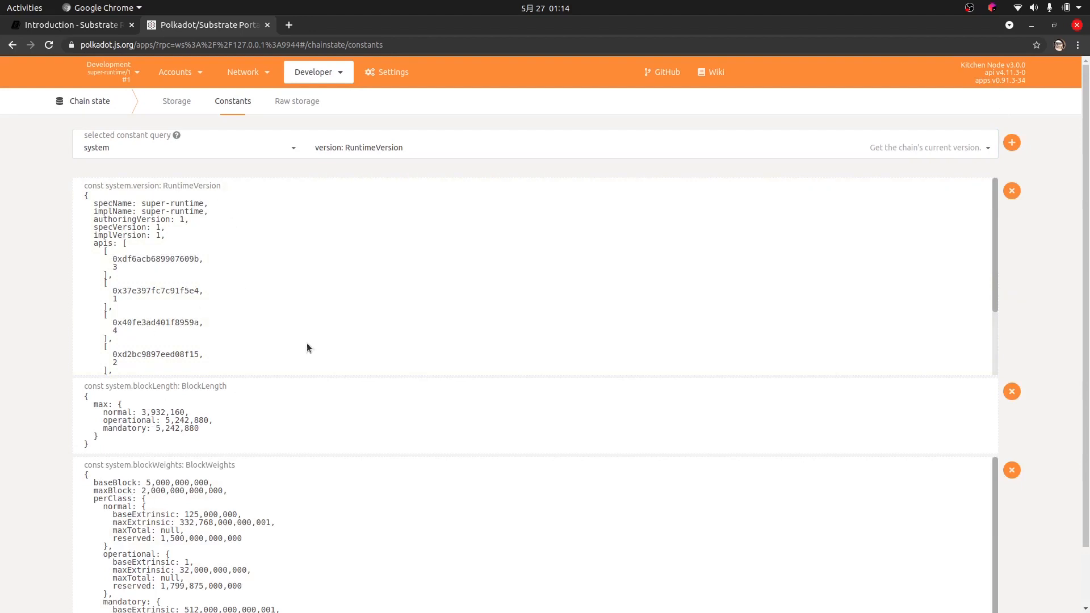
left_click(297, 102)
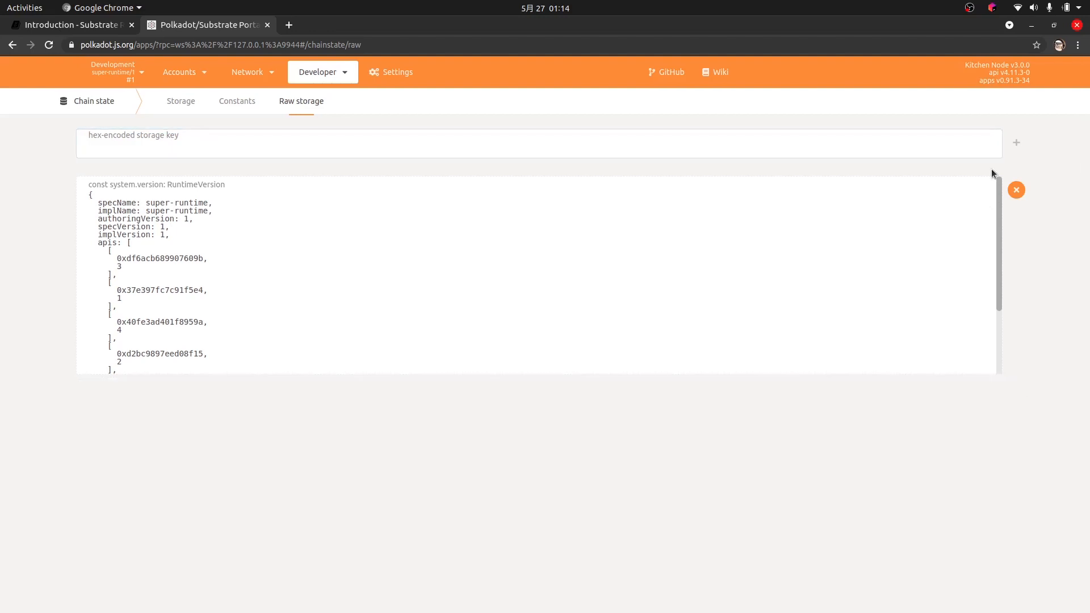
Remove the version result and browse the Developer tools, including the Extrinsics page.
left_click(1015, 189)
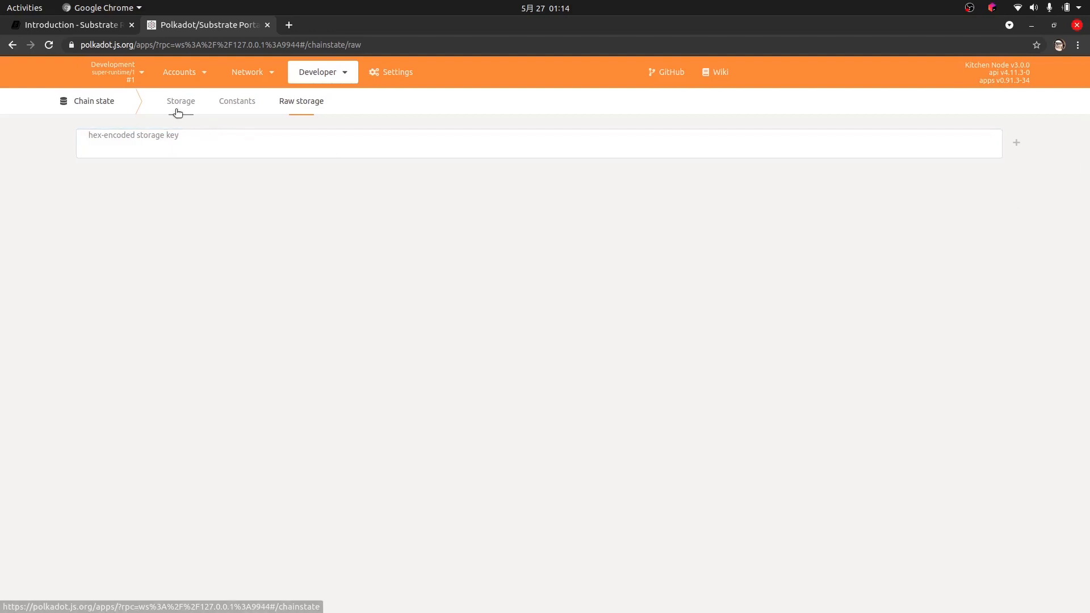
left_click(236, 101)
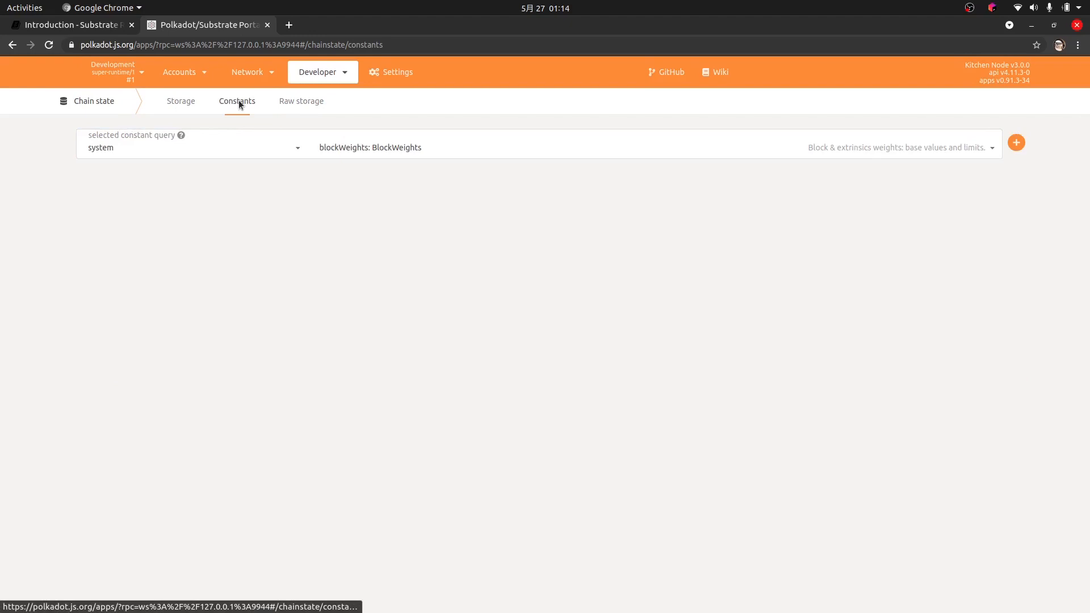
left_click(316, 71)
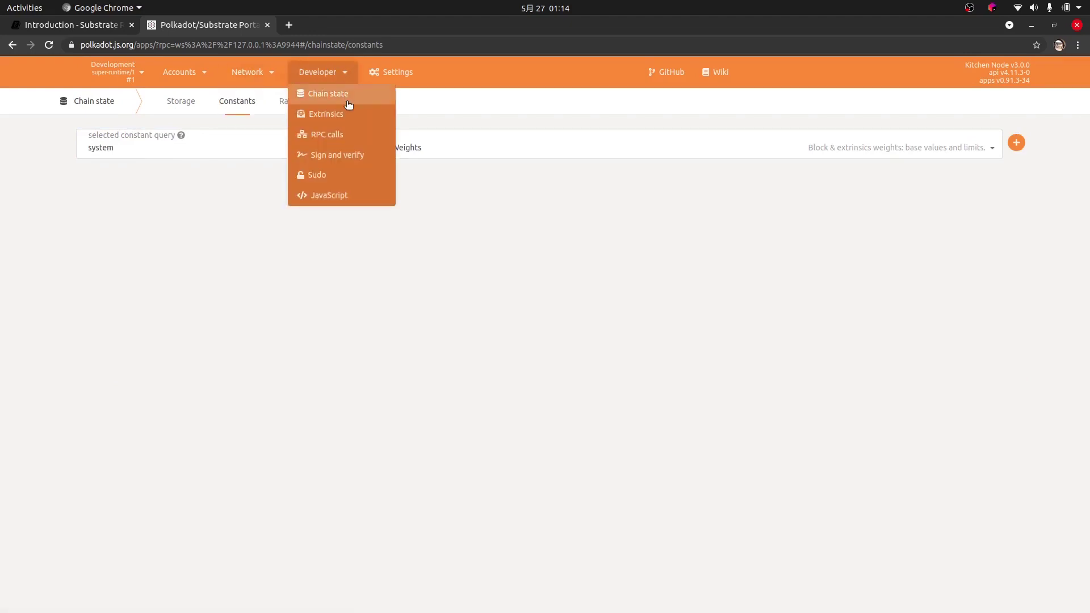
left_click(326, 114)
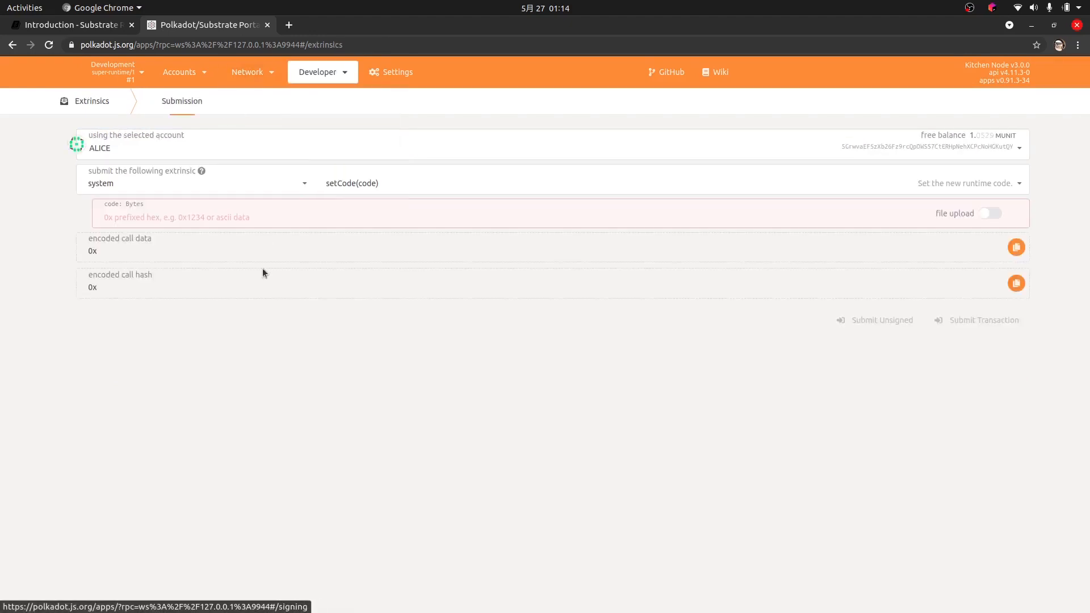
left_click(317, 72)
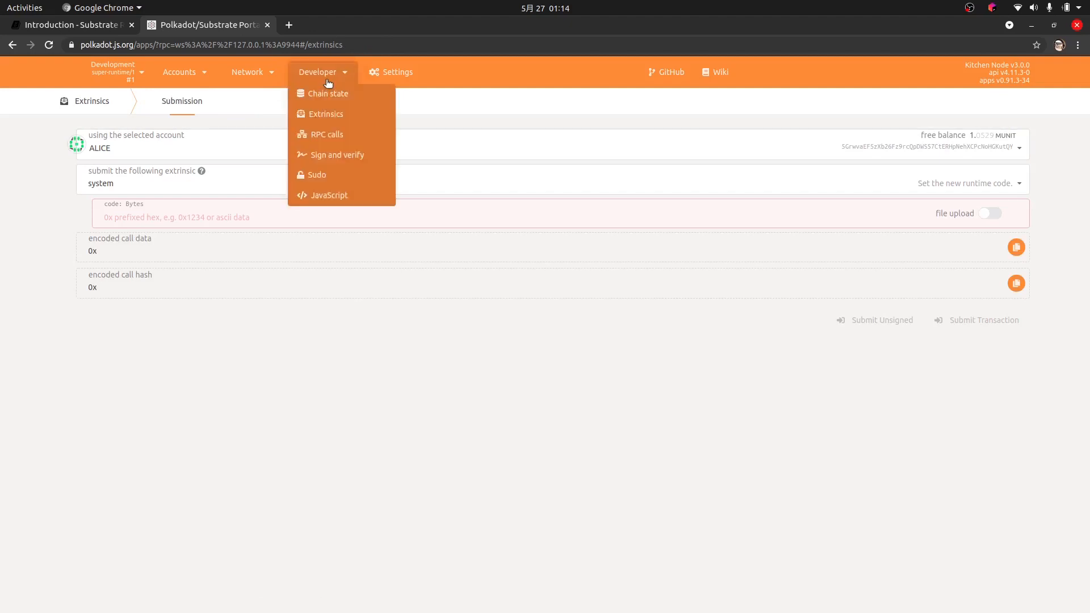
mouse_move(332, 114)
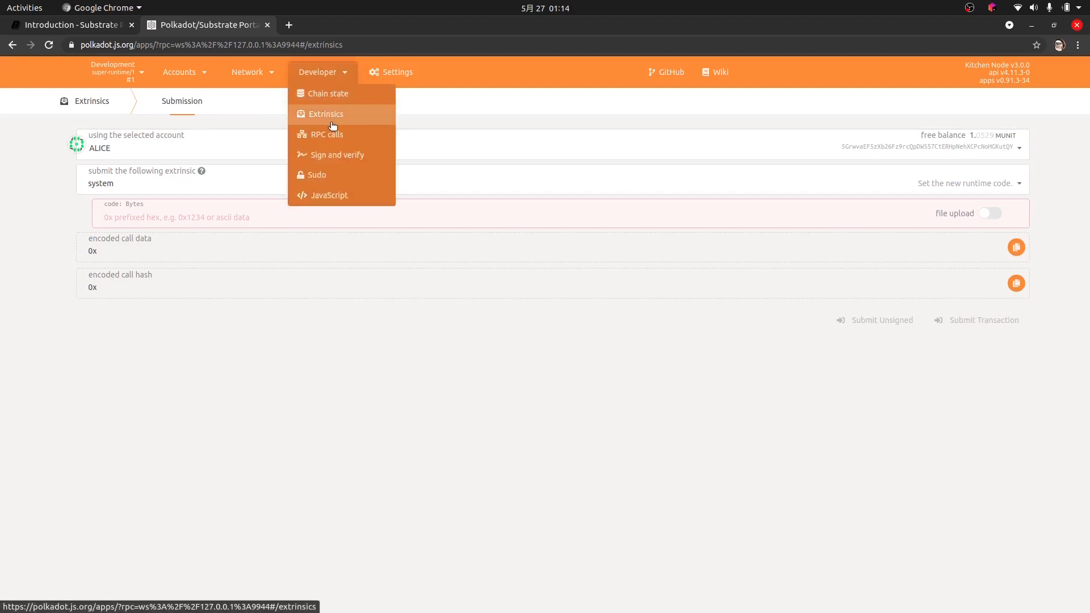
mouse_move(334, 155)
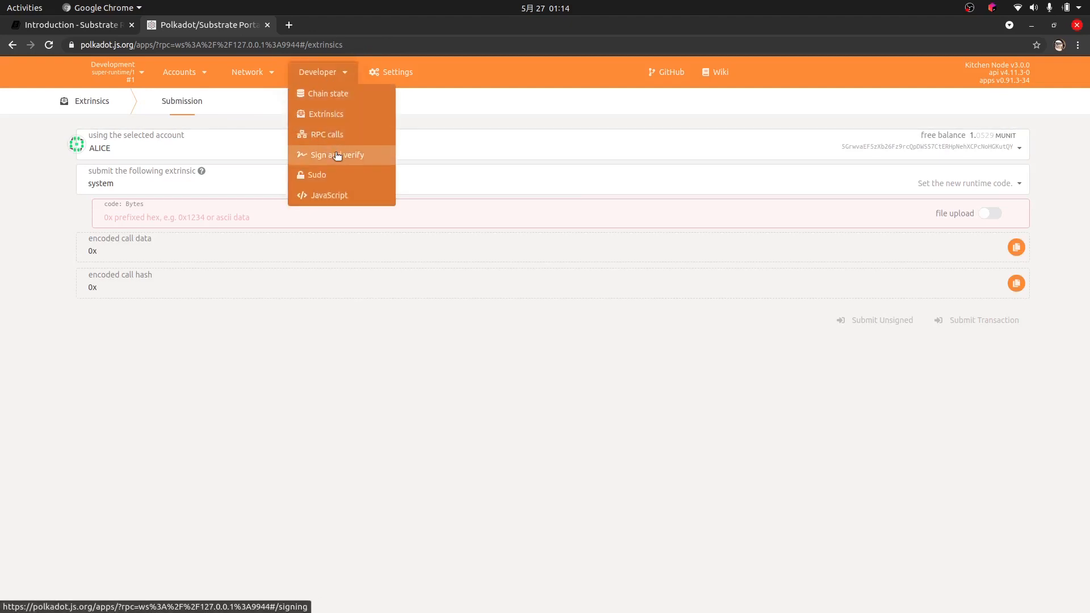
mouse_move(328, 195)
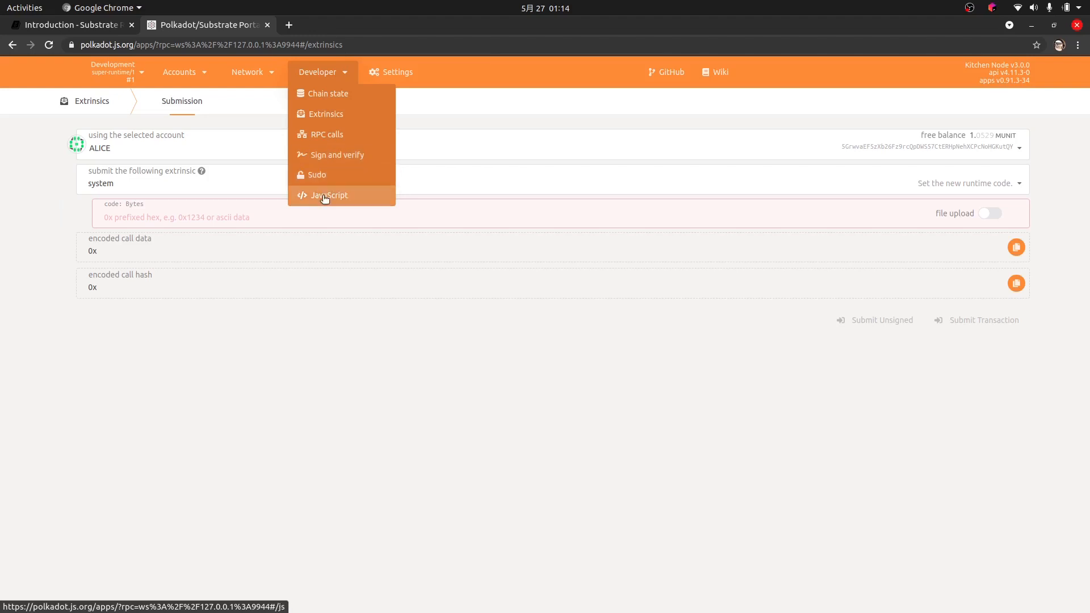
View the Accounts list, then return to the Substrate Recipes introduction tab.
left_click(180, 72)
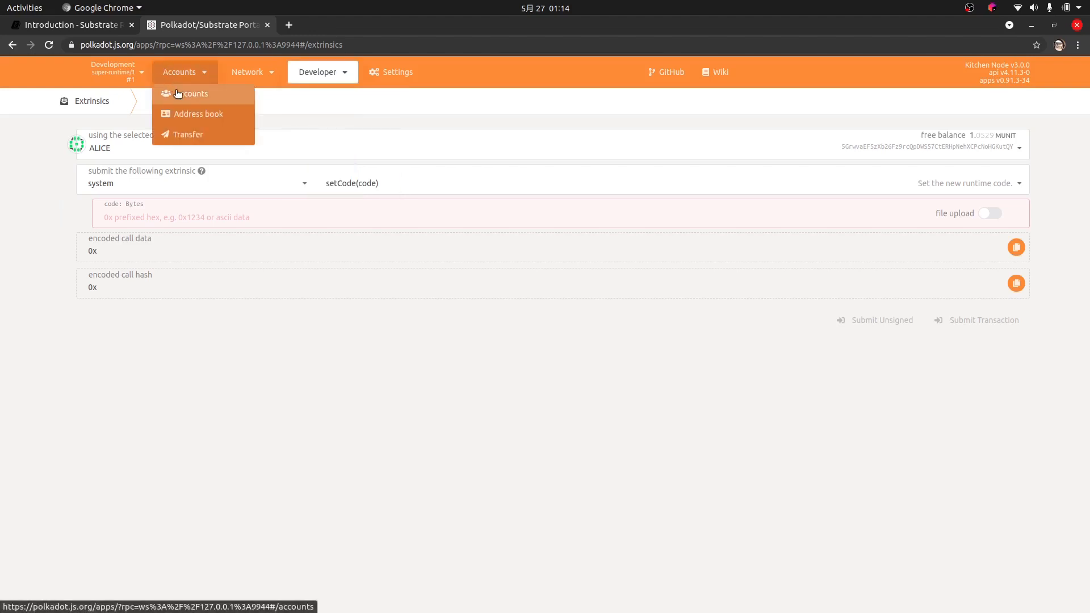
left_click(194, 93)
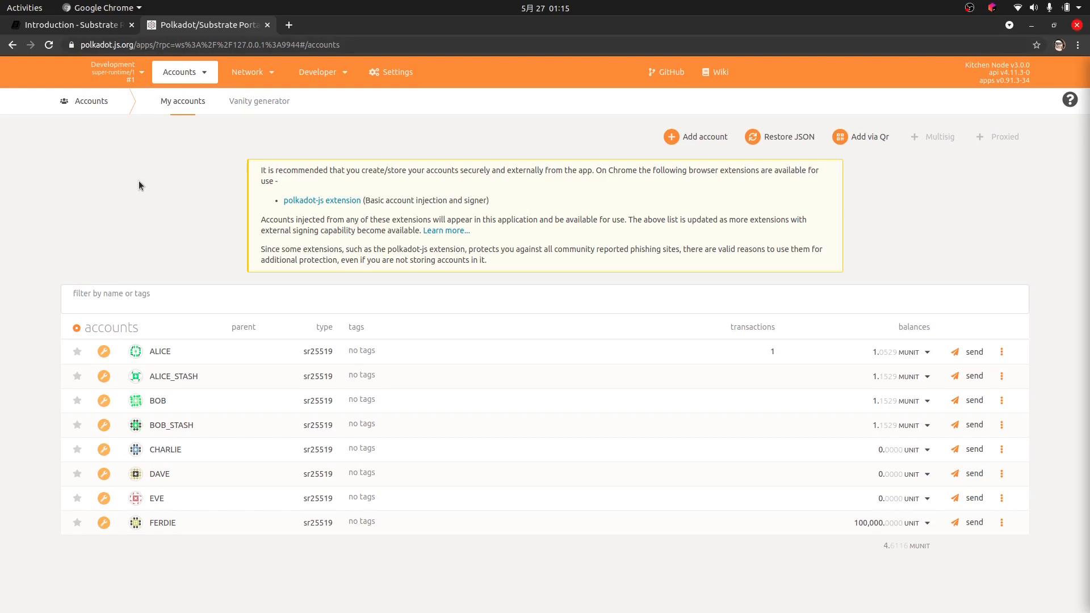
left_click(70, 25)
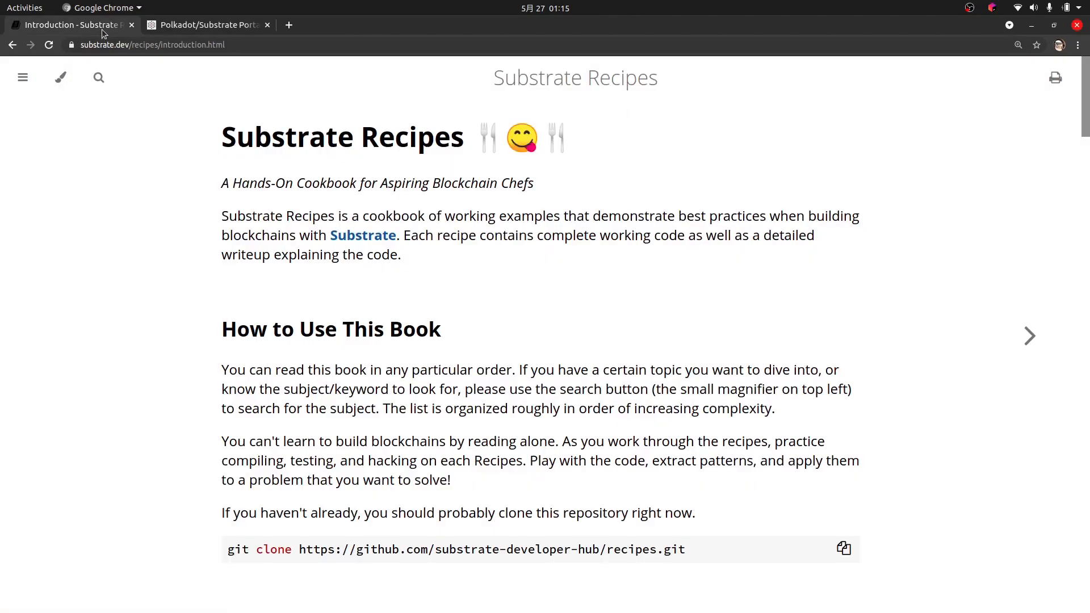
mouse_move(108, 198)
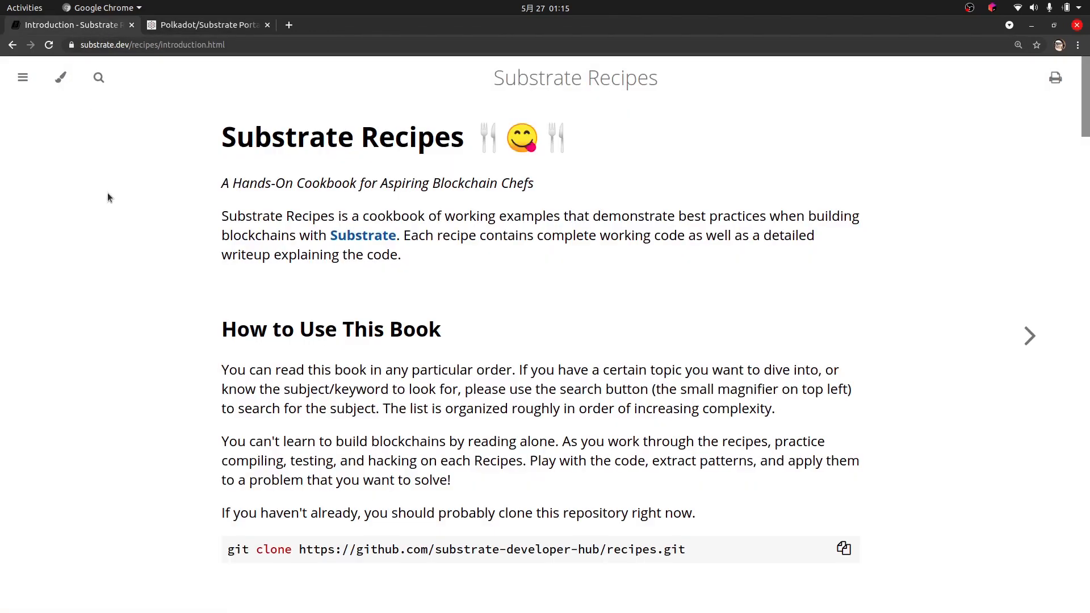